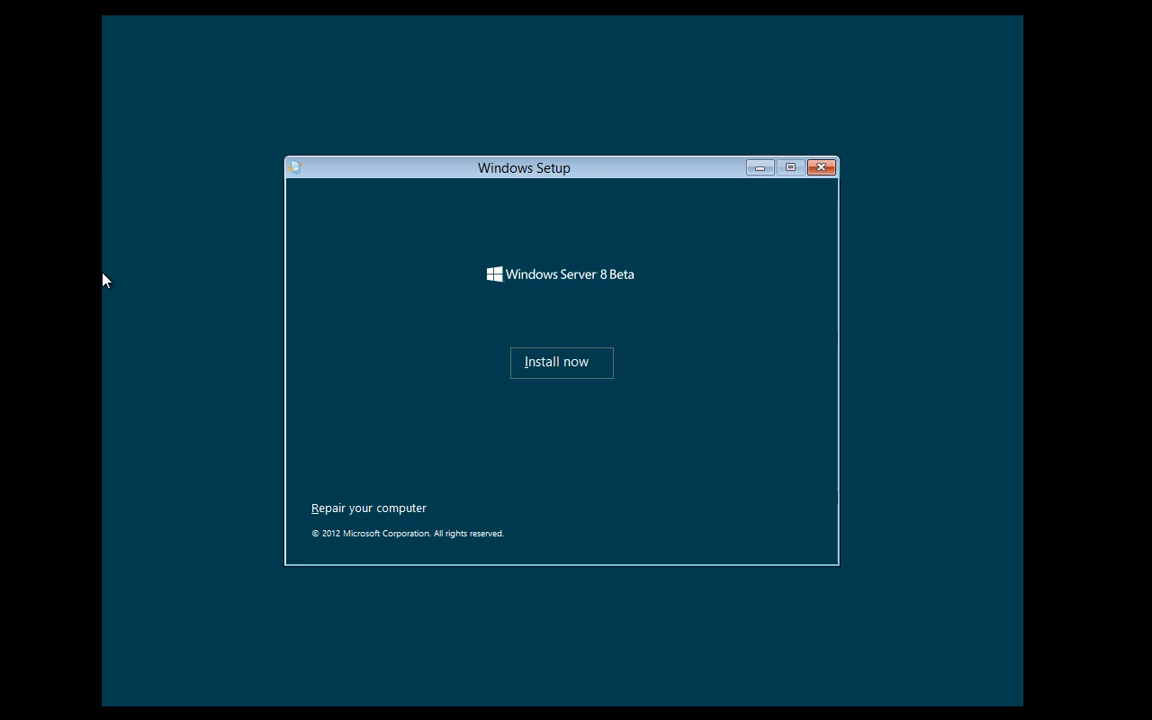
mouse_move(552, 368)
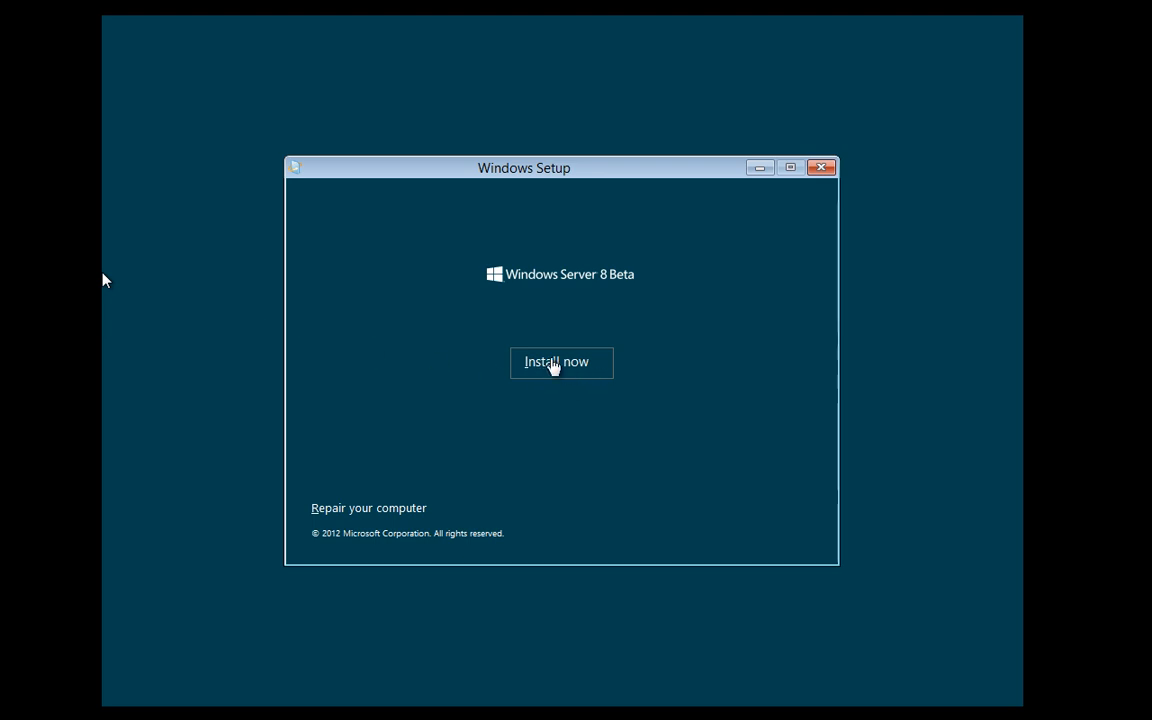
mouse_move(408, 486)
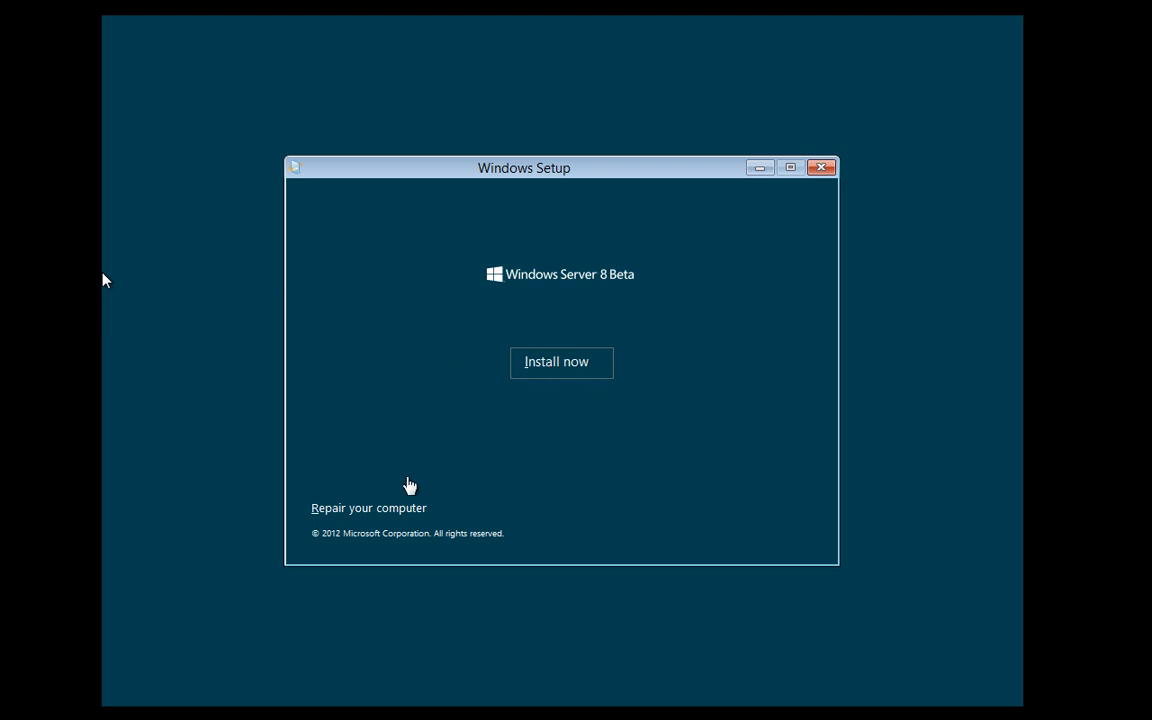
mouse_move(546, 368)
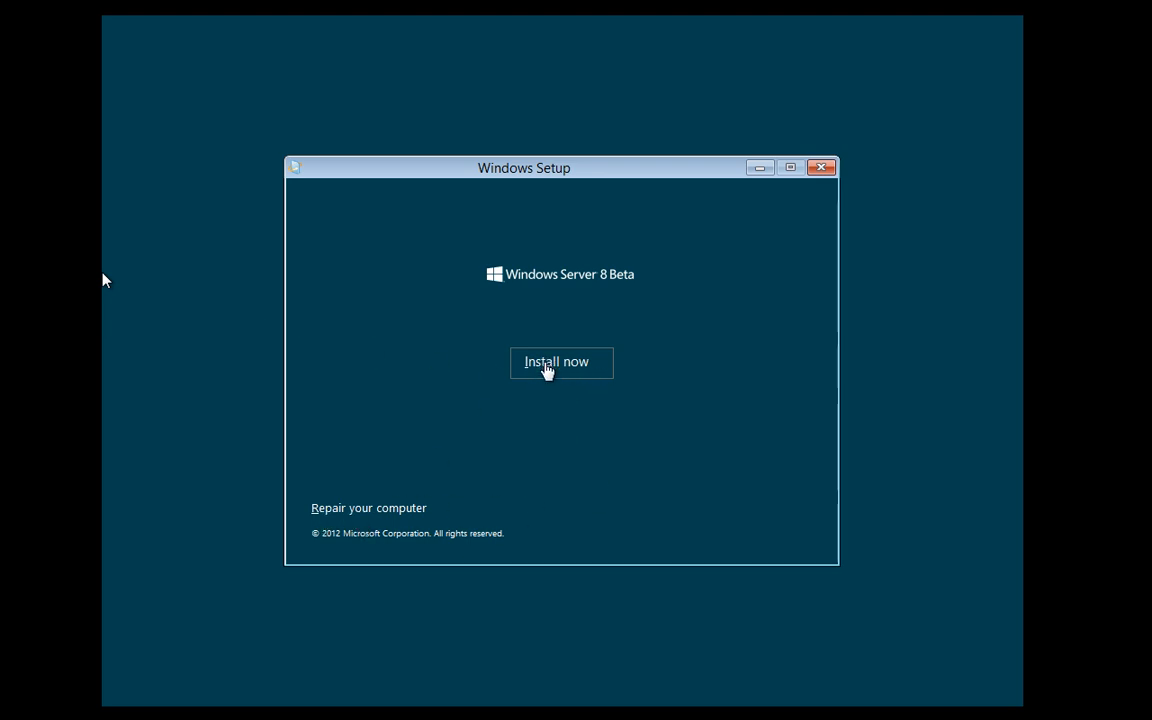
Start the install, choose Windows Server 8 Beta Datacenter (Server with a GUI) and accept the license terms.
left_click(560, 362)
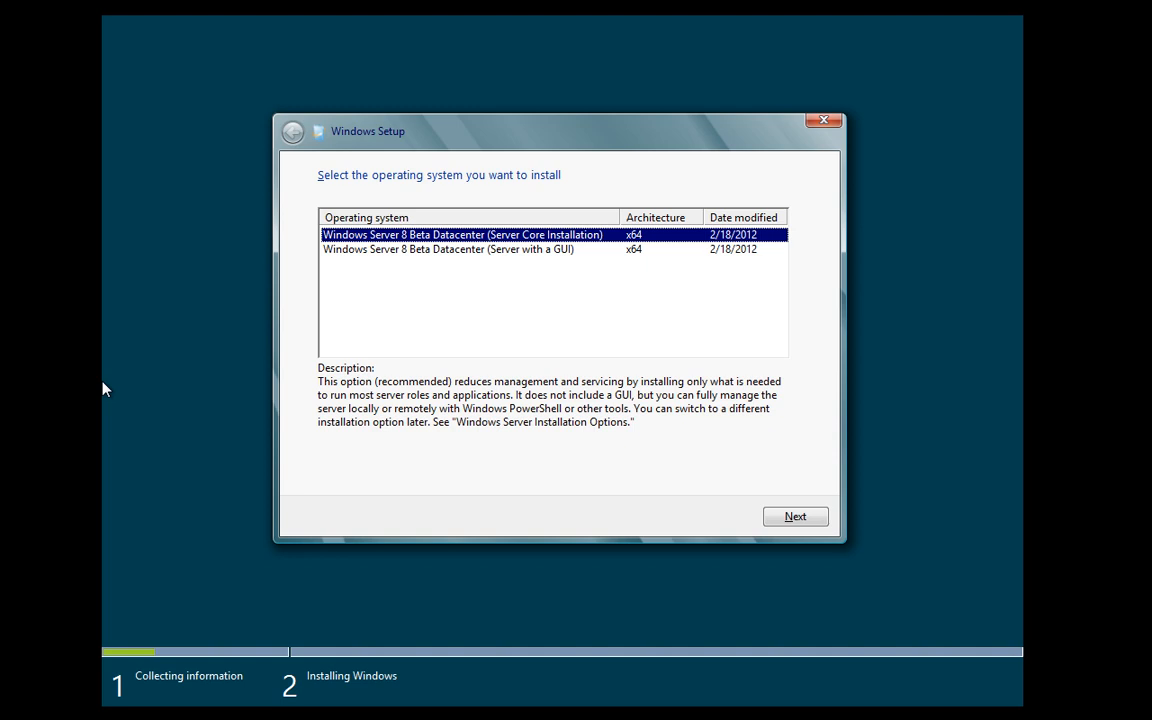
mouse_move(538, 248)
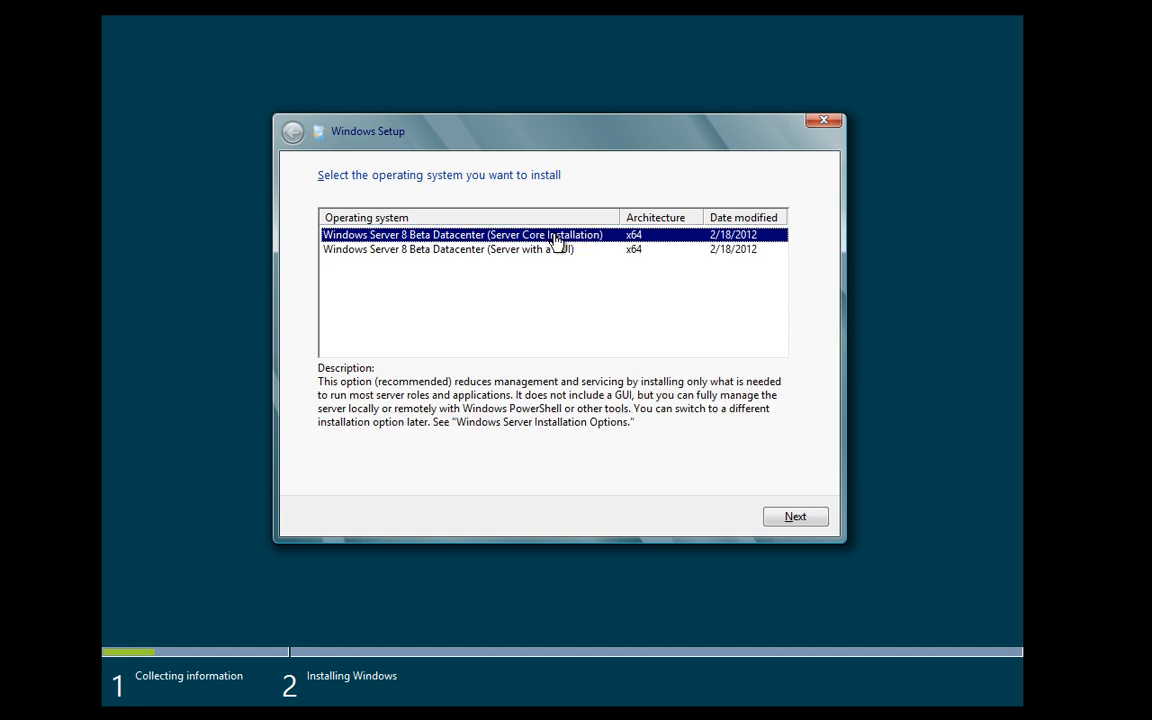
mouse_move(552, 248)
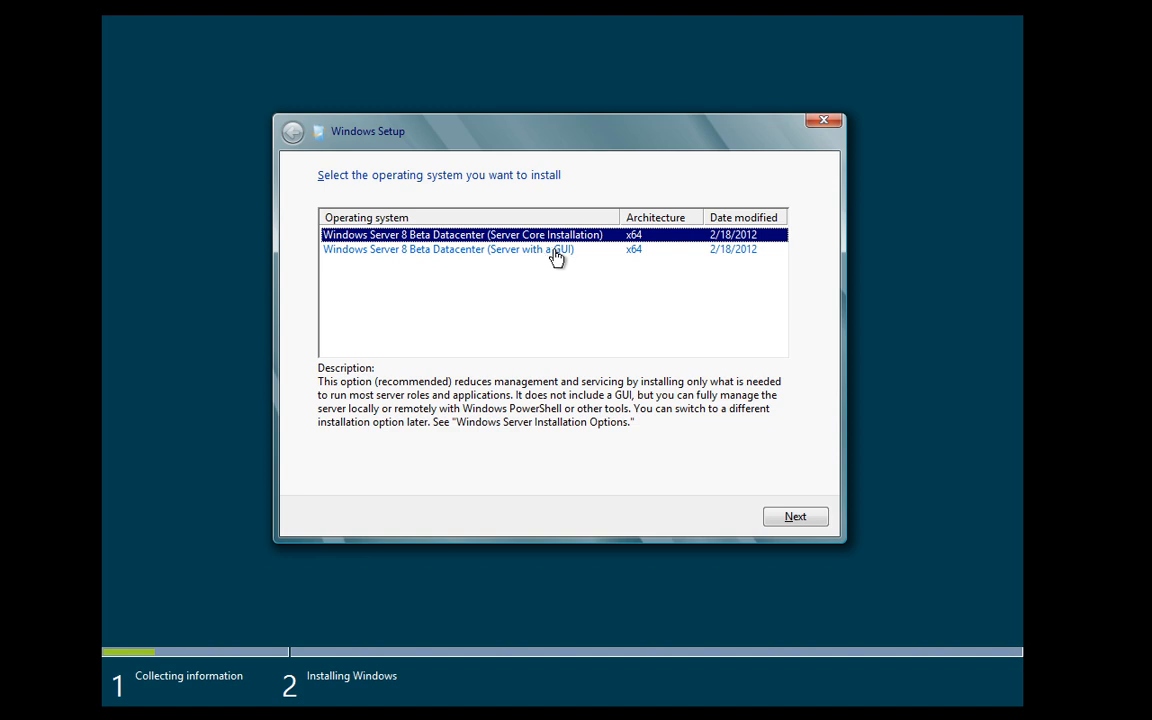
left_click(444, 248)
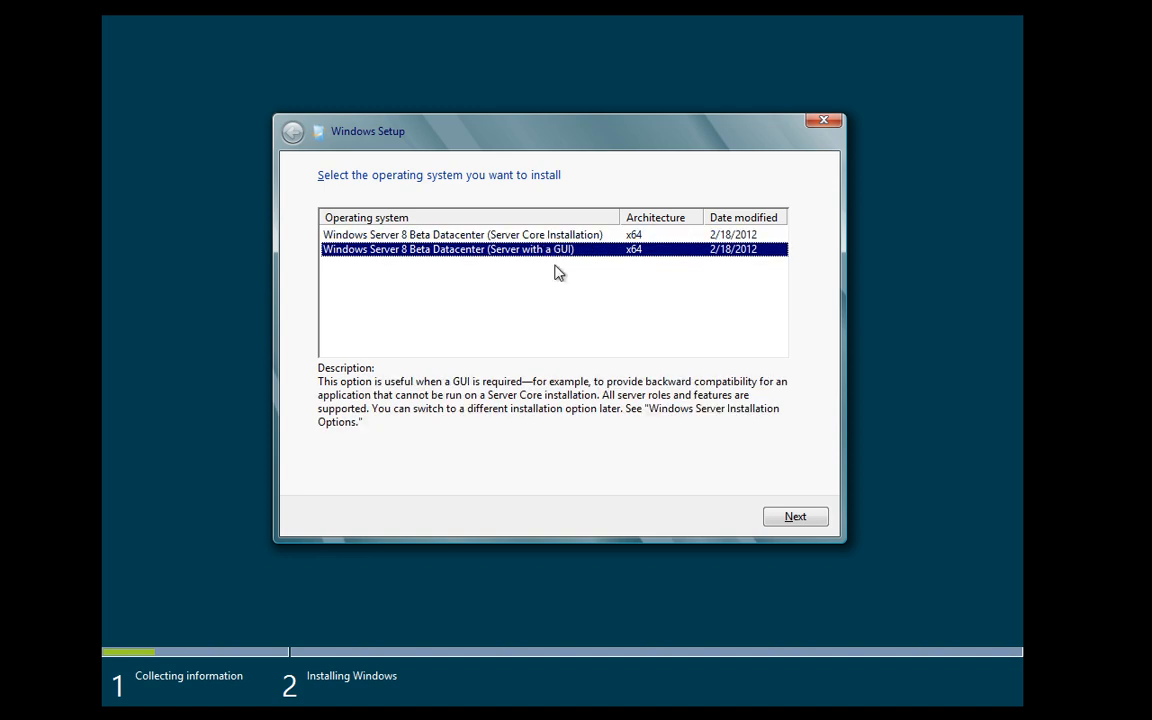
mouse_move(612, 380)
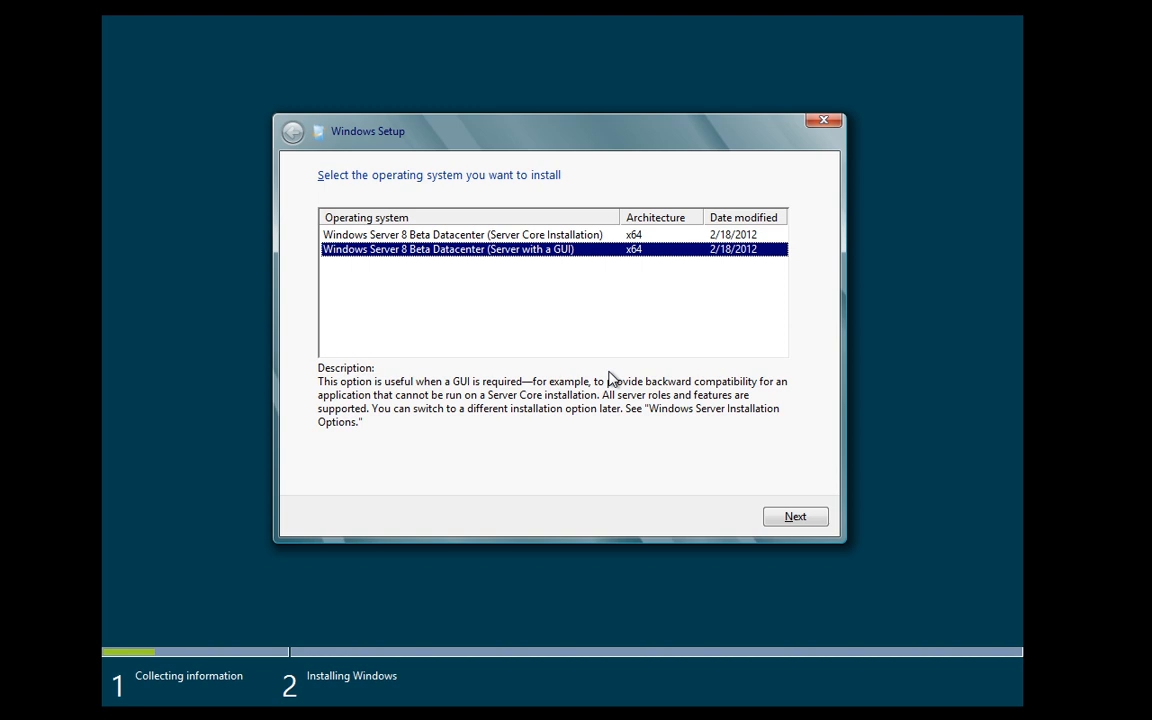
mouse_move(570, 264)
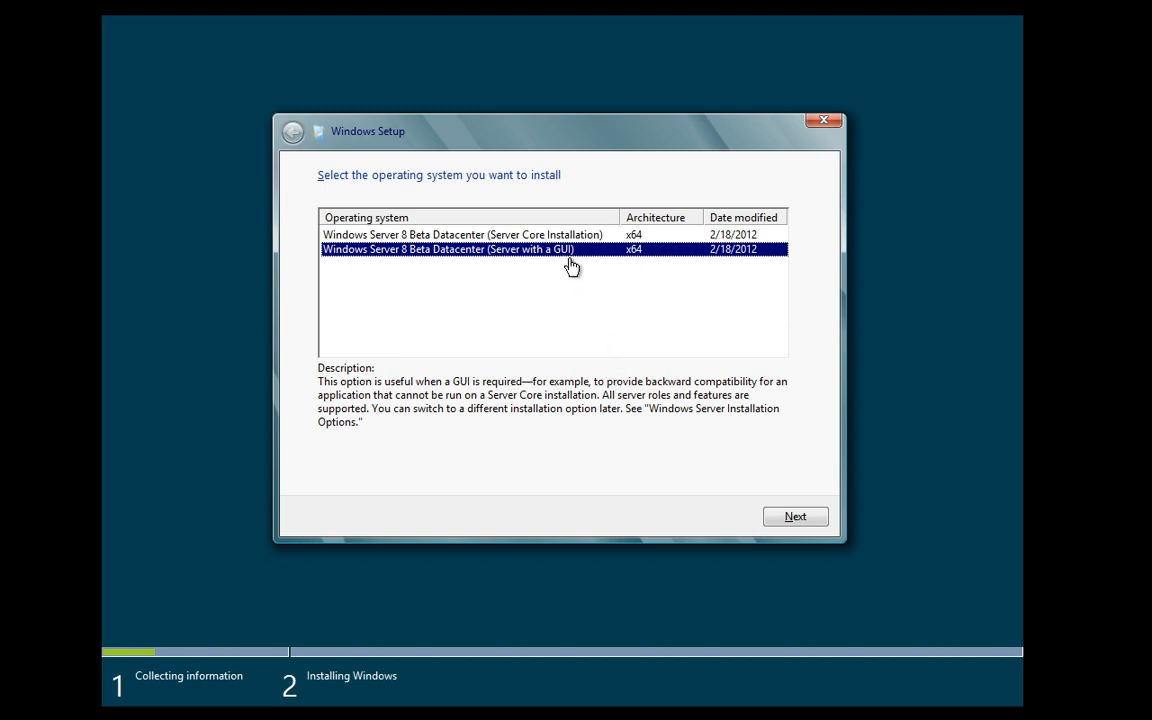
left_click(796, 516)
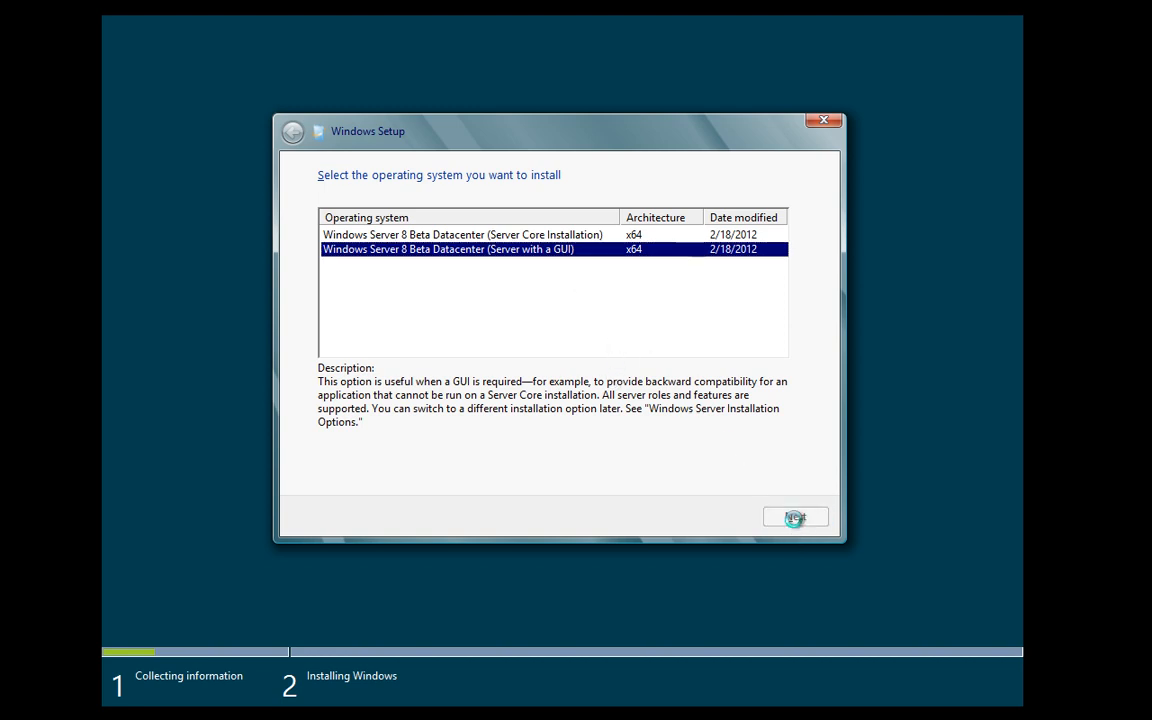
left_click(796, 516)
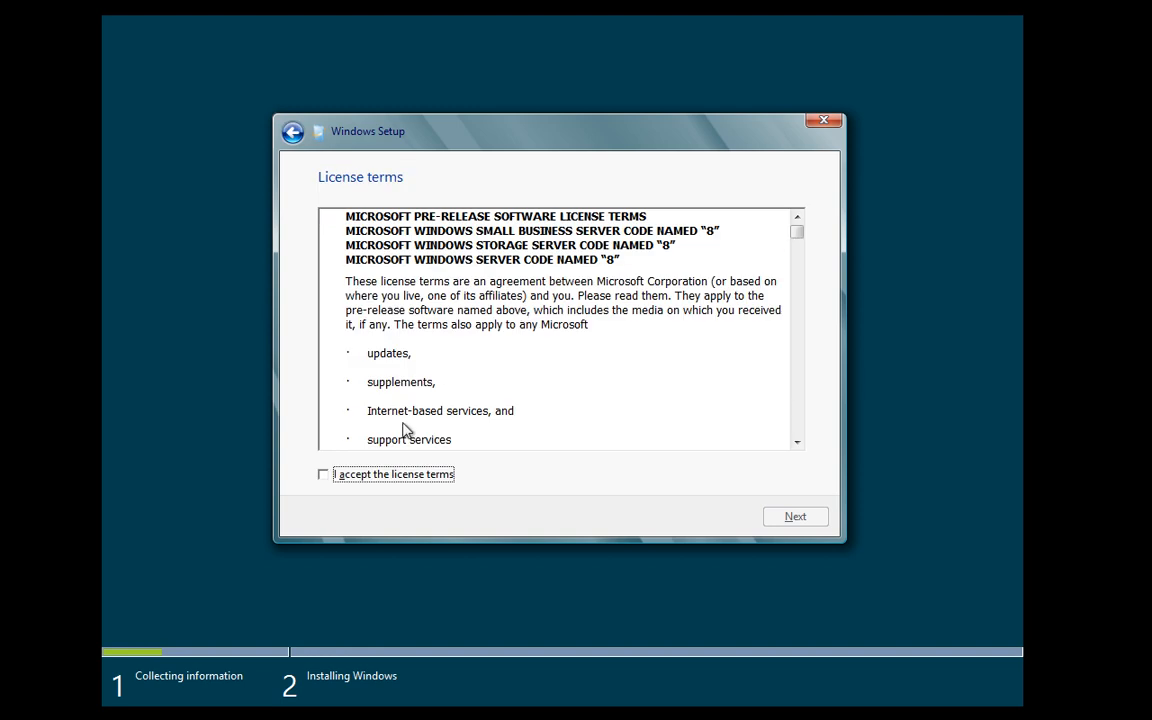
left_click(324, 474)
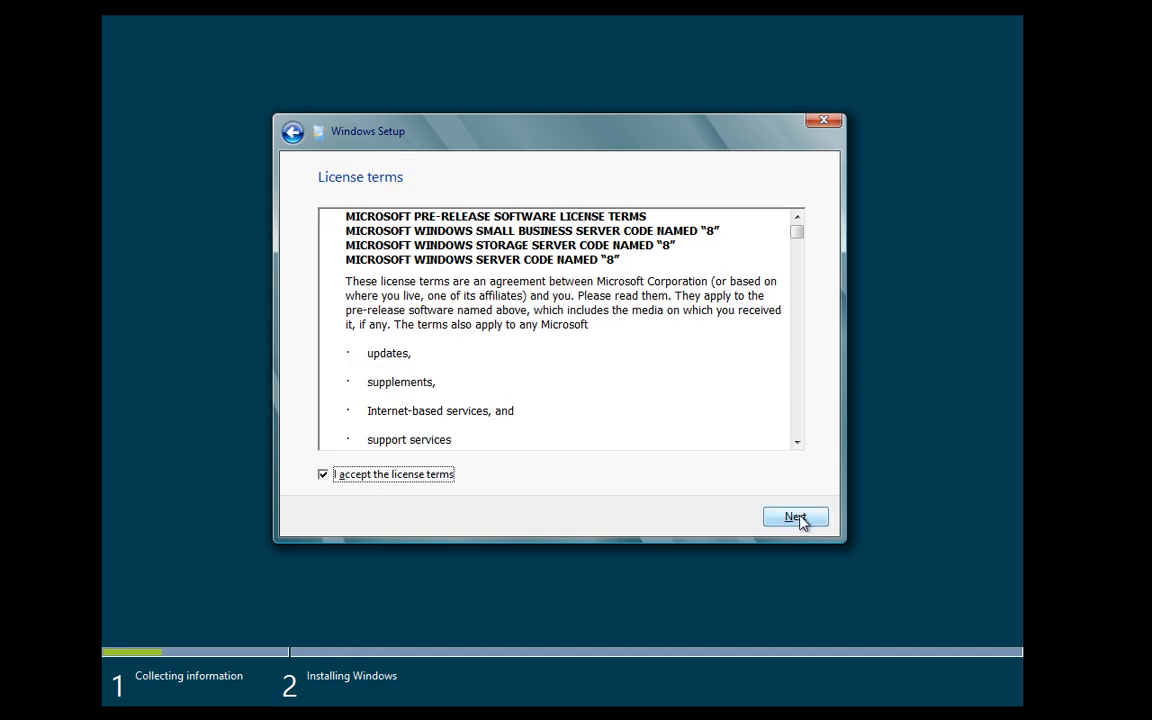
Continue from the license terms to the installation type choice.
left_click(796, 516)
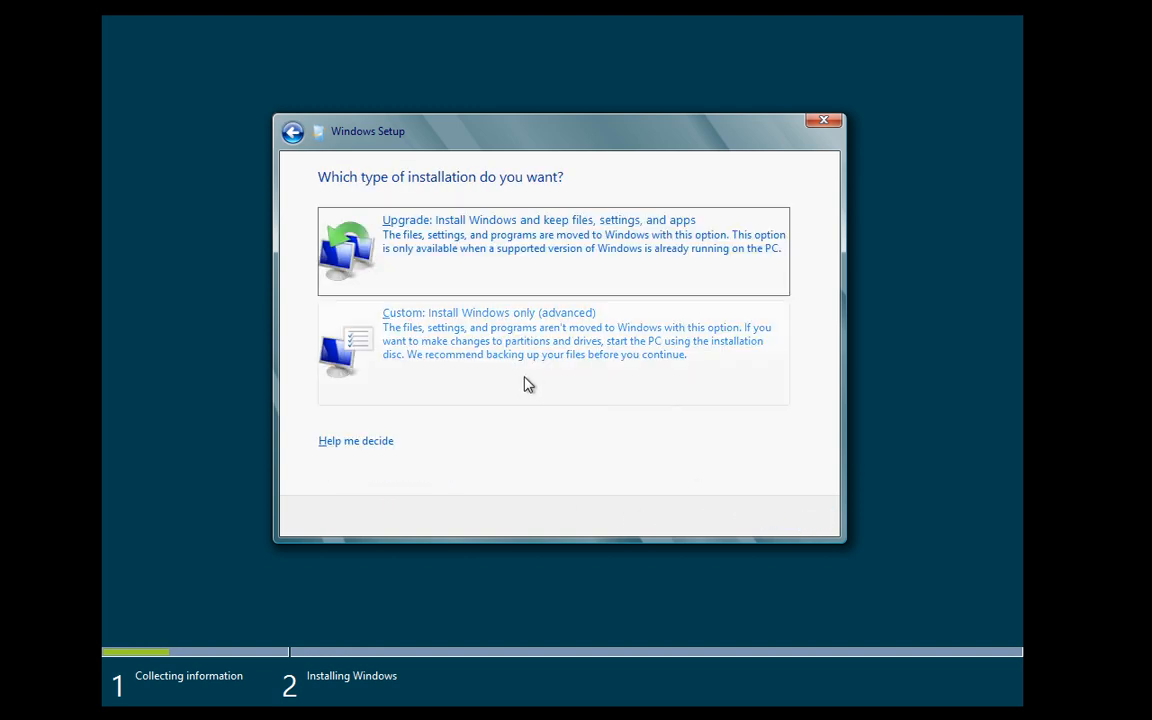
mouse_move(504, 346)
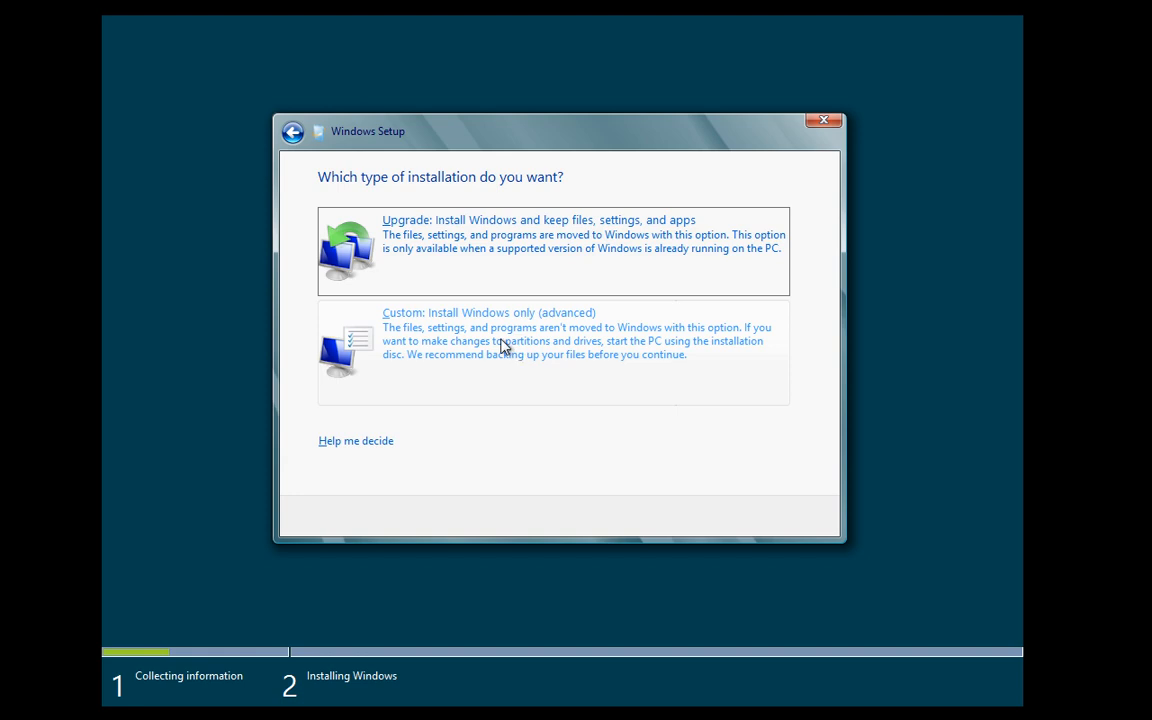
mouse_move(108, 252)
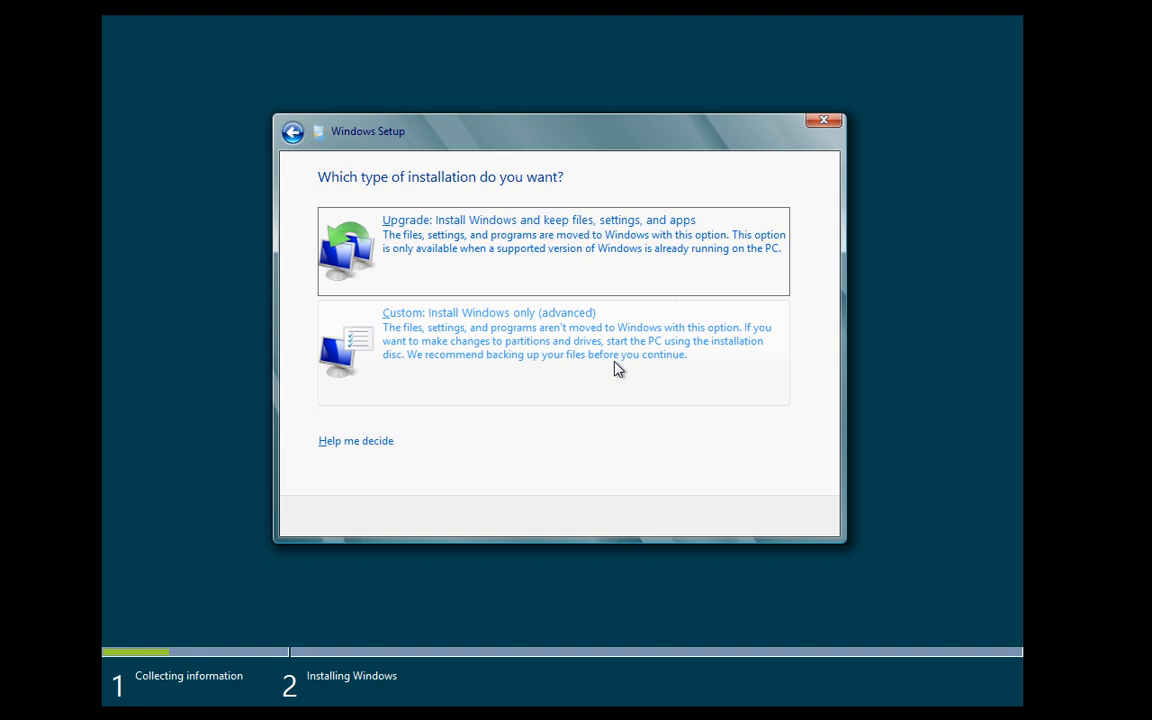
mouse_move(104, 128)
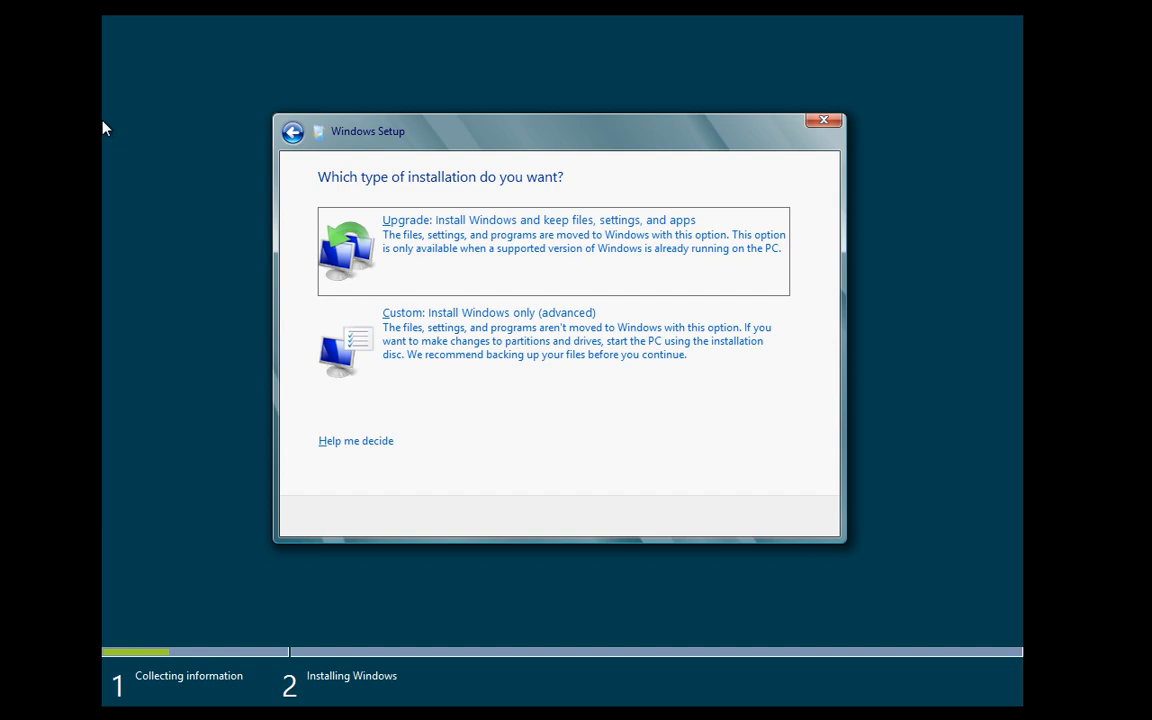
mouse_move(496, 132)
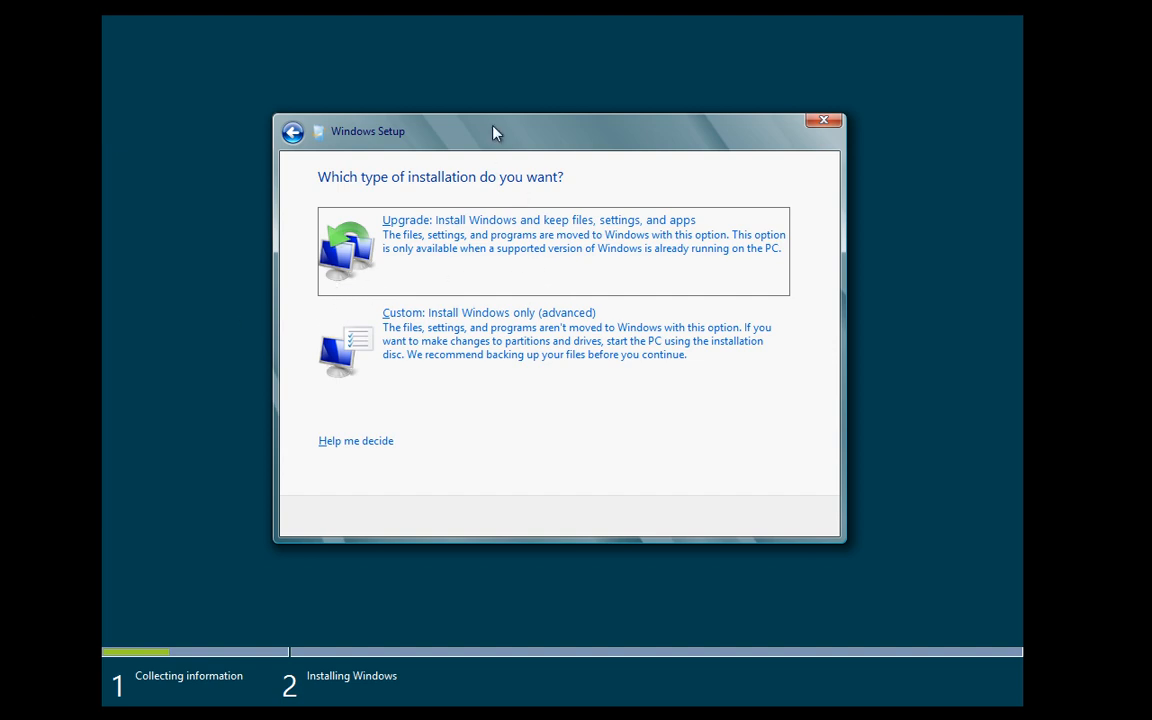
mouse_move(456, 348)
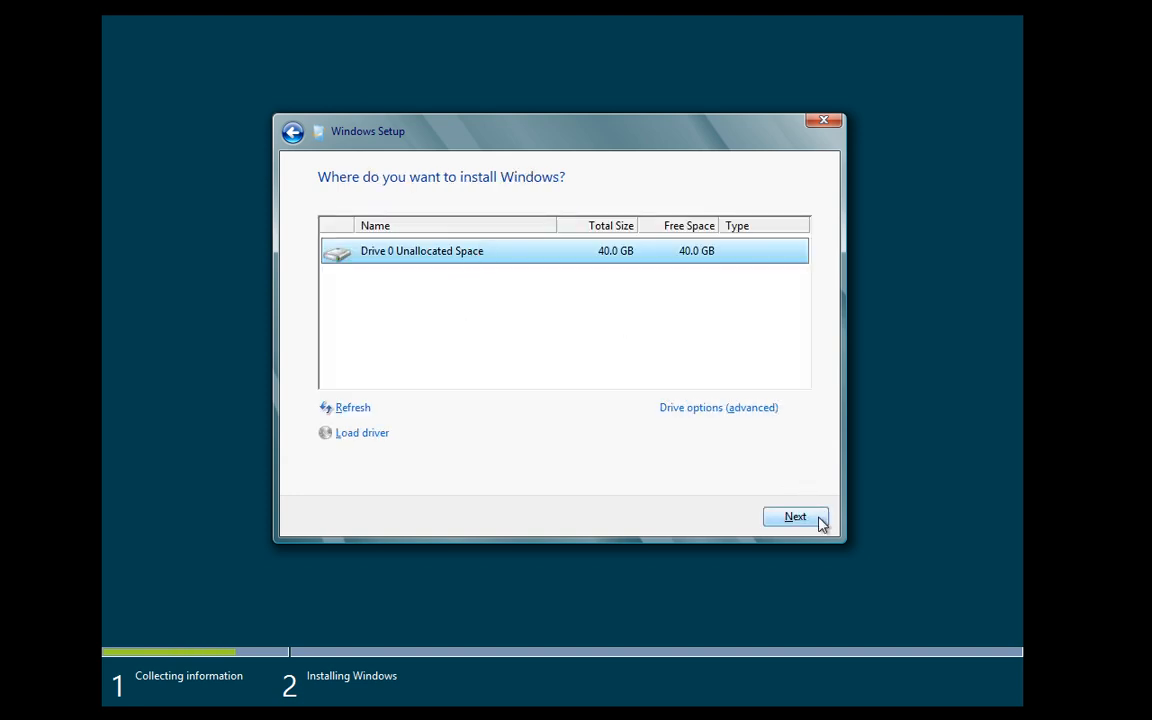
Install onto the unallocated 40 GB Drive 0 and finish with the administrator password set.
left_click(796, 516)
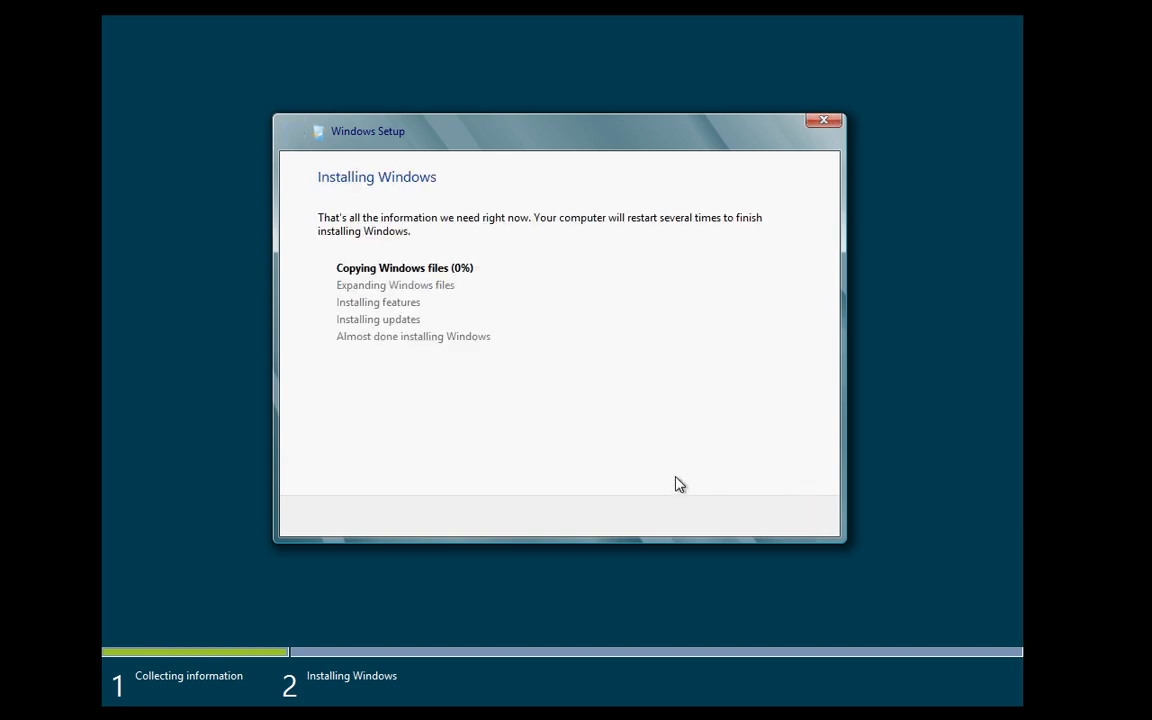
mouse_move(108, 304)
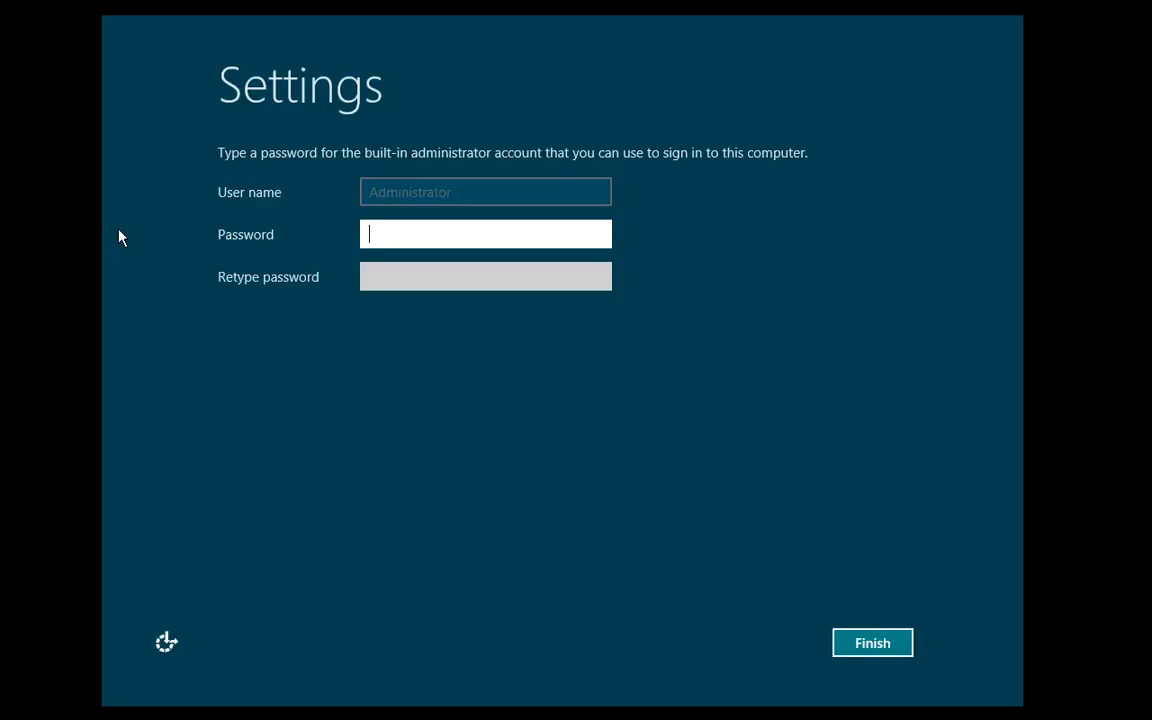
mouse_move(668, 332)
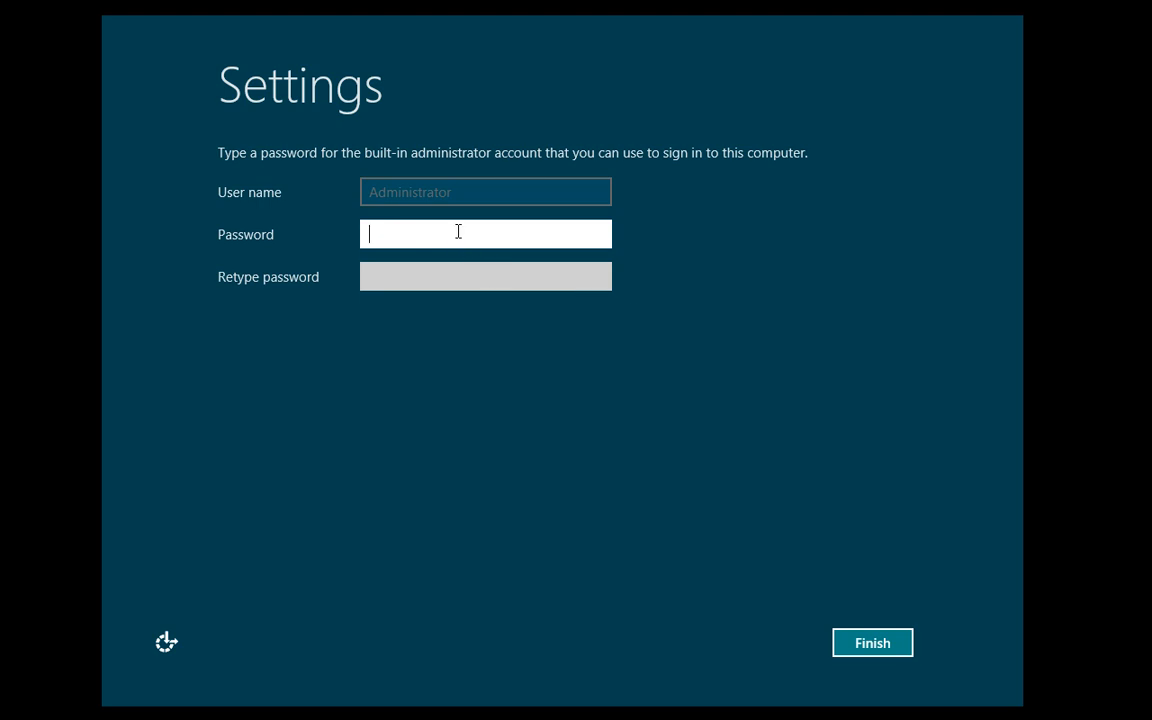
type("password")
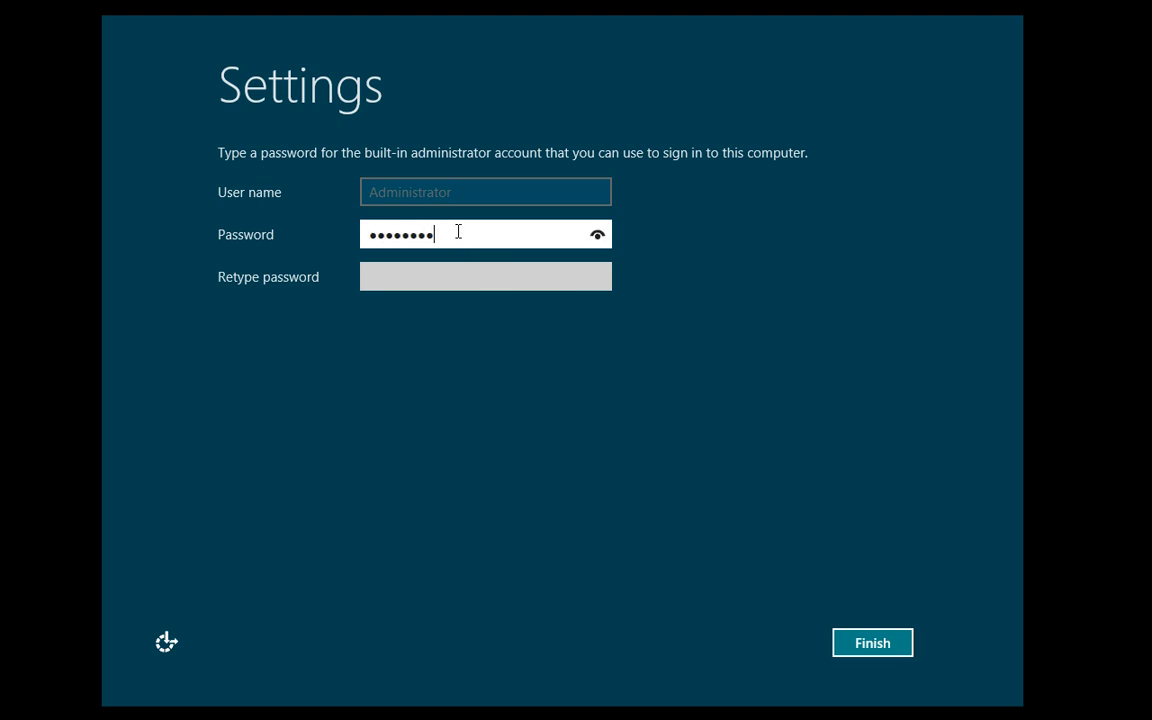
type("••••")
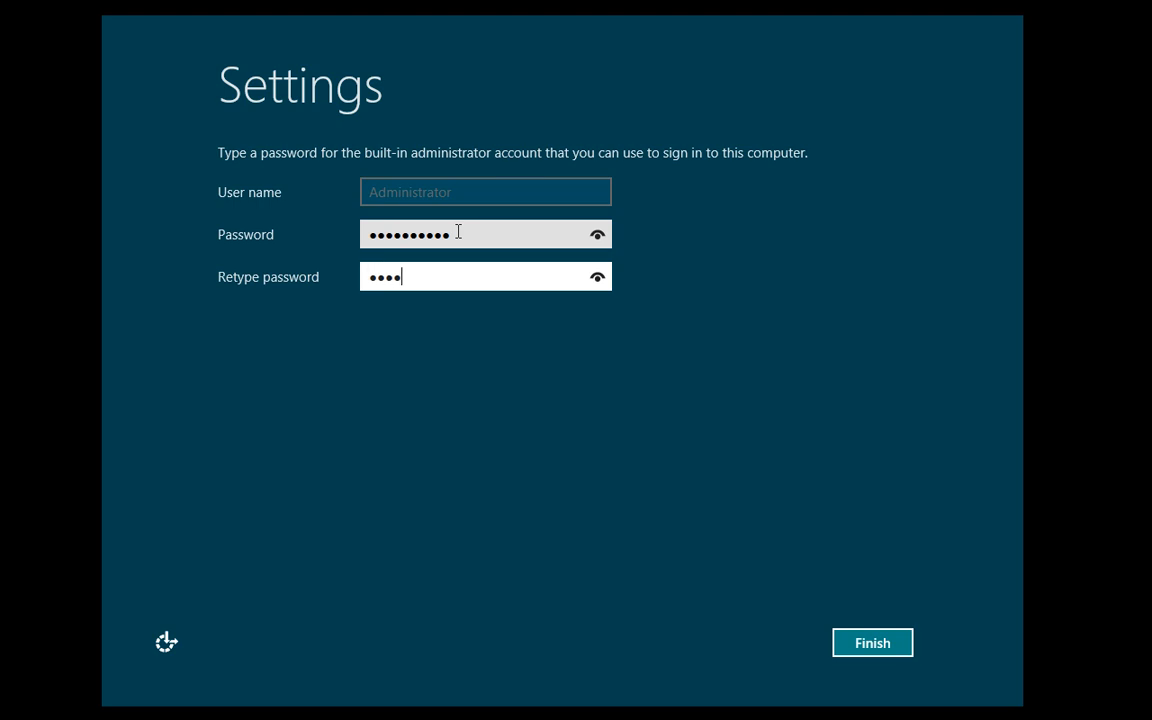
left_click(872, 642)
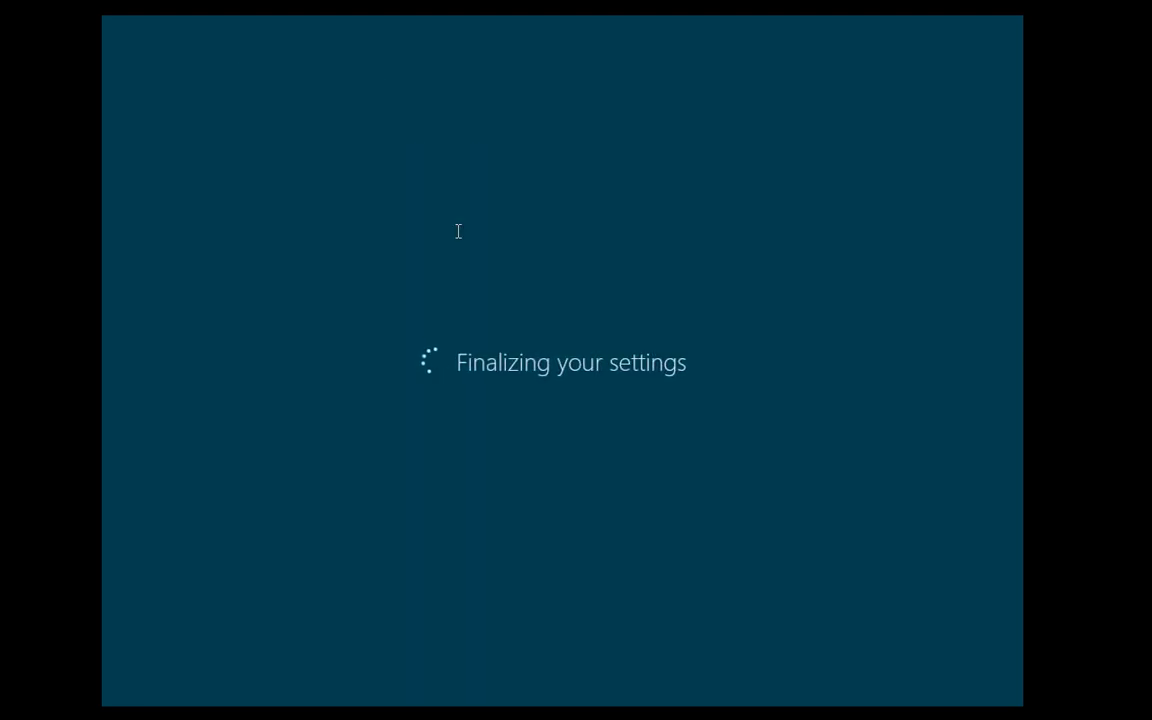
mouse_move(104, 236)
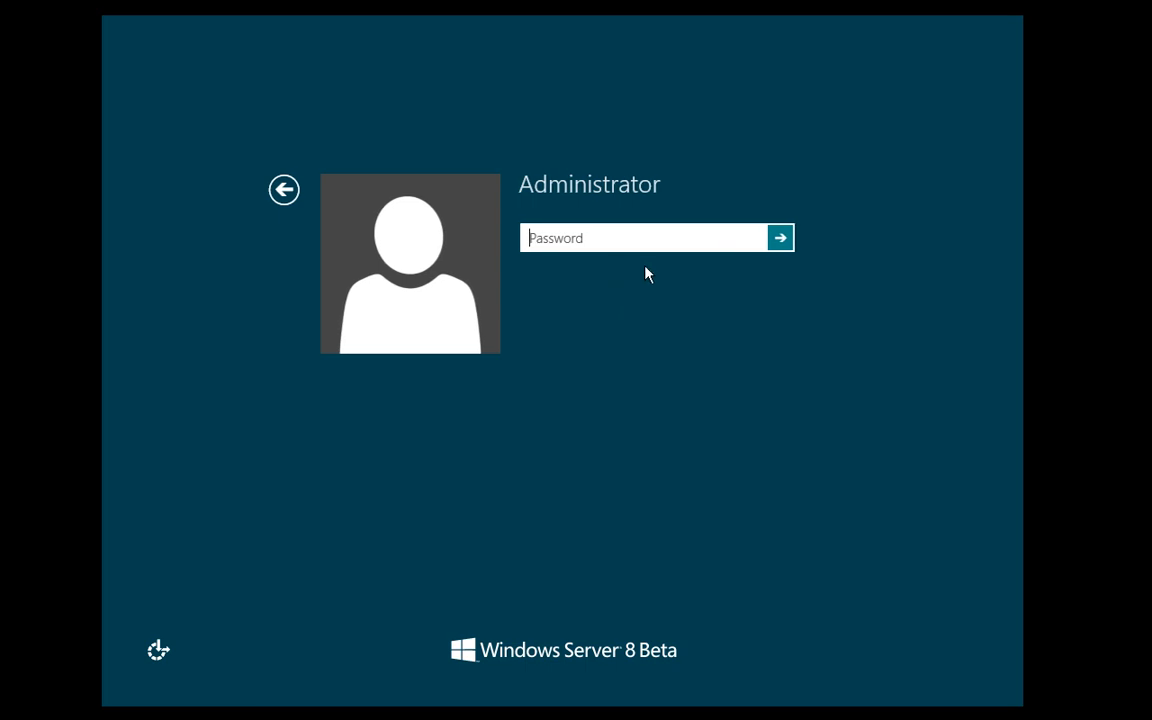
Sign in as the built-in administrator with the password to reach Server Manager.
type("•")
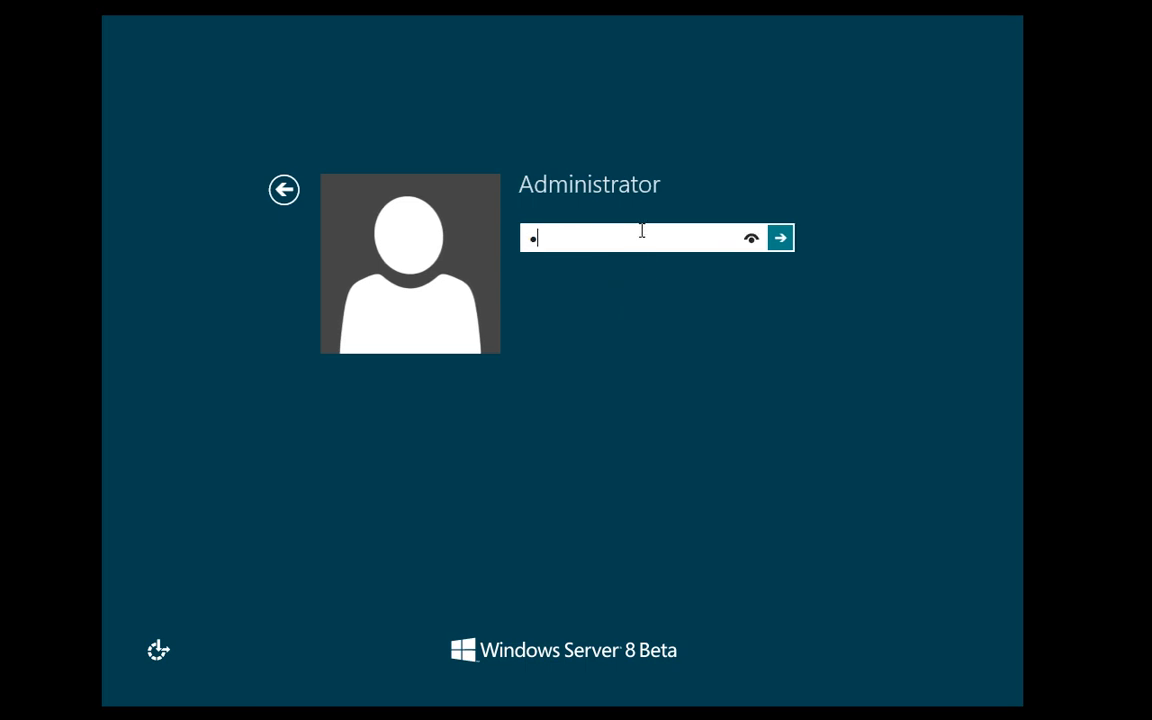
left_click(780, 236)
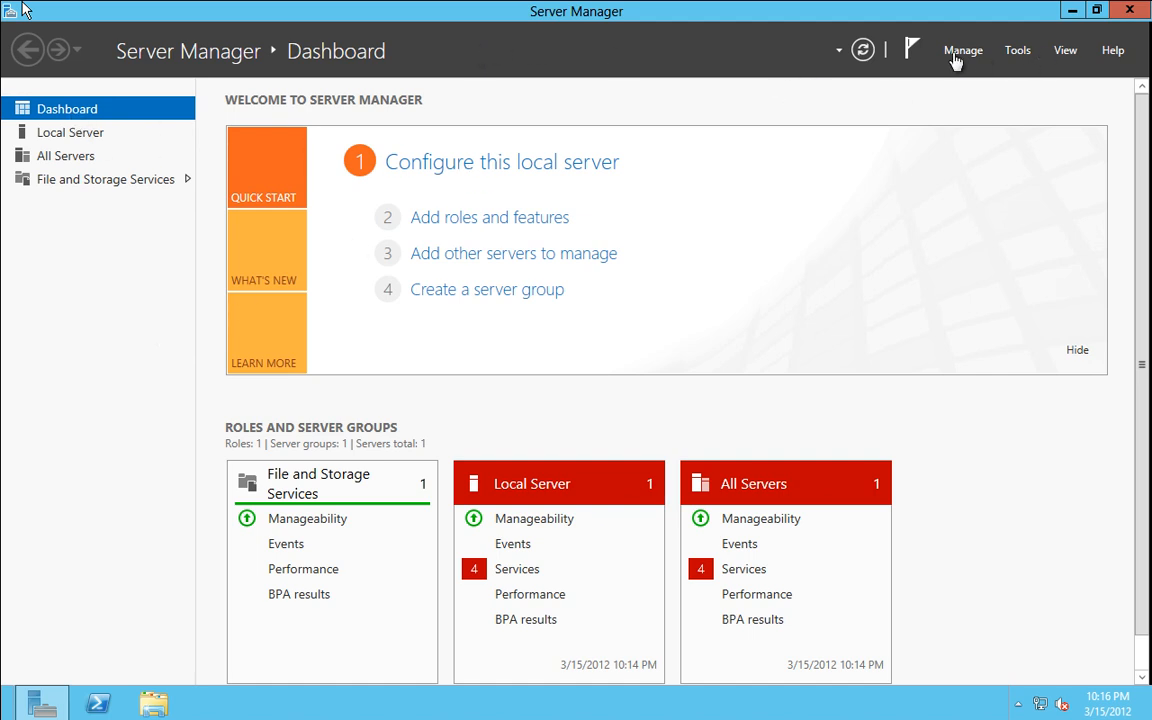
mouse_move(1144, 72)
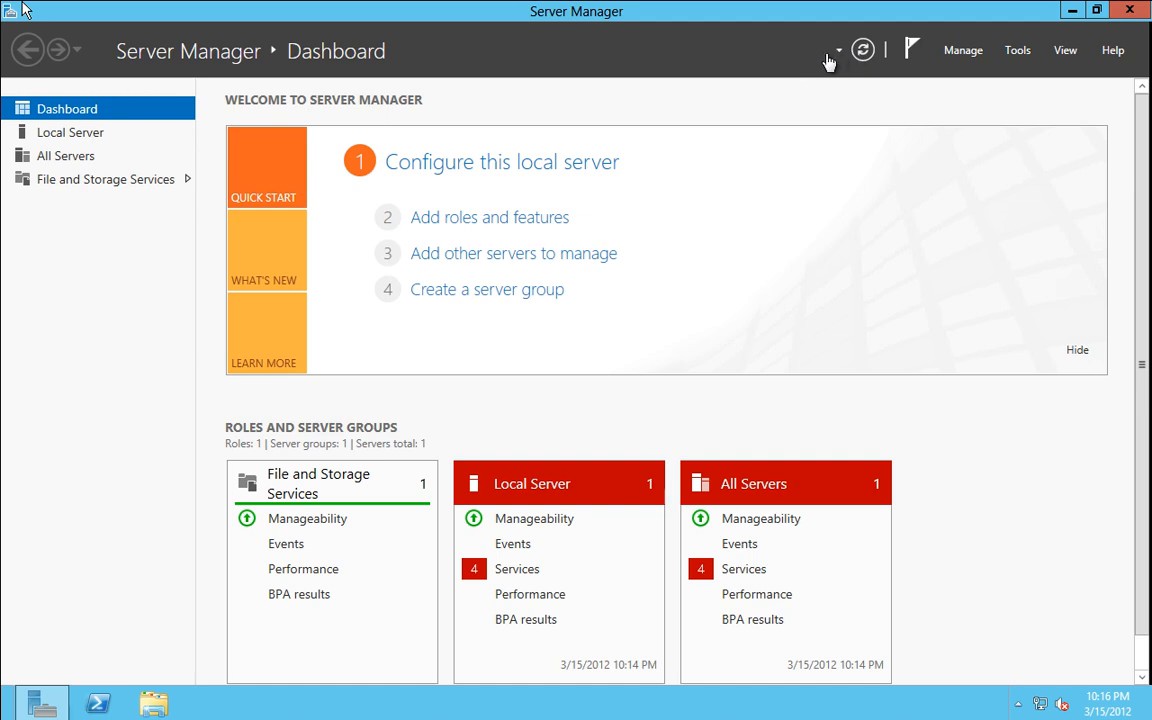
mouse_move(1120, 472)
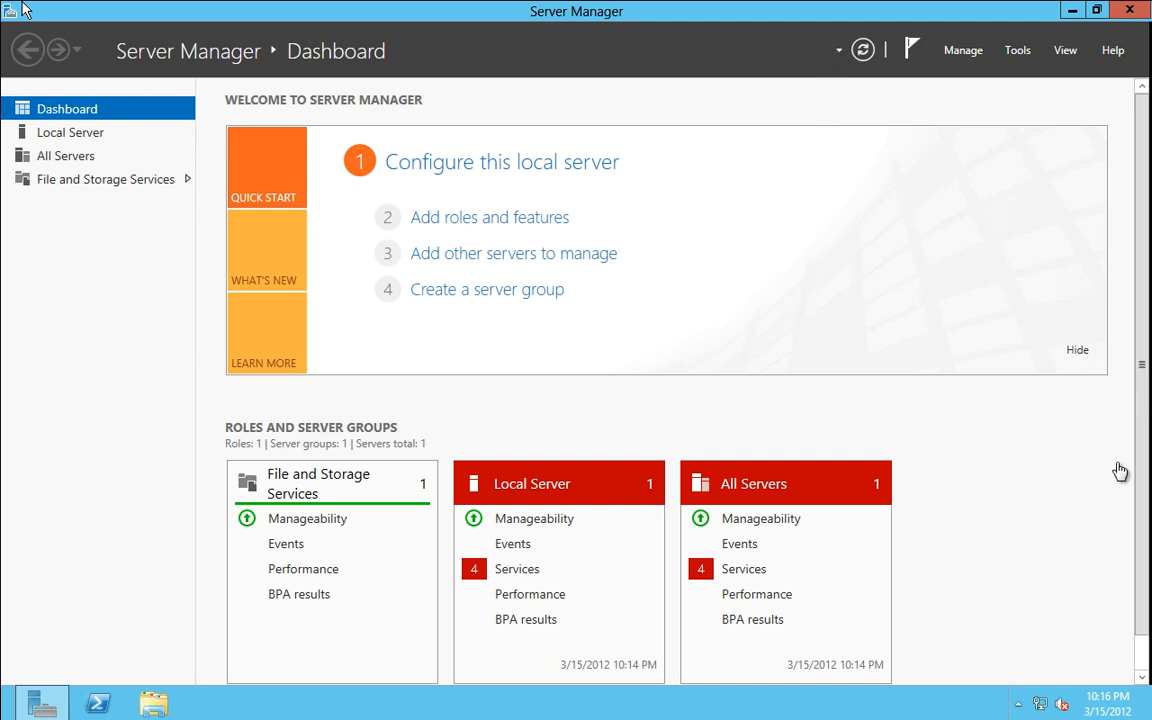
mouse_move(280, 638)
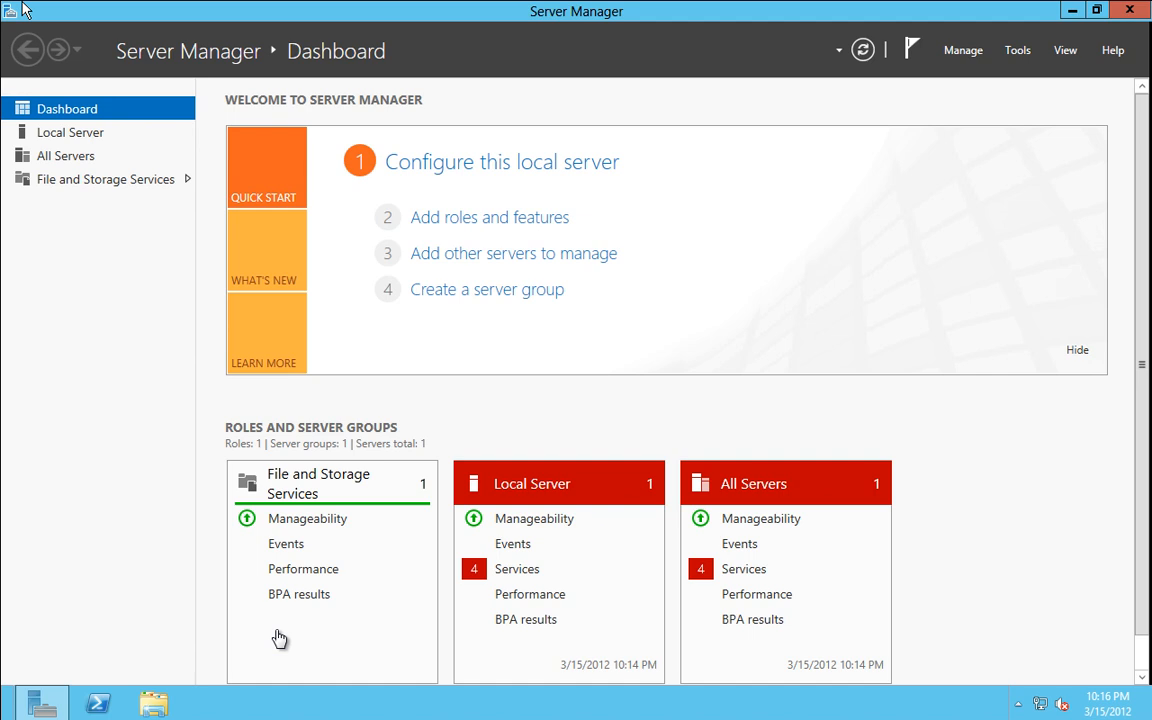
mouse_move(1018, 50)
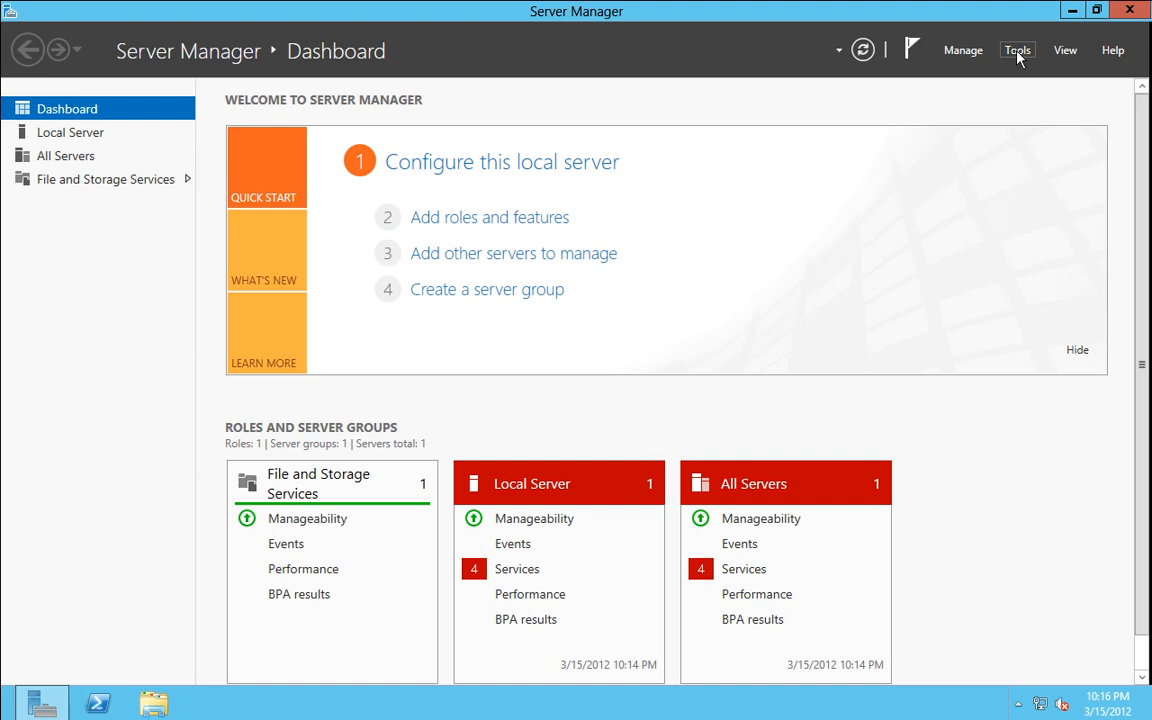
Browse the Tools and Manage menus in Server Manager's menu bar.
left_click(1016, 50)
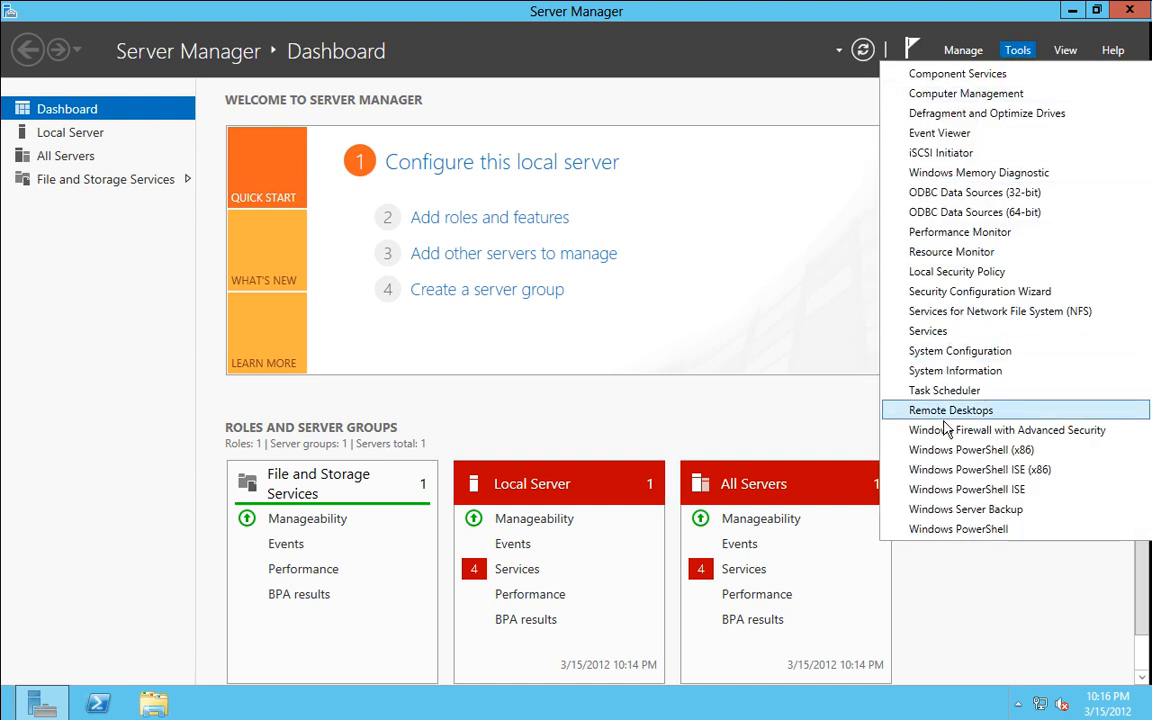
mouse_move(984, 172)
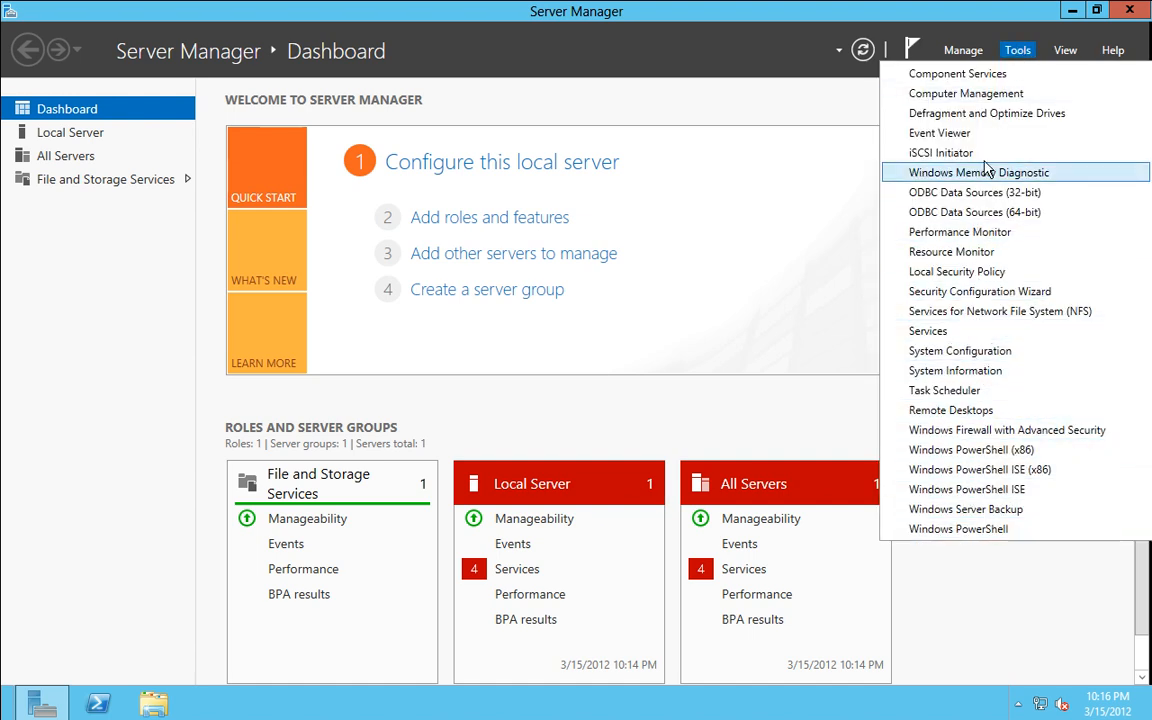
mouse_move(1024, 62)
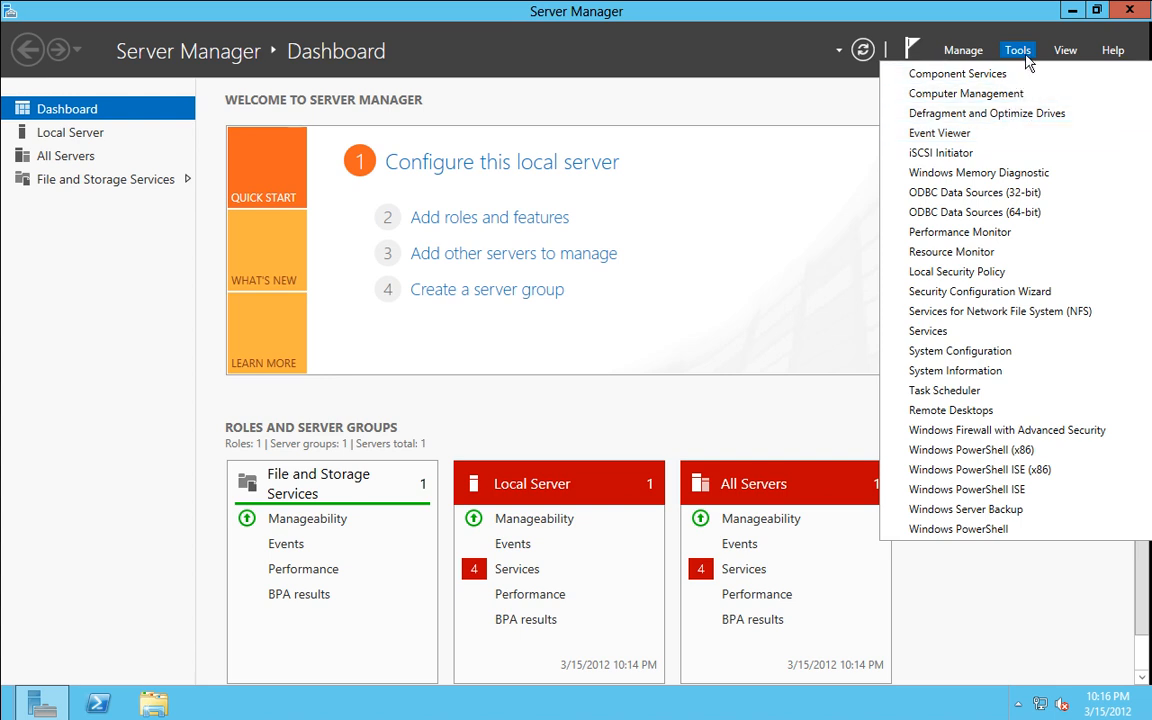
left_click(962, 50)
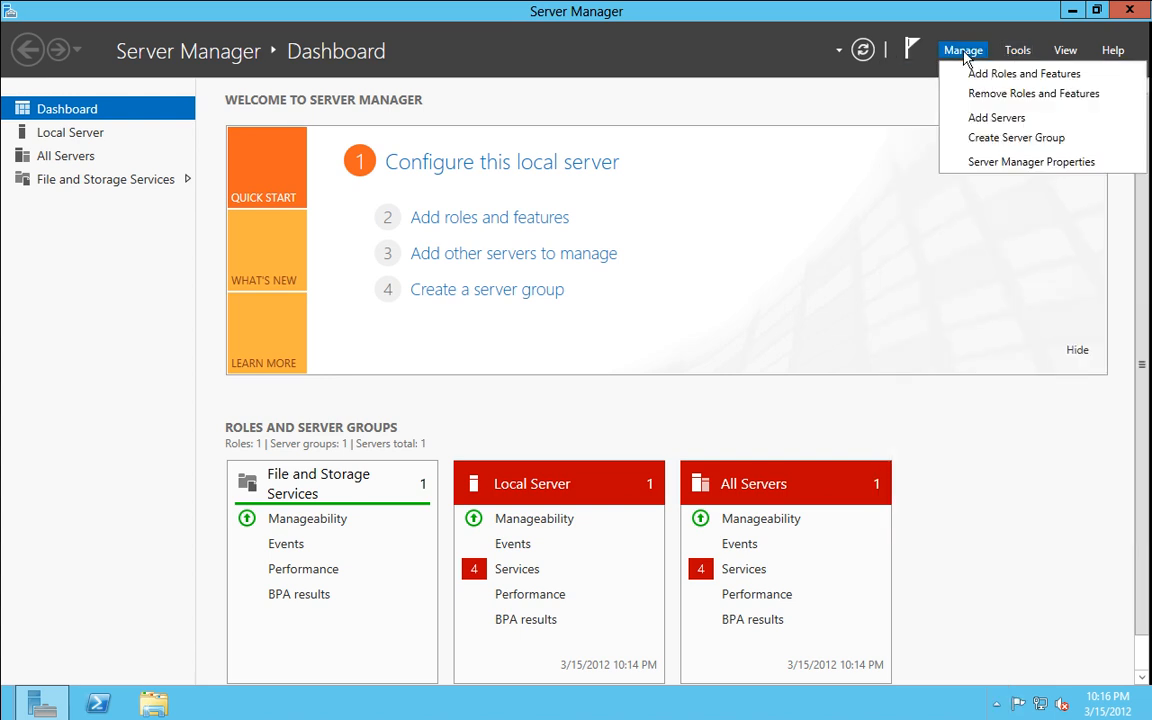
mouse_move(1032, 94)
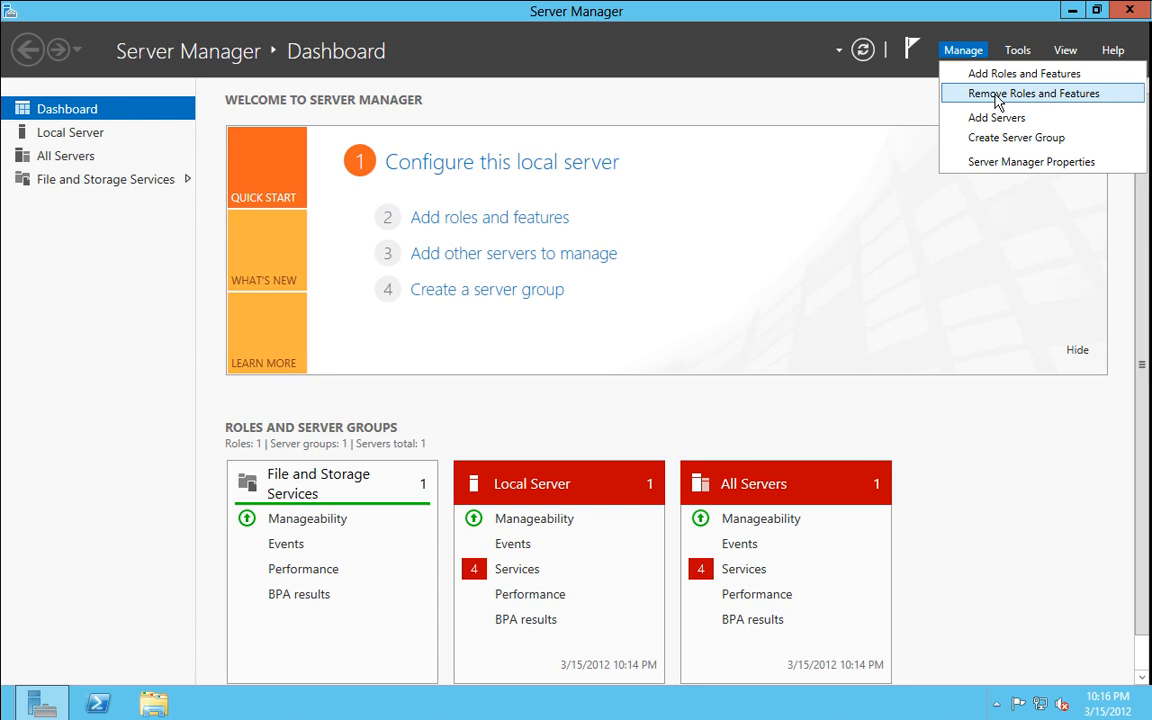
mouse_move(1052, 184)
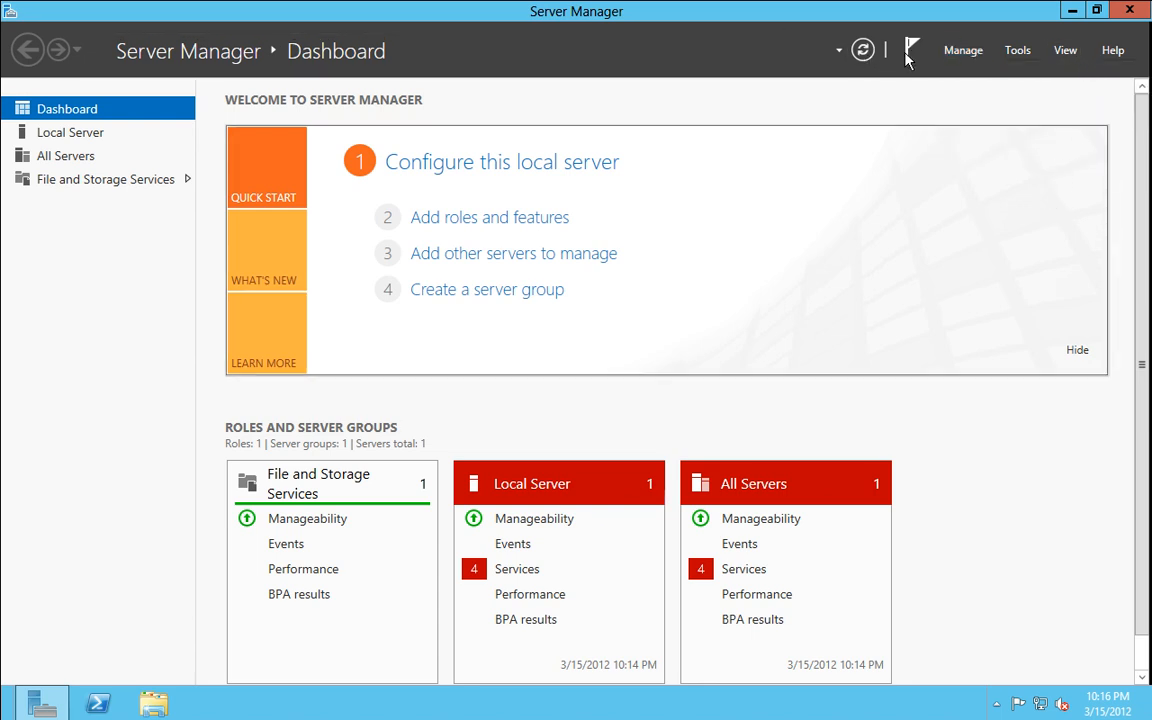
mouse_move(912, 50)
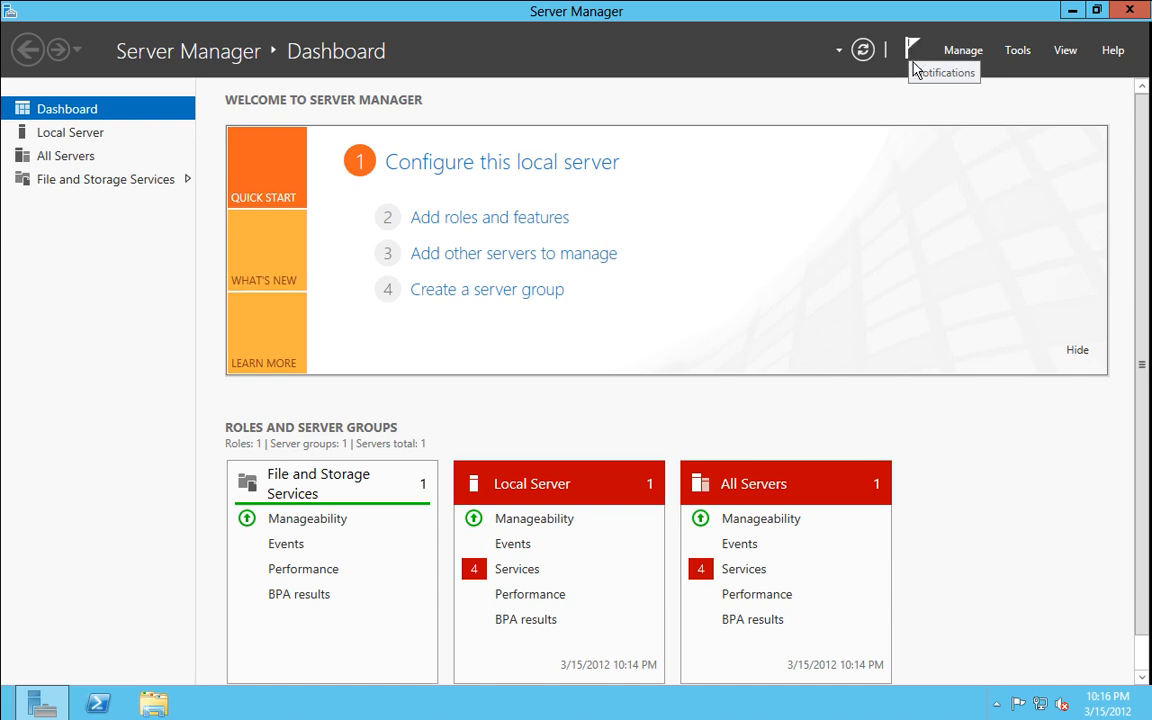
mouse_move(928, 56)
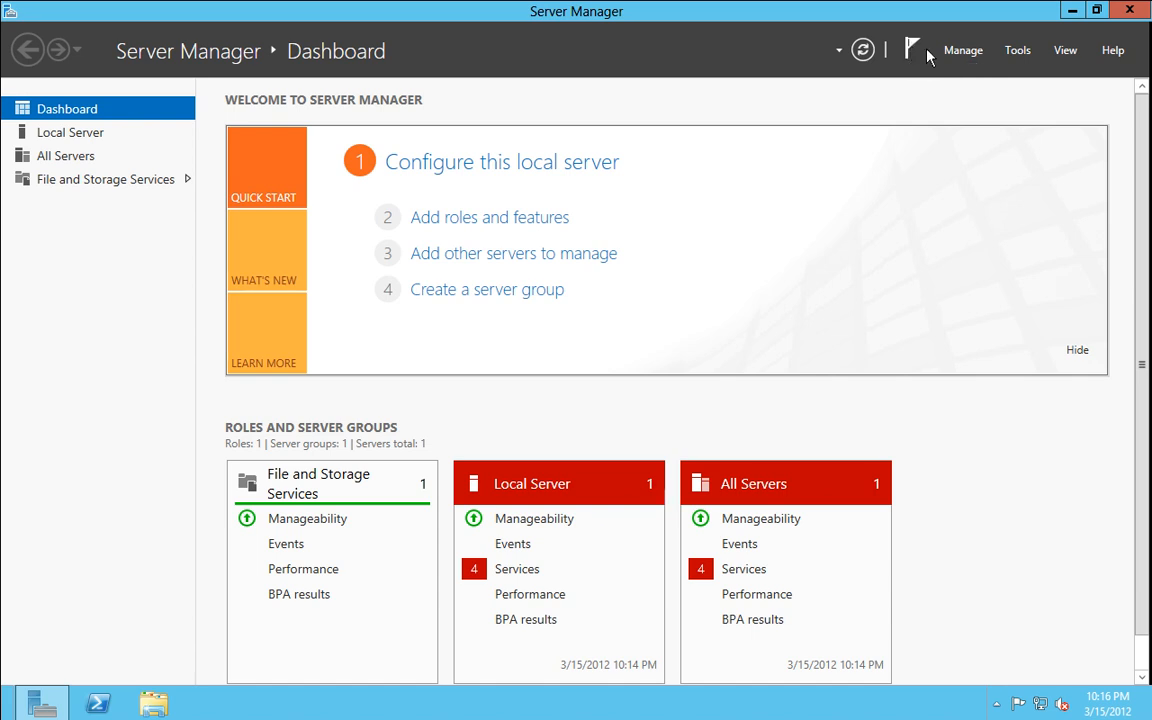
mouse_move(108, 204)
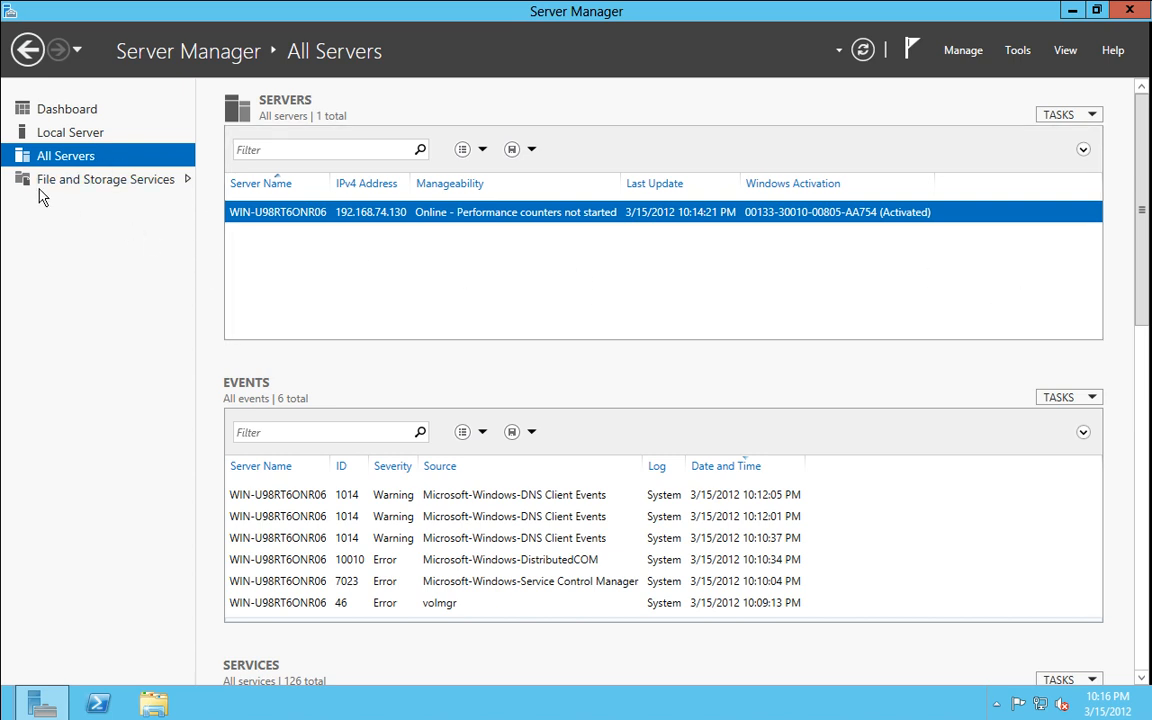
mouse_move(392, 220)
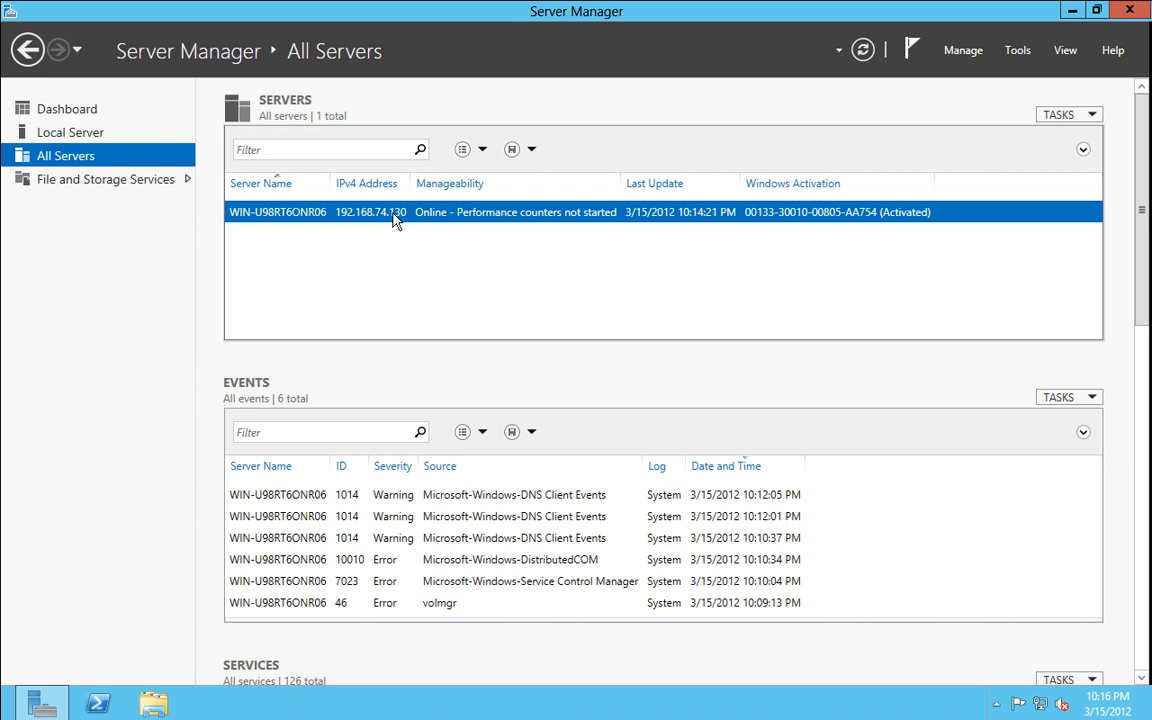
mouse_move(10, 712)
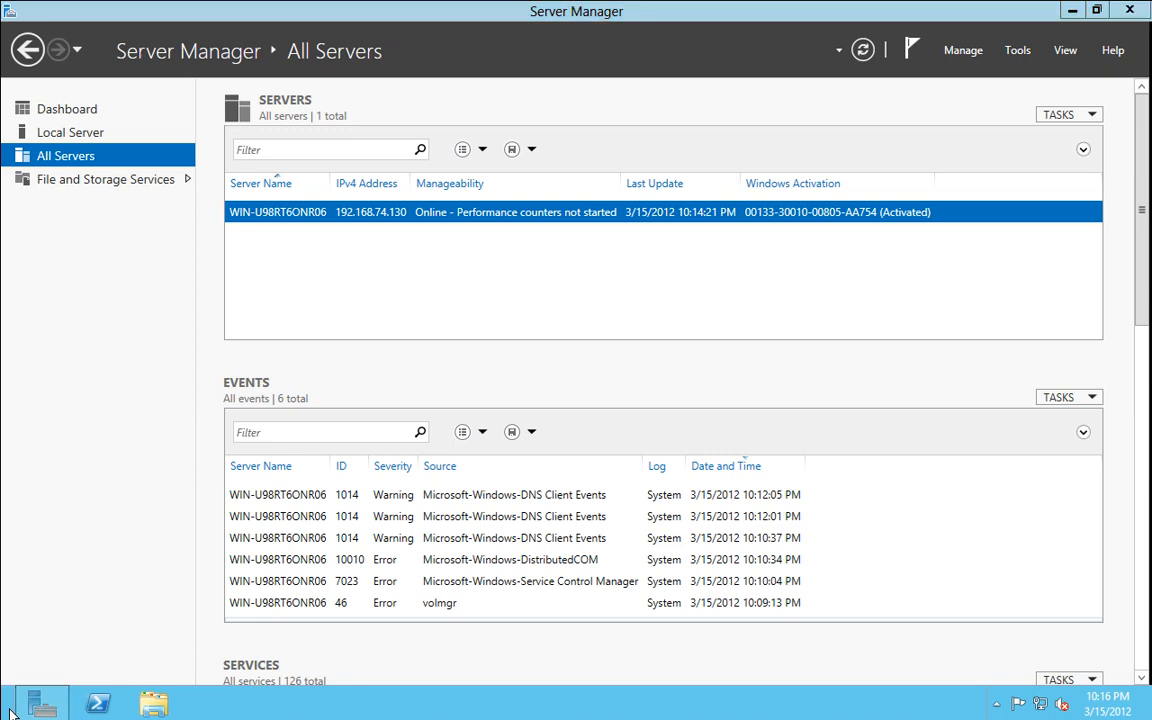
Go to the Start screen and reopen Server Manager from its tile.
left_click(10, 710)
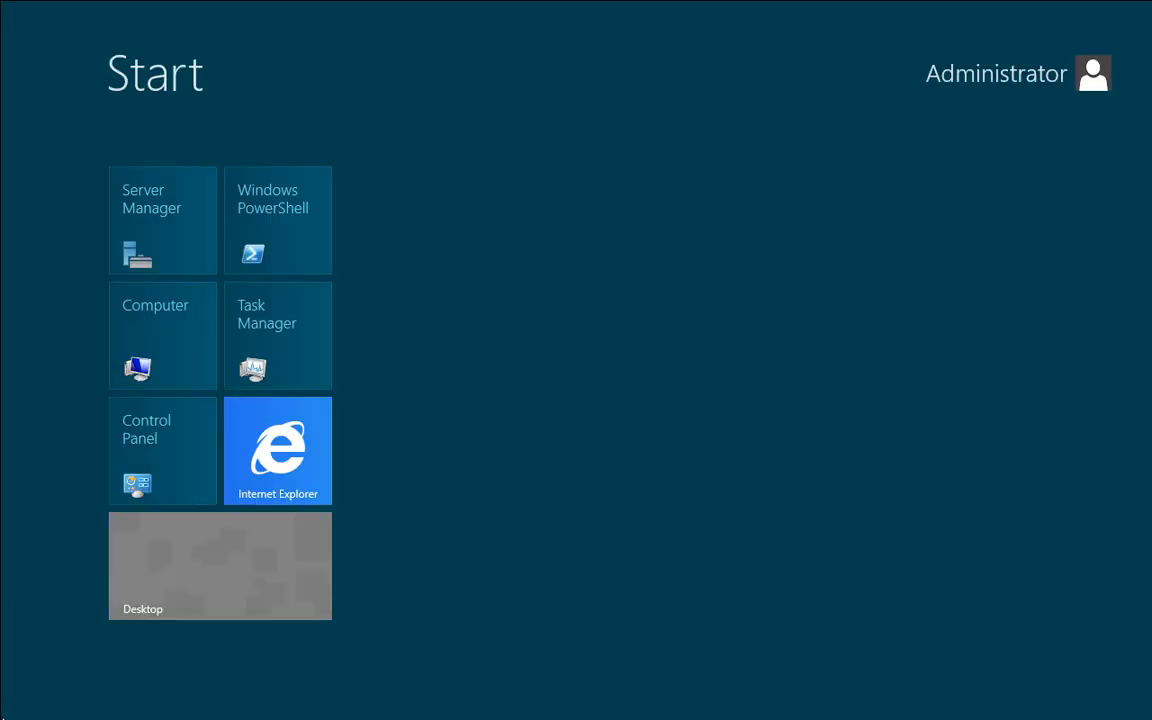
mouse_move(800, 488)
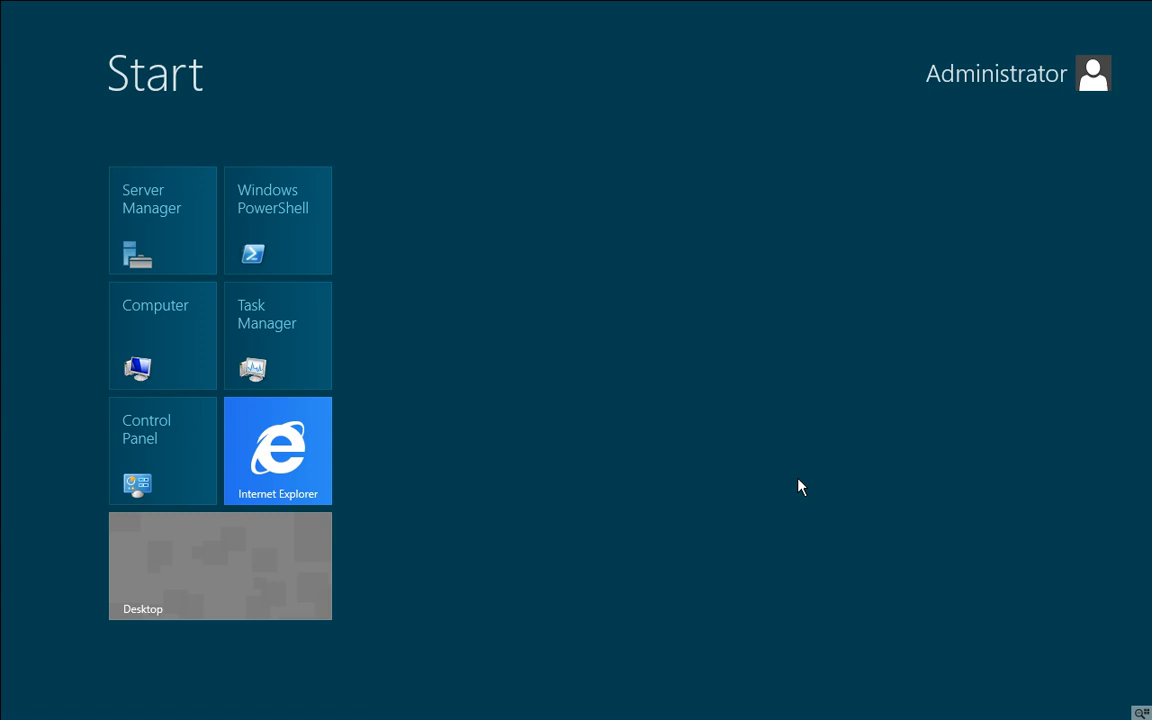
mouse_move(248, 70)
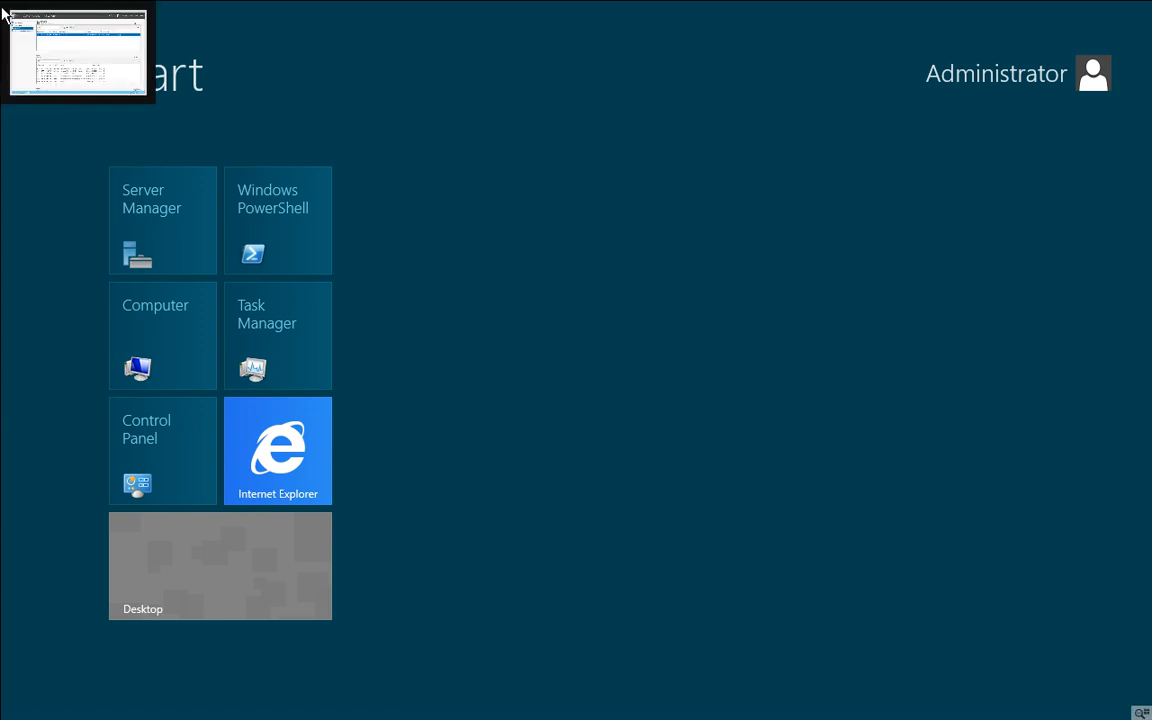
mouse_move(4, 114)
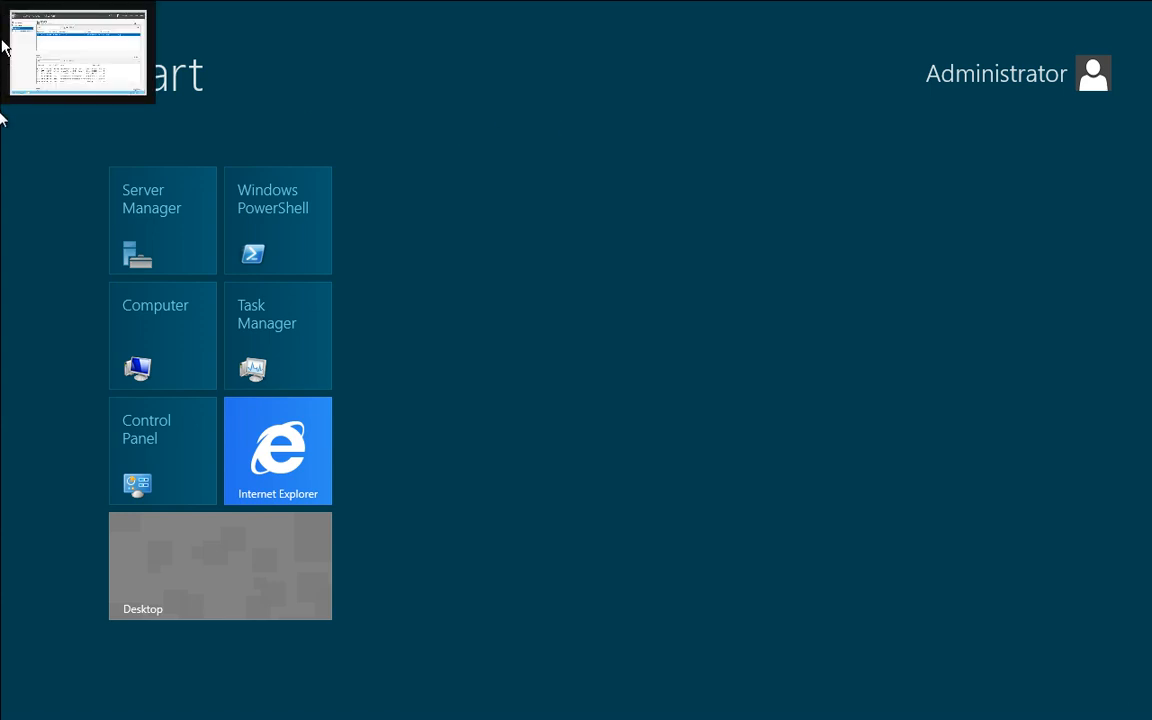
mouse_move(150, 104)
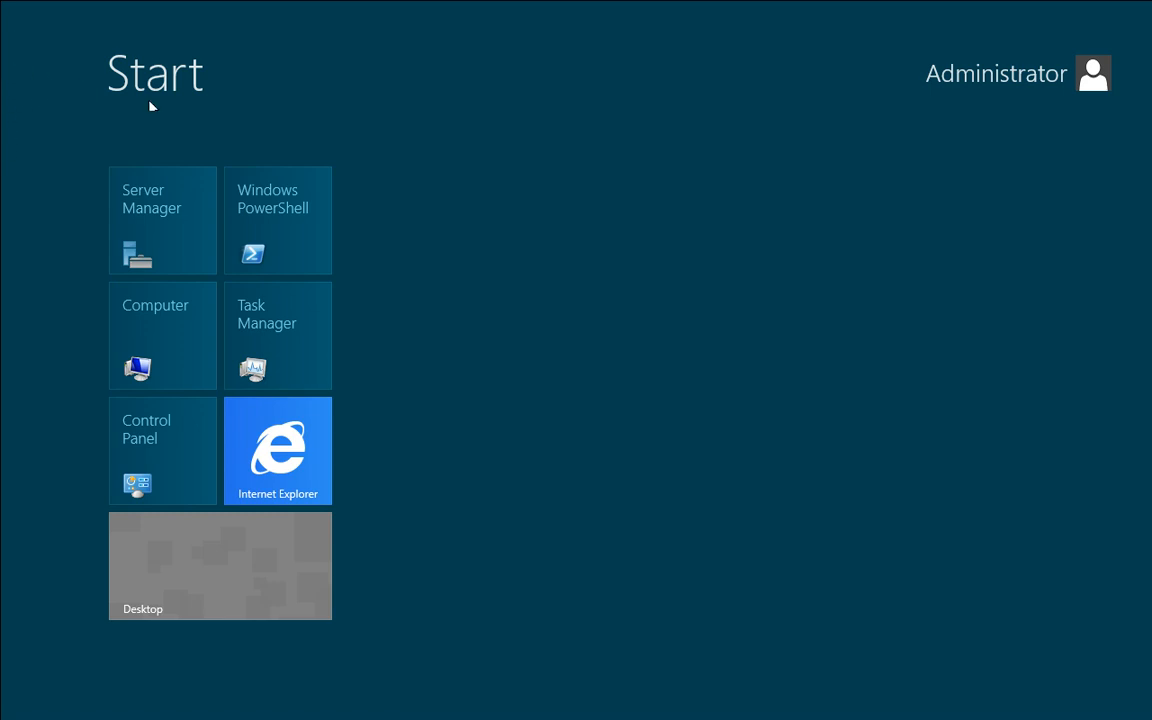
mouse_move(8, 704)
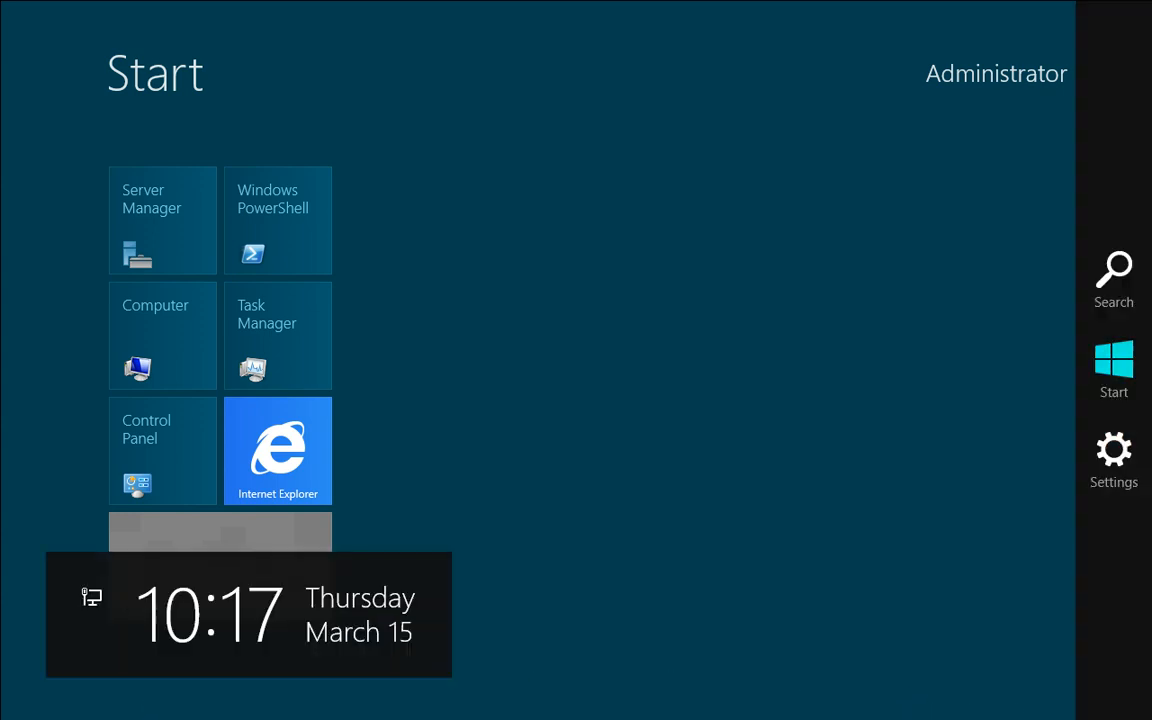
mouse_move(1112, 340)
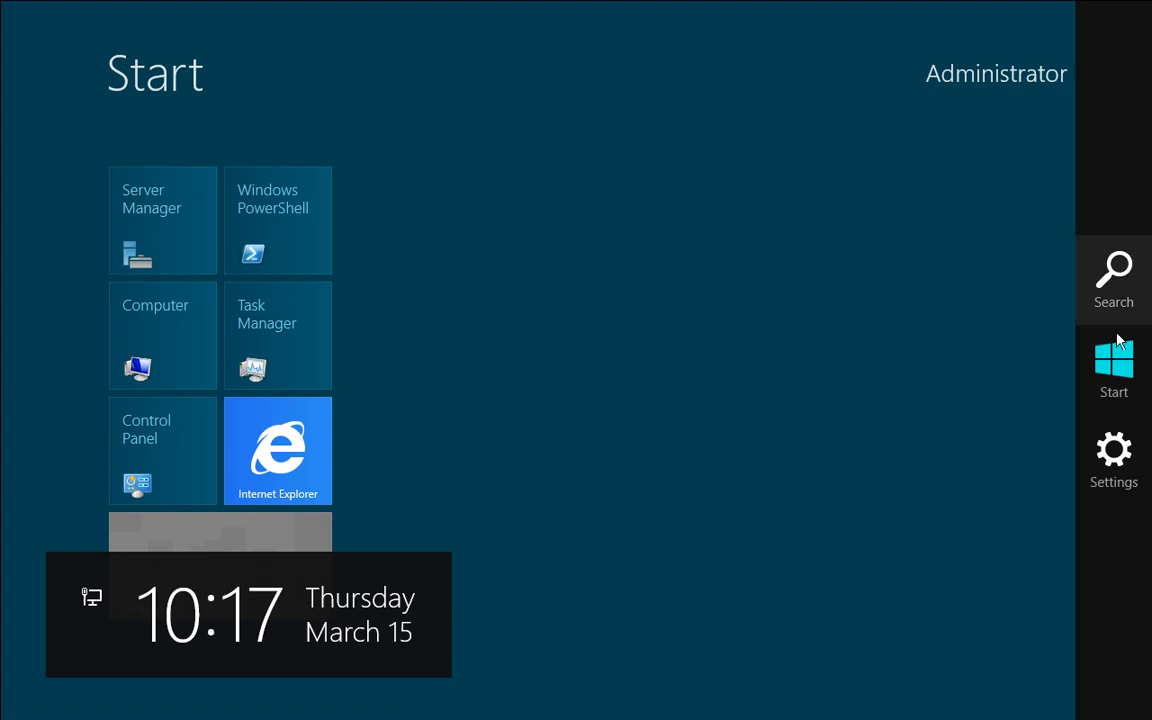
mouse_move(1132, 420)
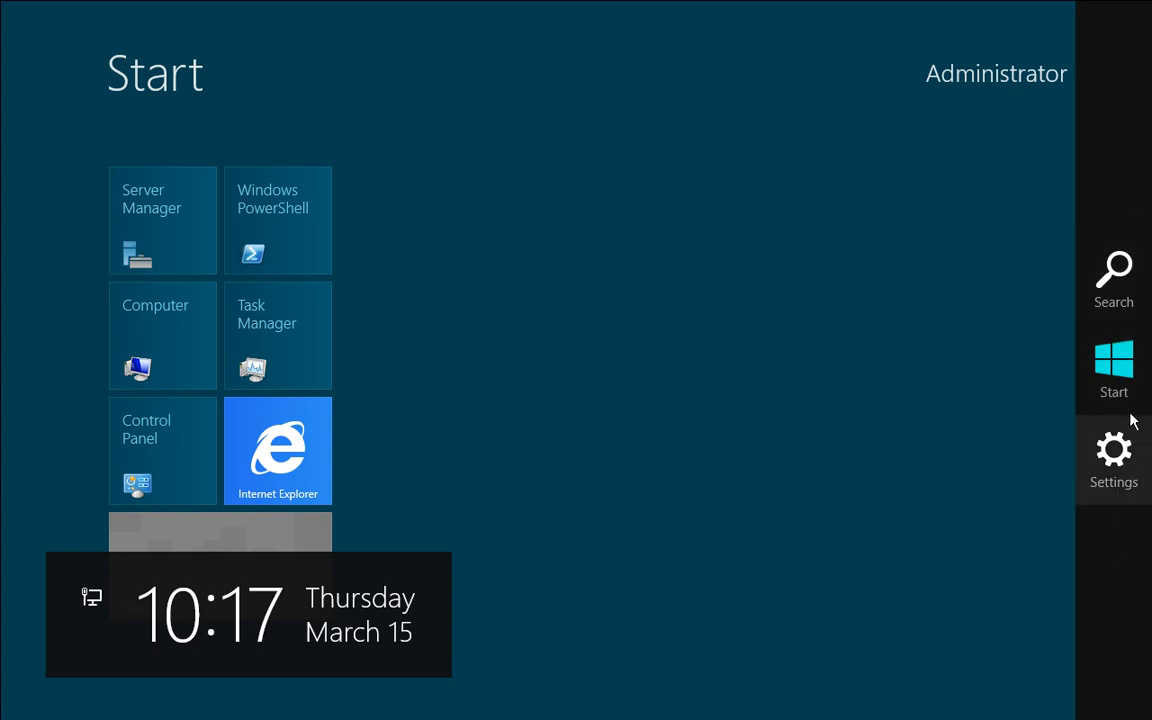
mouse_move(196, 232)
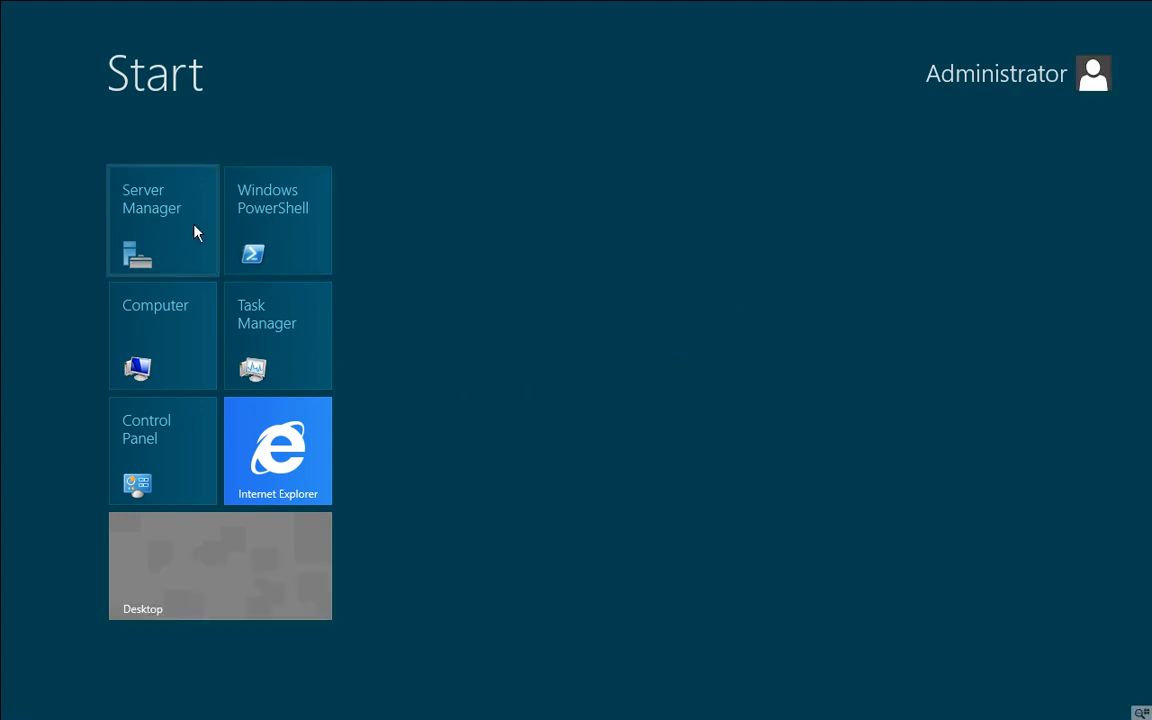
mouse_move(224, 486)
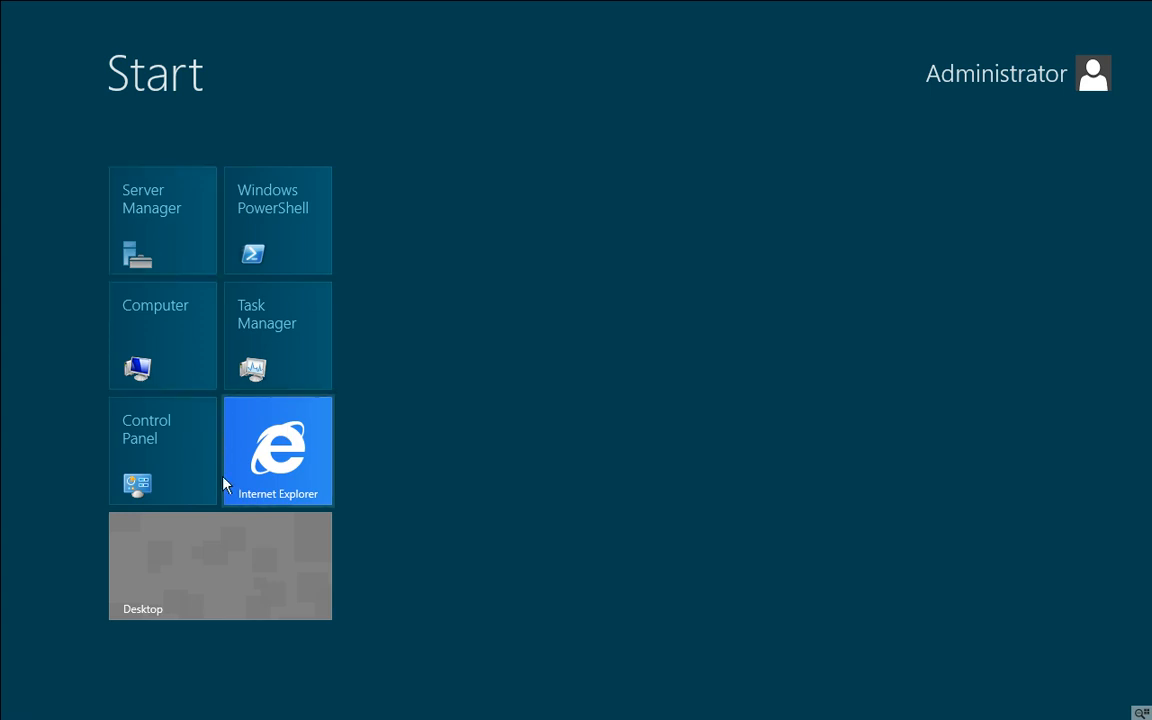
mouse_move(152, 216)
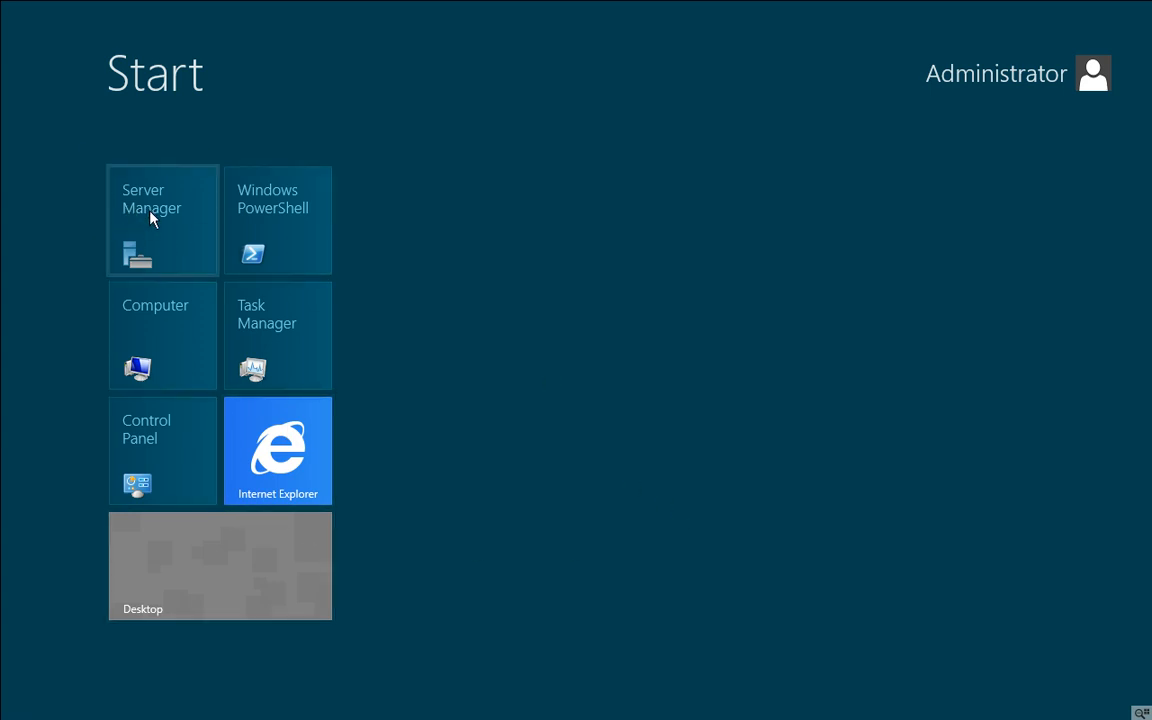
mouse_move(168, 244)
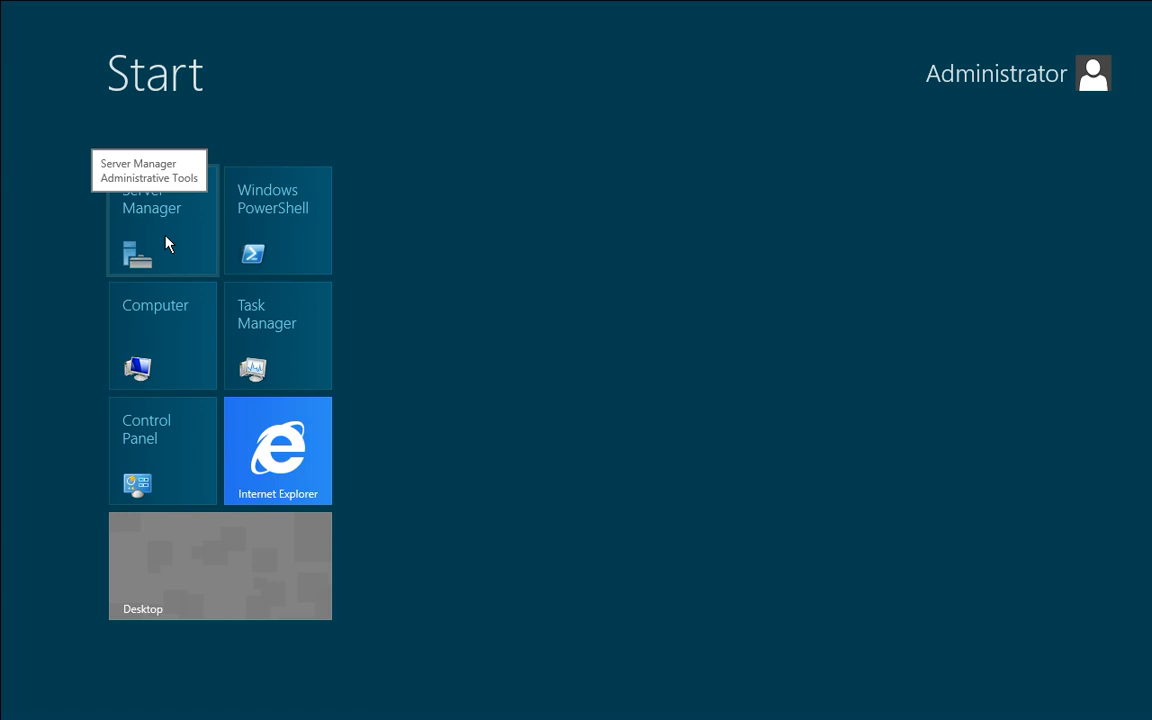
mouse_move(184, 248)
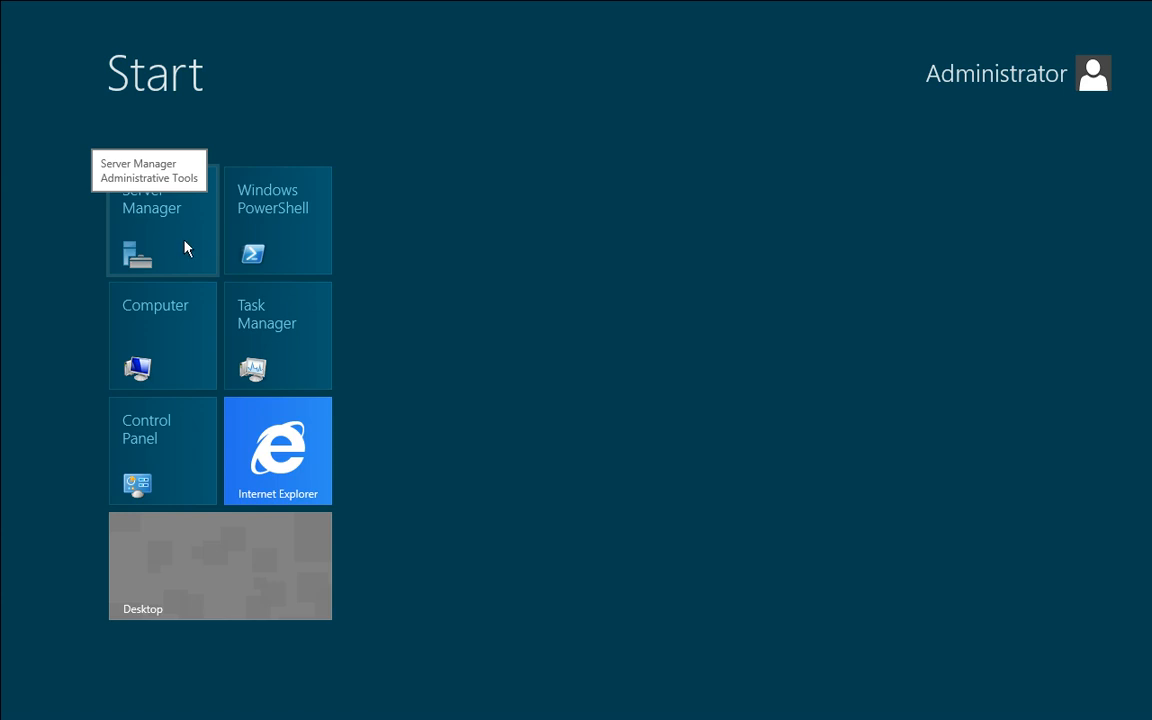
left_click(152, 220)
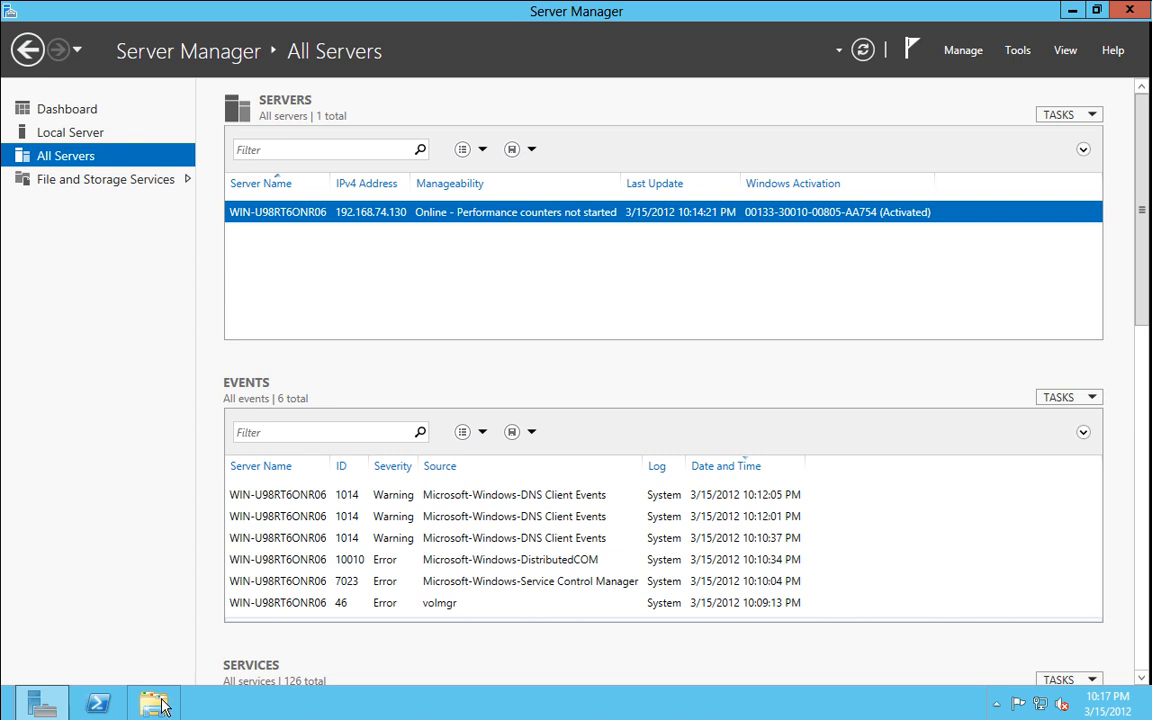
left_click(154, 704)
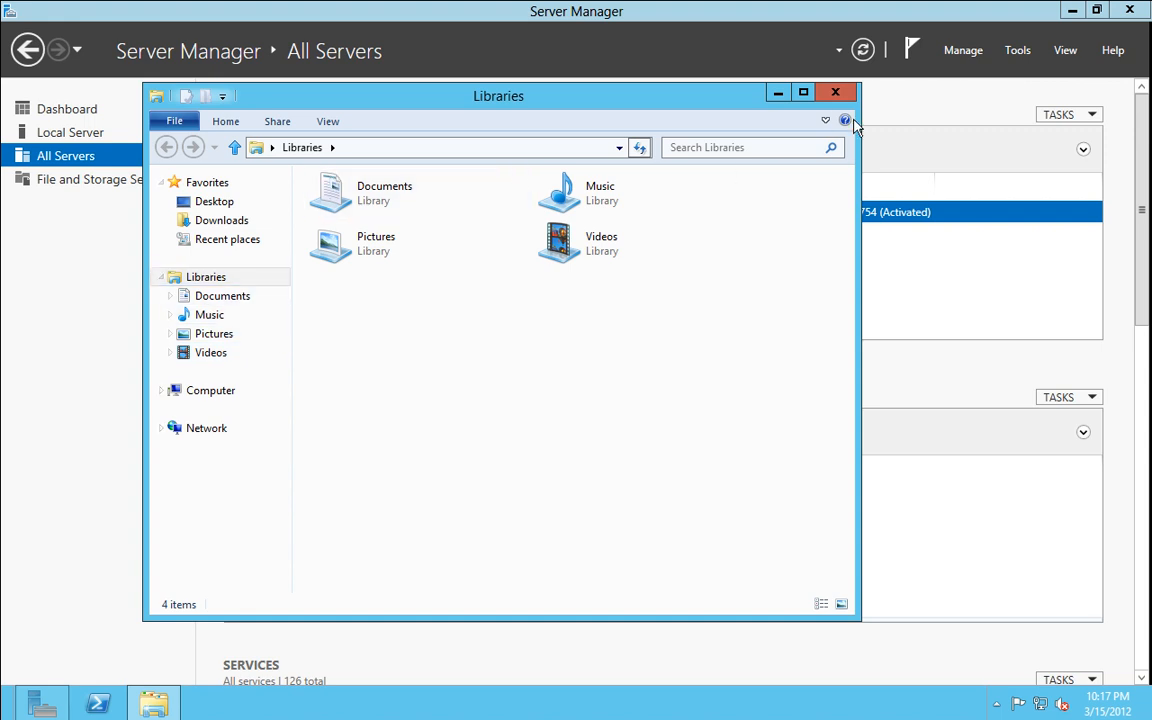
left_click(824, 120)
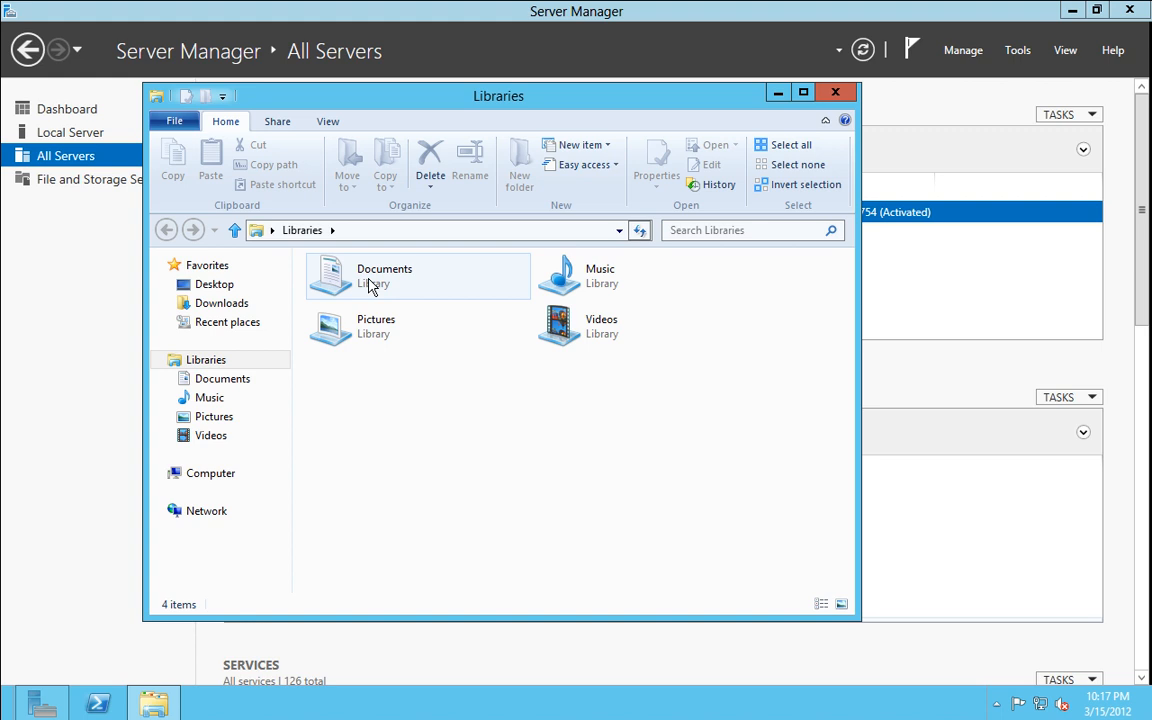
double_click(384, 276)
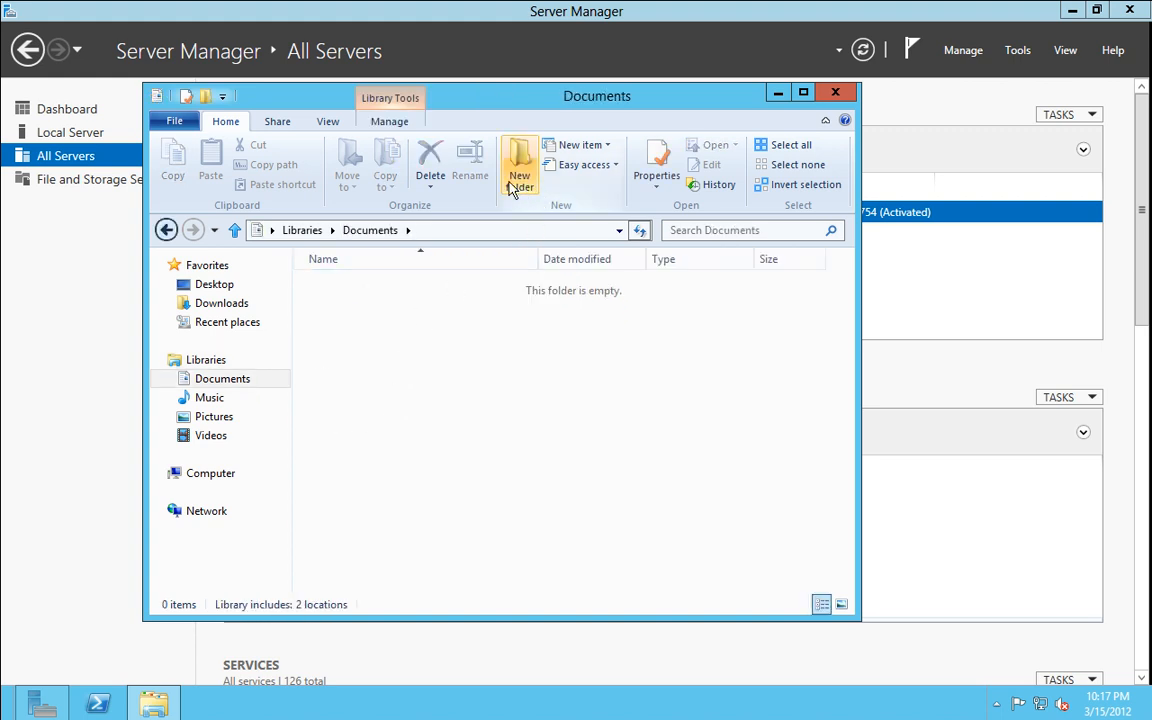
left_click(584, 164)
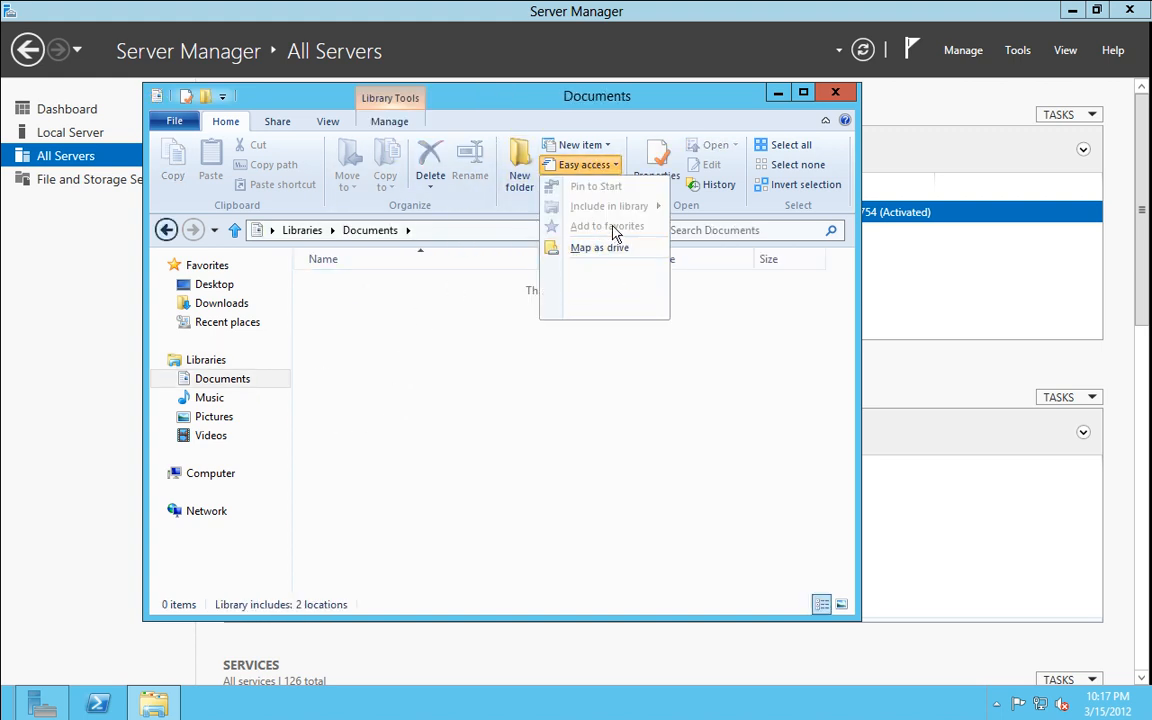
mouse_move(684, 452)
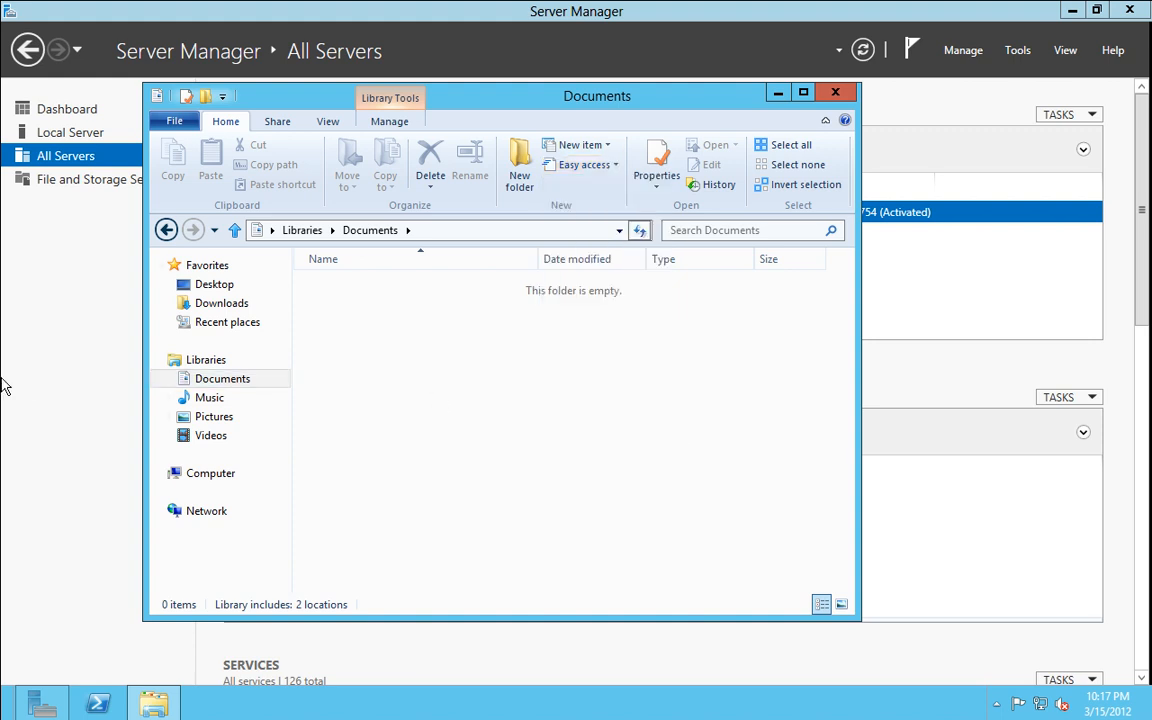
mouse_move(450, 376)
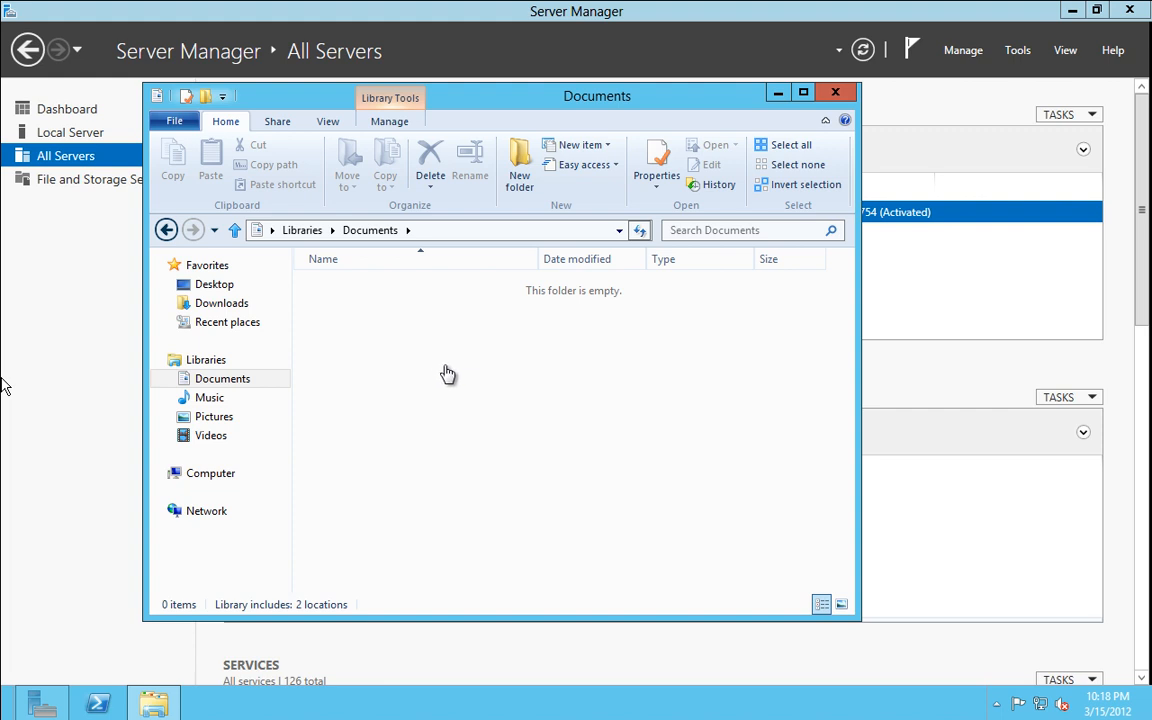
mouse_move(210, 384)
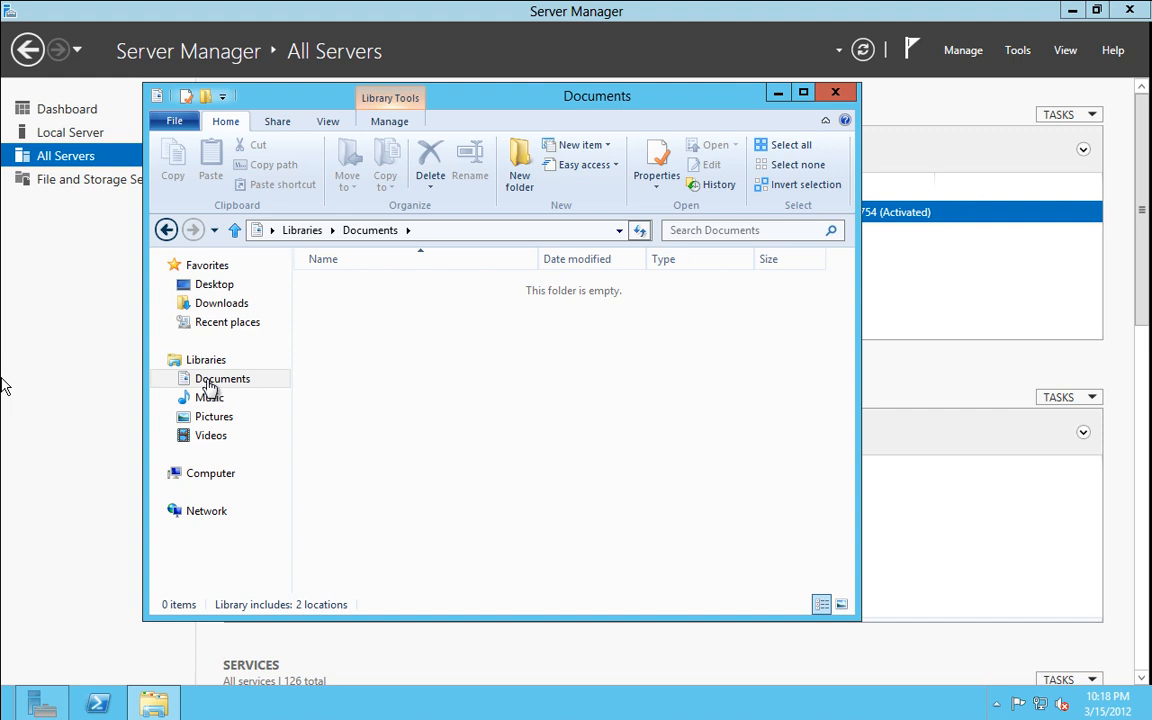
mouse_move(686, 388)
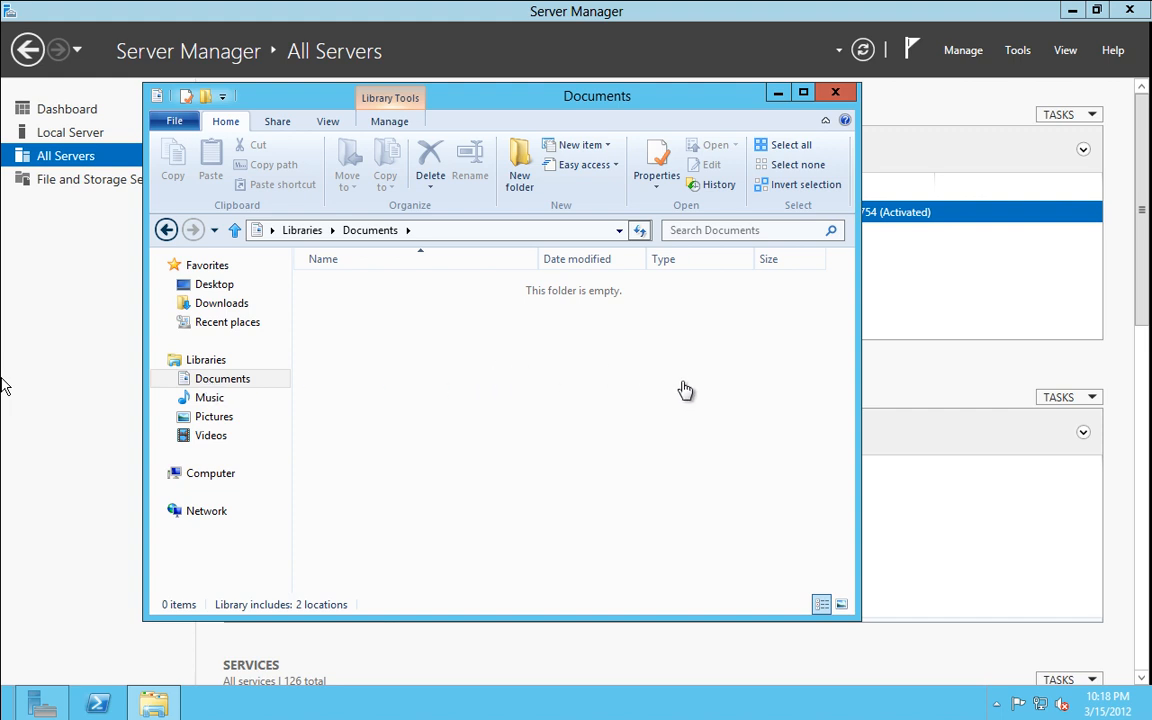
mouse_move(836, 92)
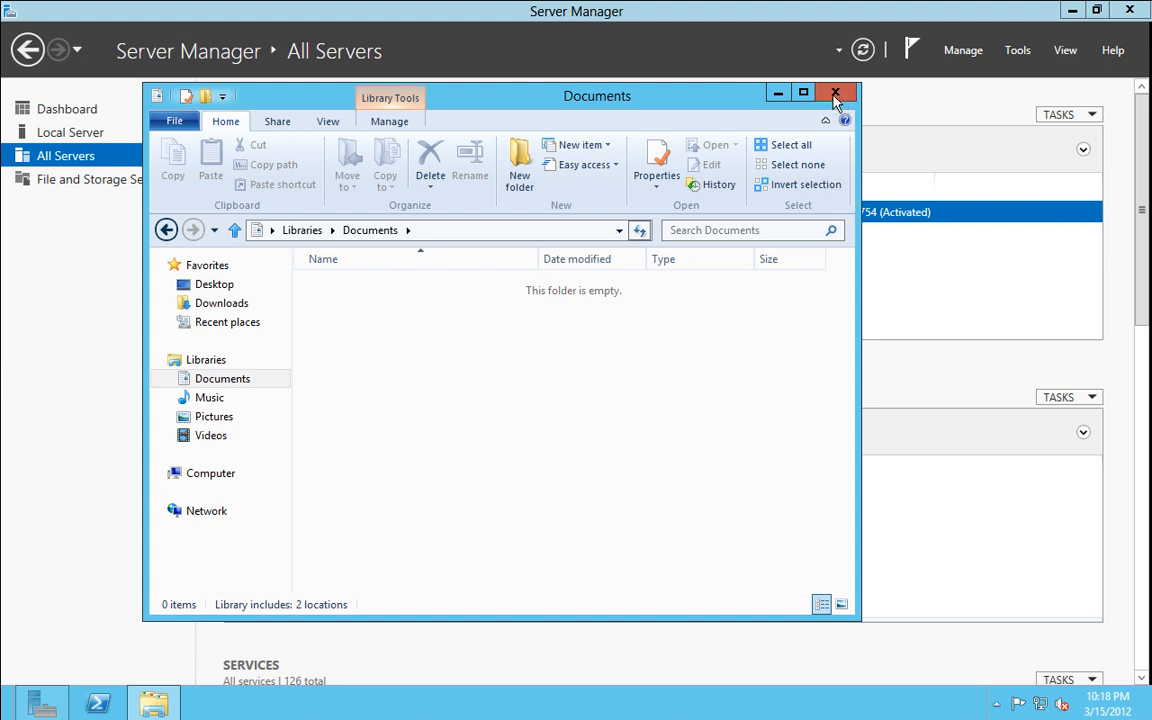
left_click(836, 94)
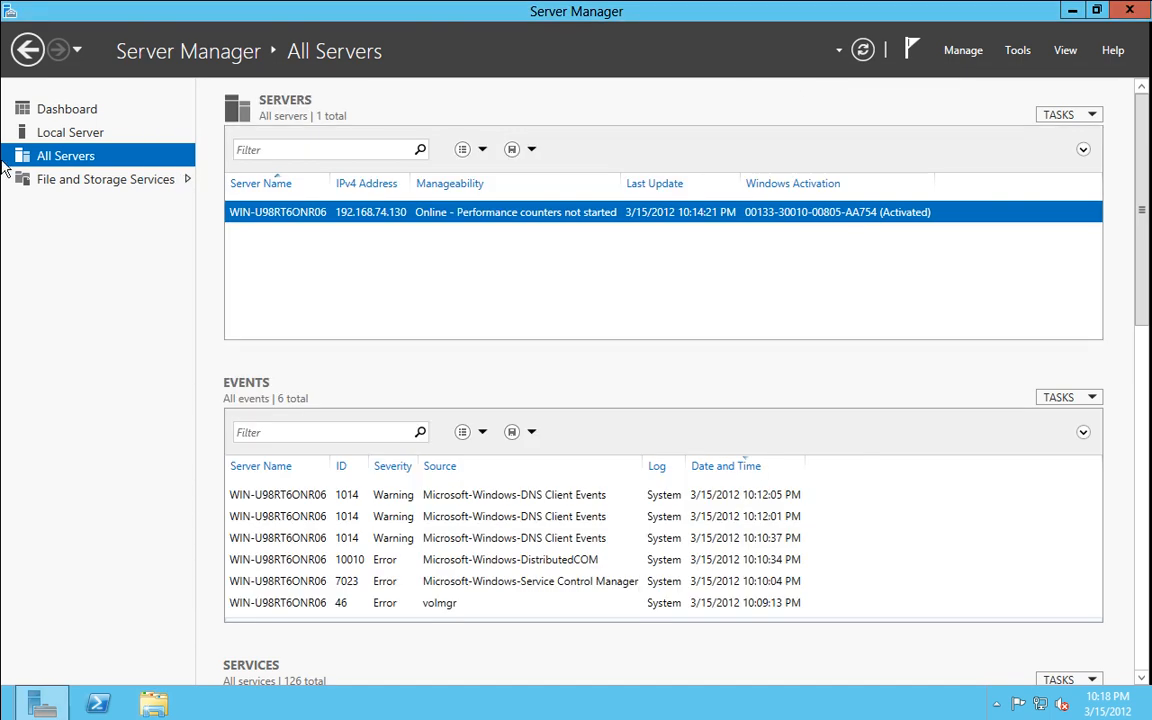
From the dashboard, start the Add Roles and Features wizard past its introduction.
left_click(68, 108)
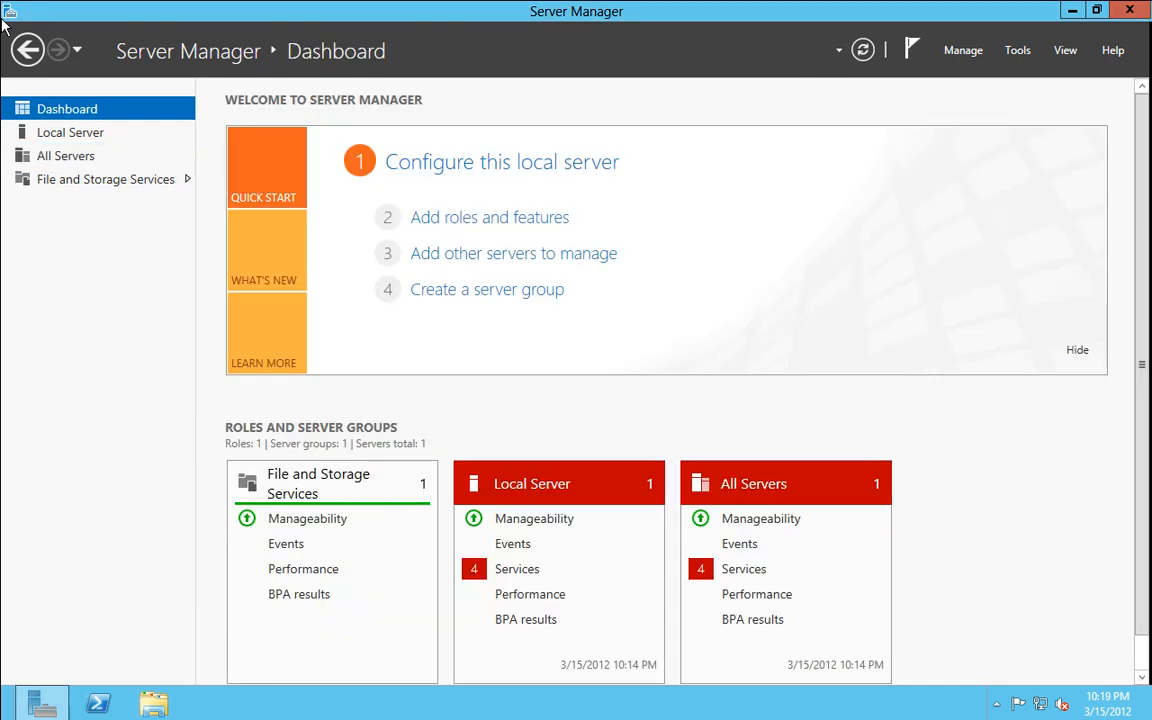
mouse_move(512, 224)
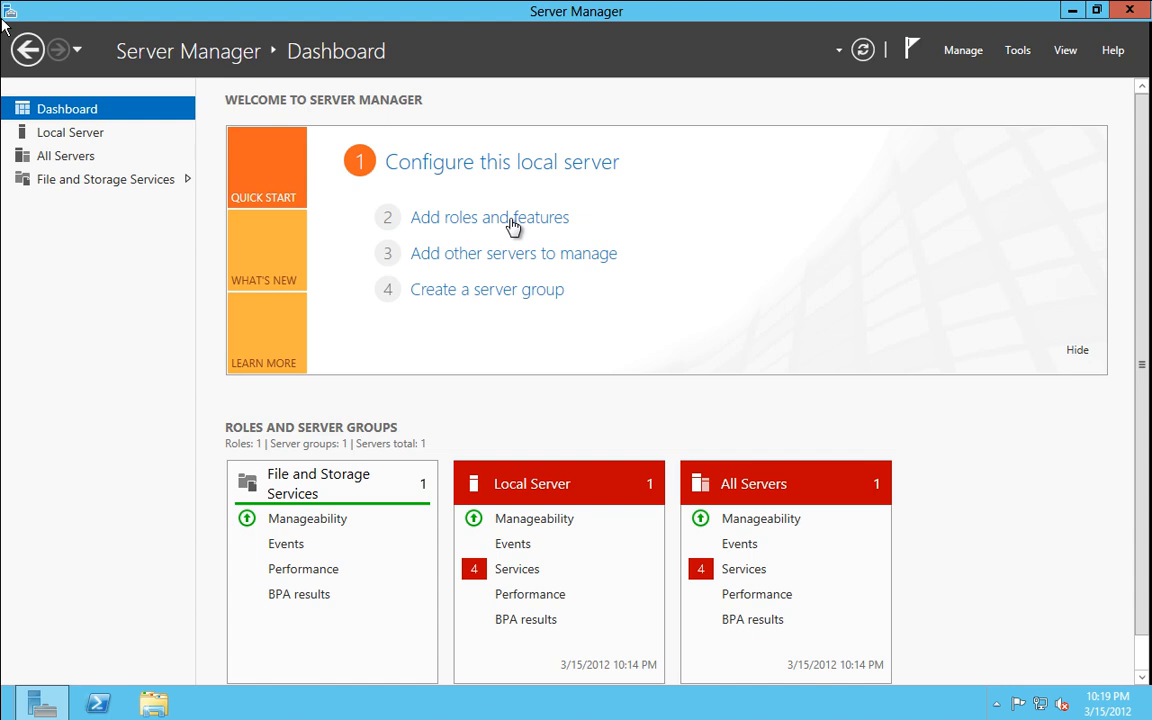
left_click(490, 216)
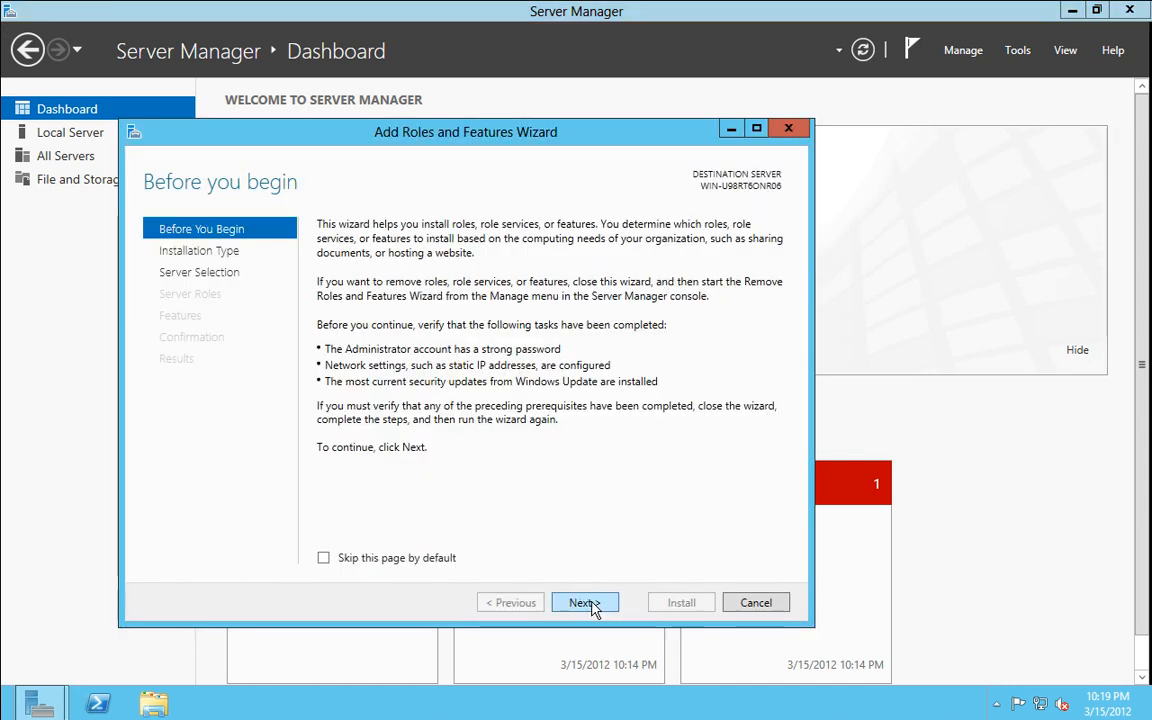
left_click(584, 602)
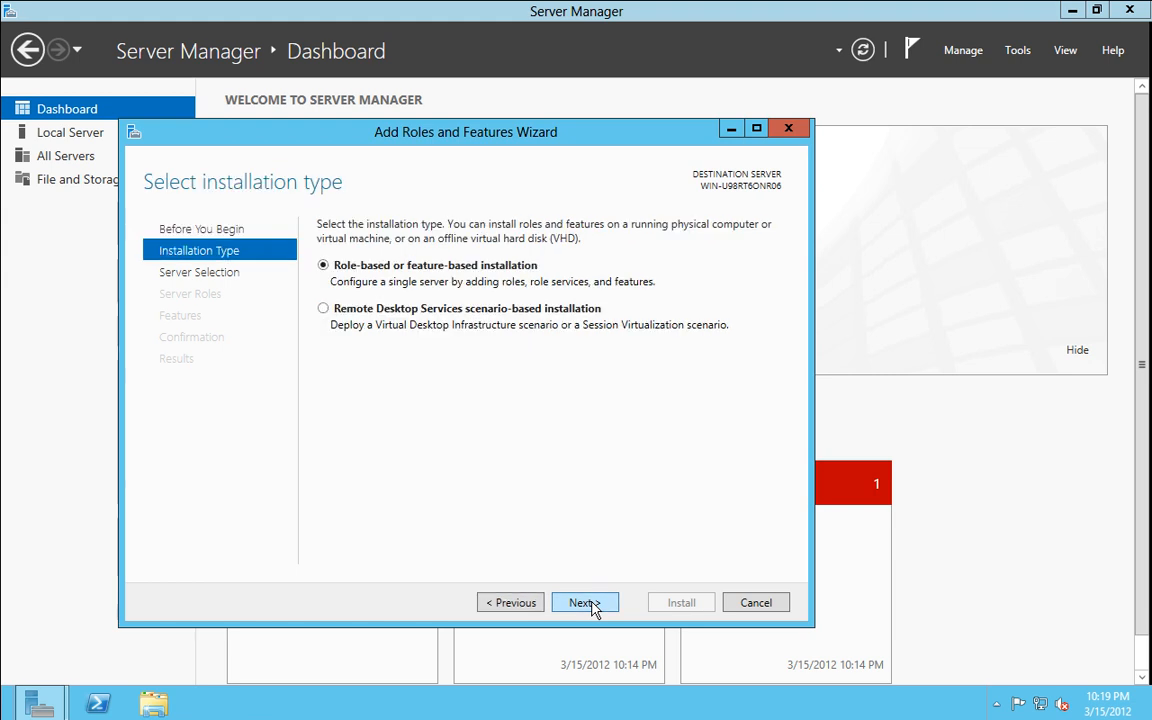
mouse_move(392, 352)
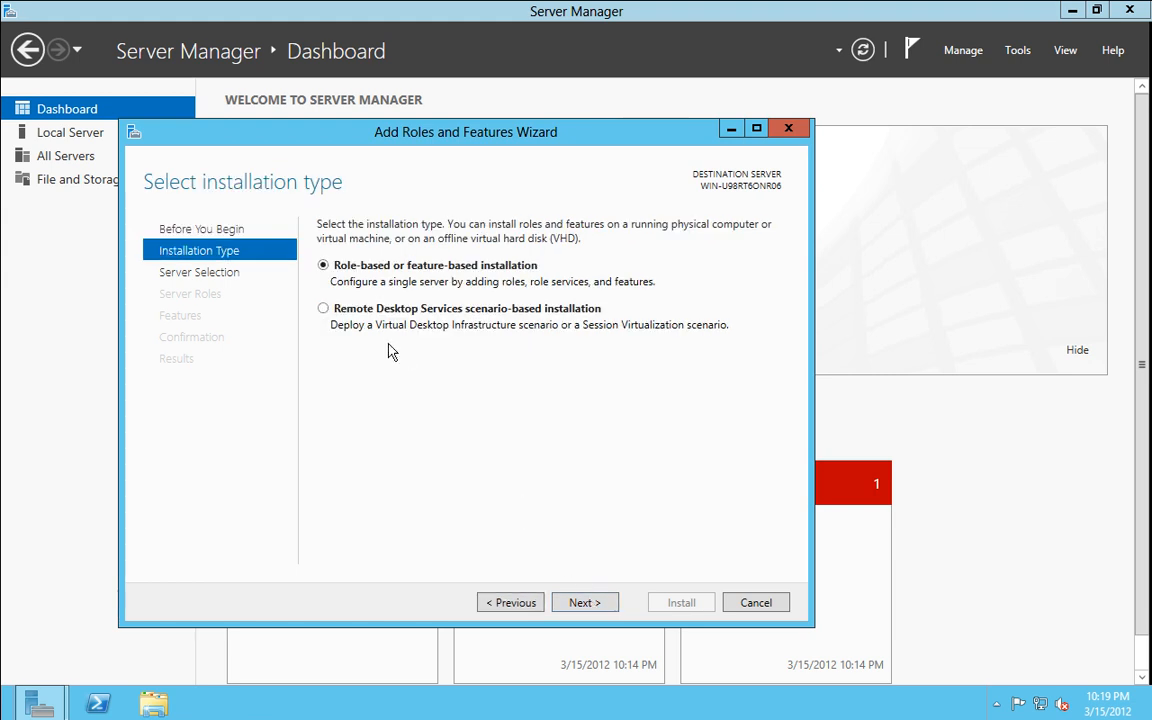
mouse_move(516, 316)
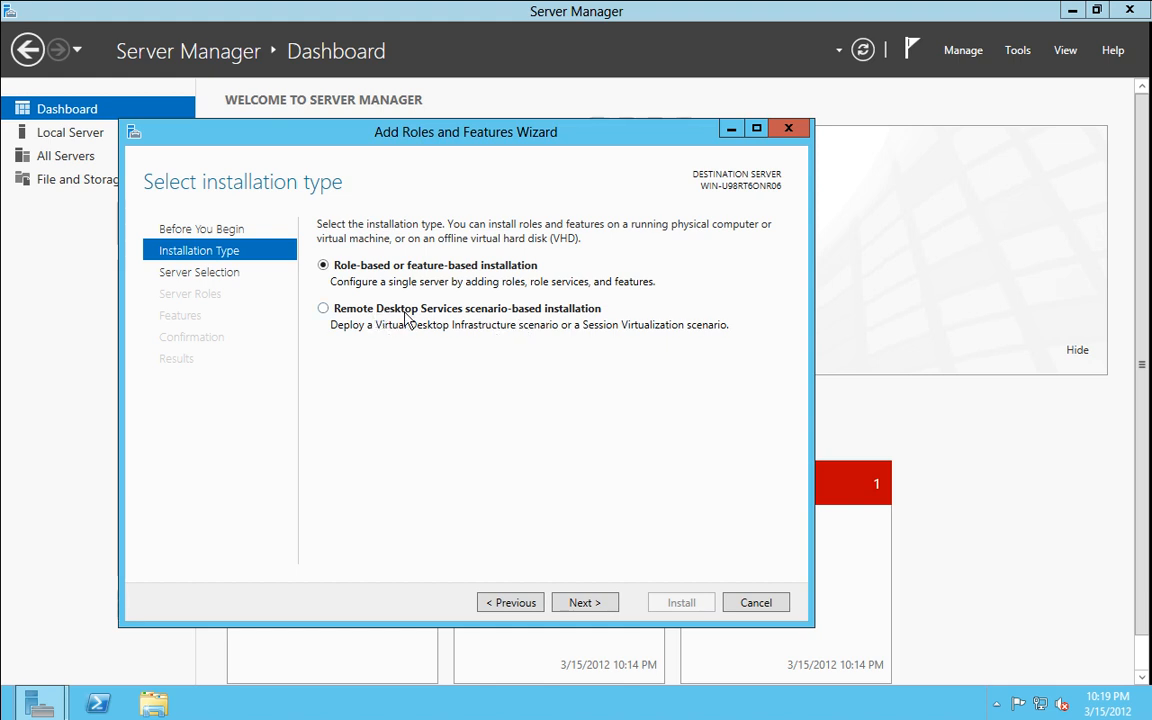
mouse_move(556, 320)
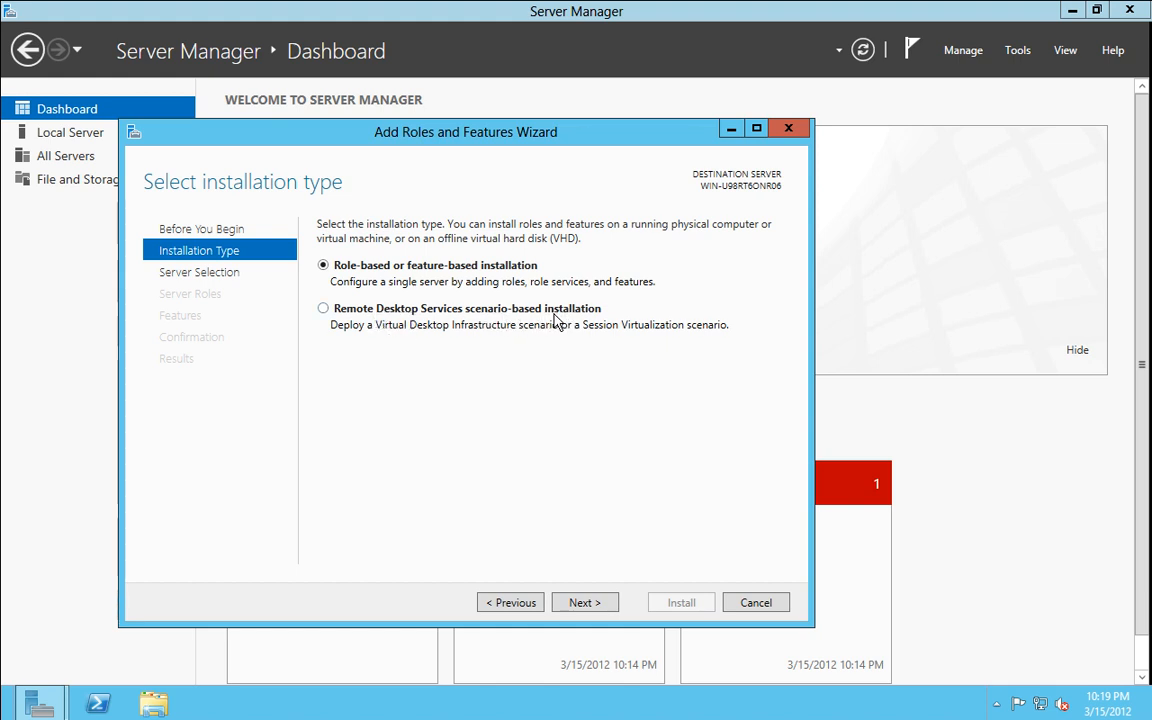
mouse_move(572, 370)
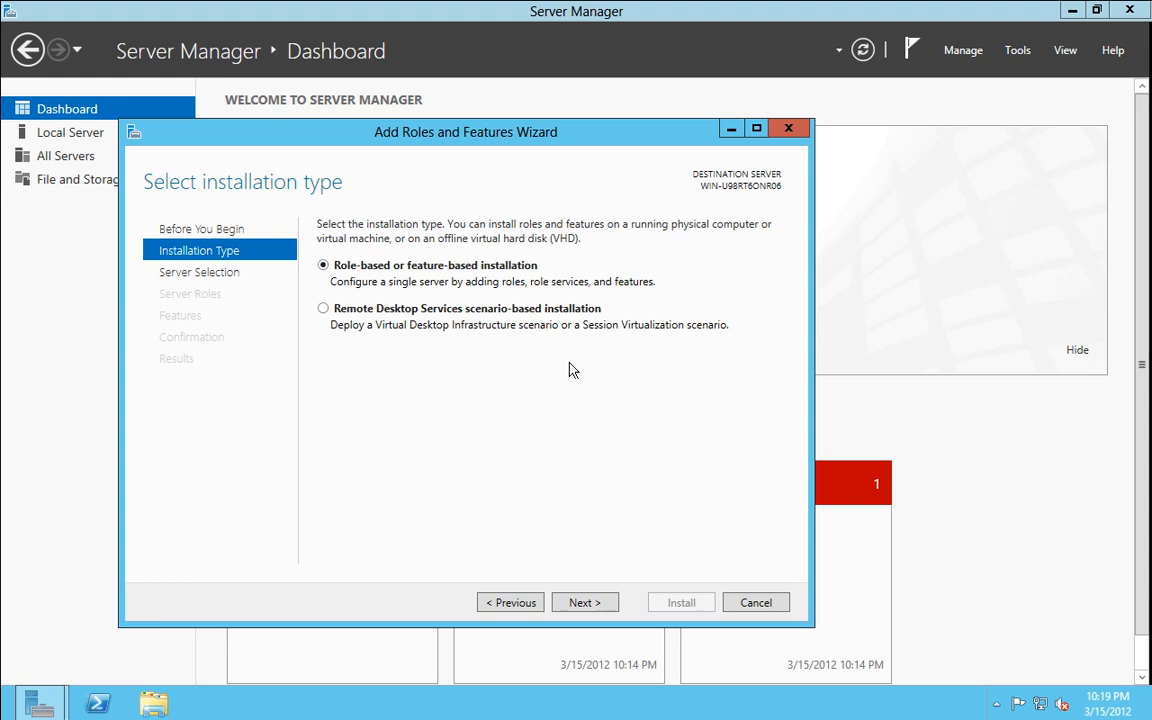
mouse_move(560, 486)
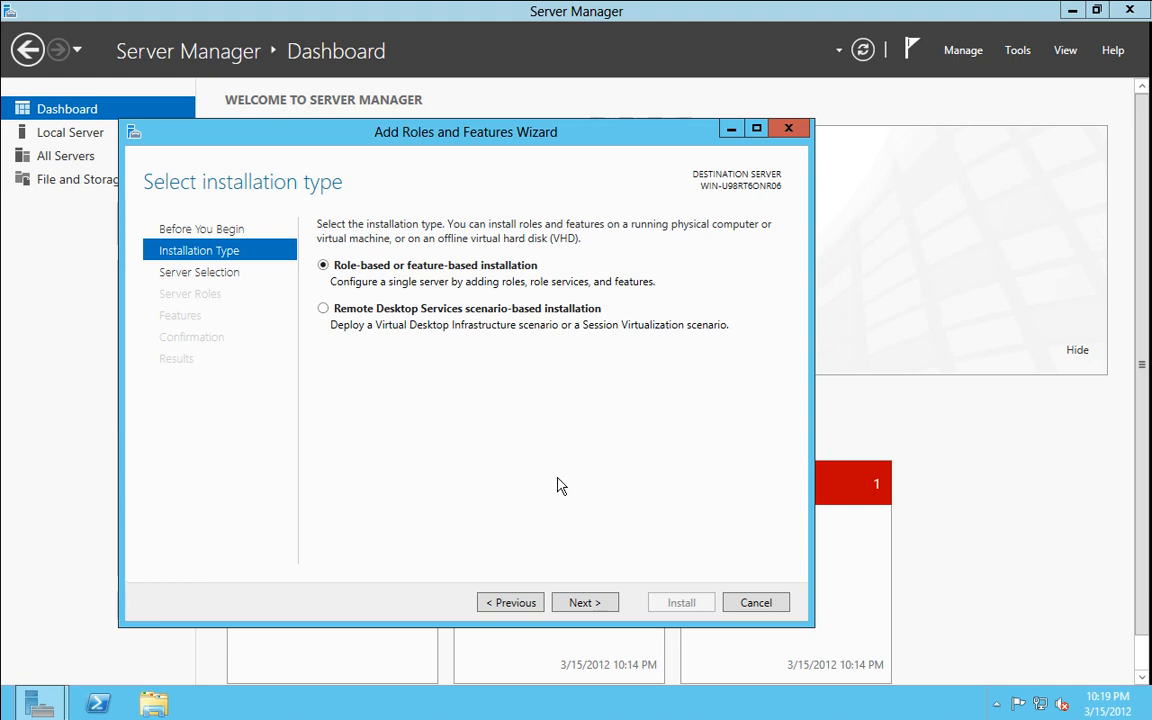
mouse_move(636, 488)
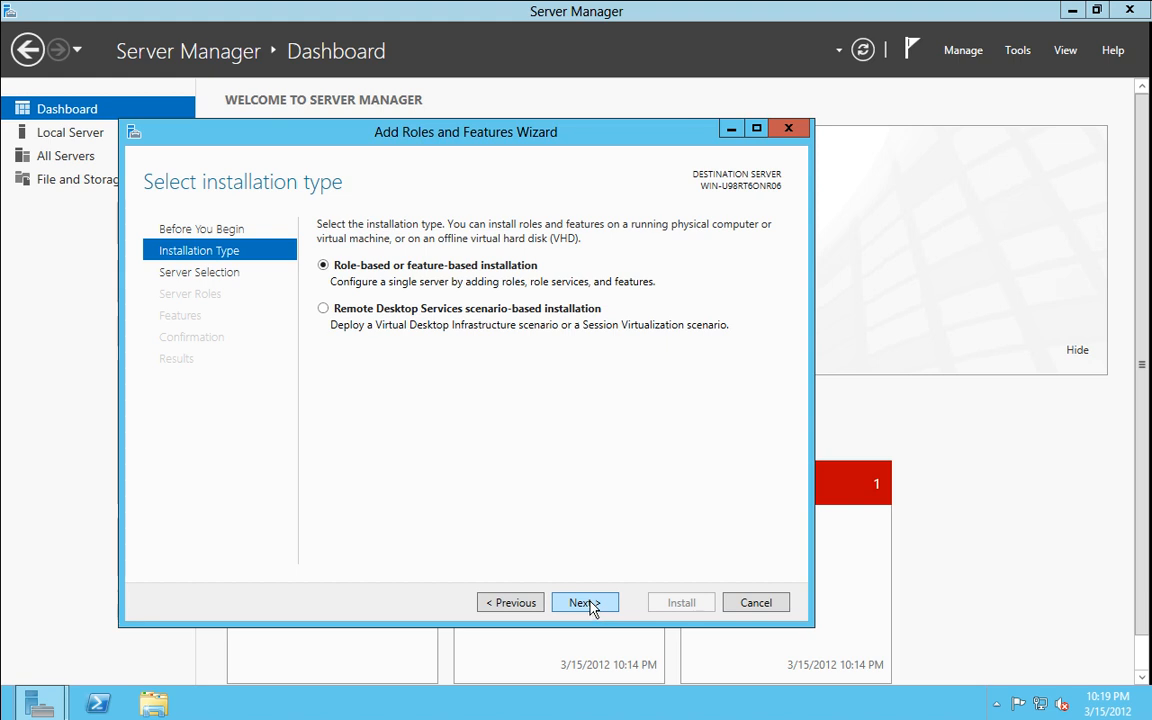
Keep role-based installation on this server and skip the roles list to reach features.
left_click(584, 602)
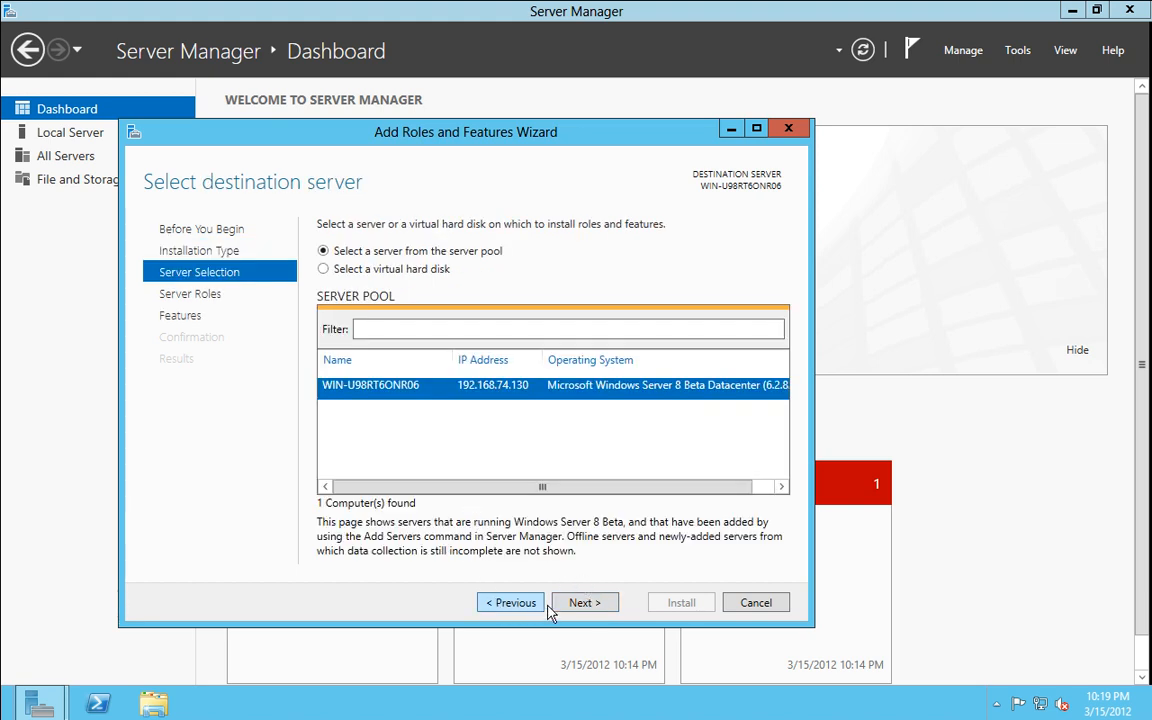
mouse_move(442, 268)
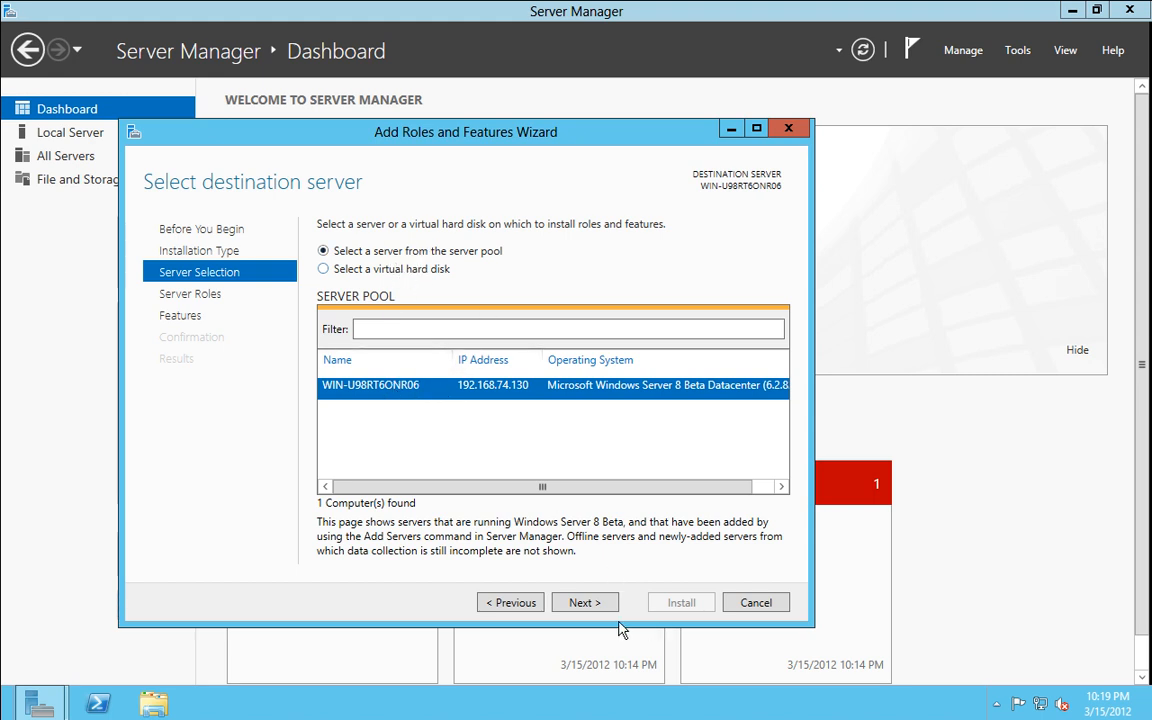
left_click(584, 602)
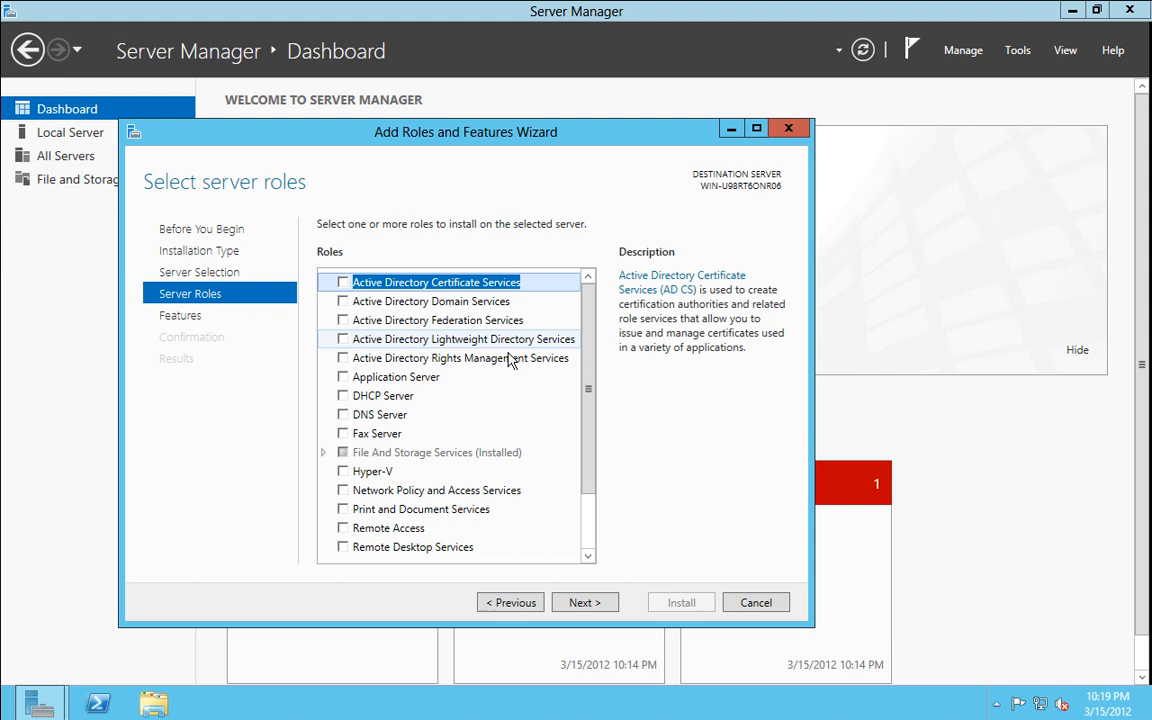
scroll("down", 3)
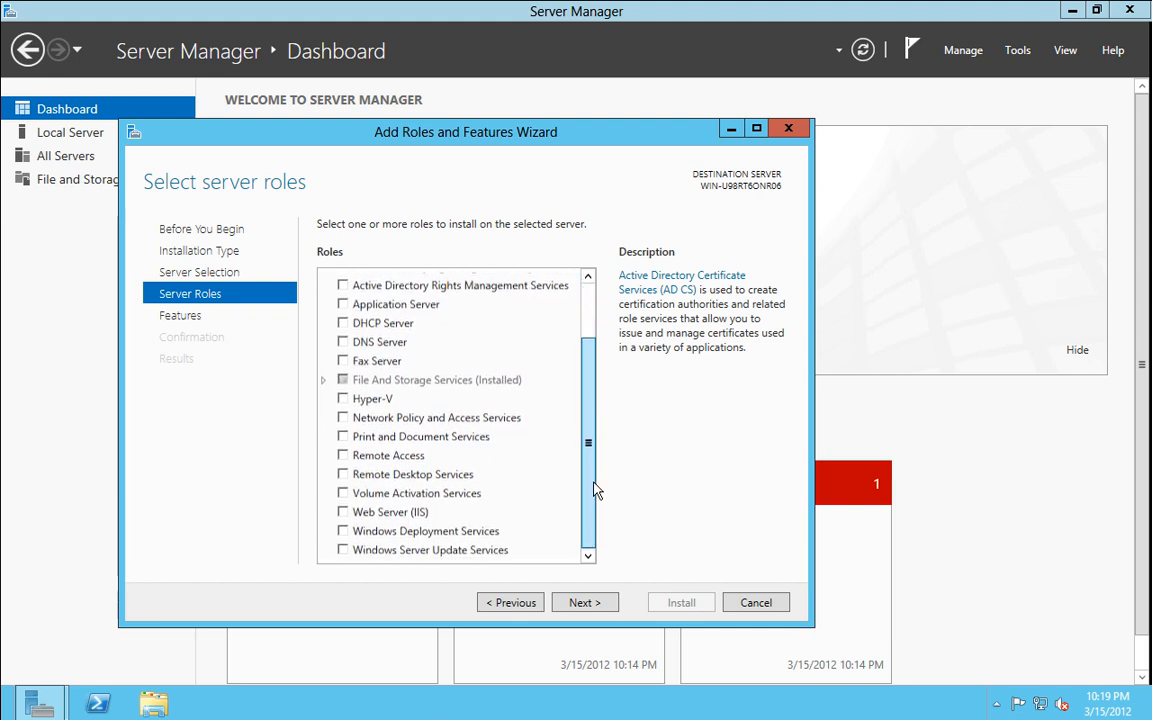
mouse_move(598, 512)
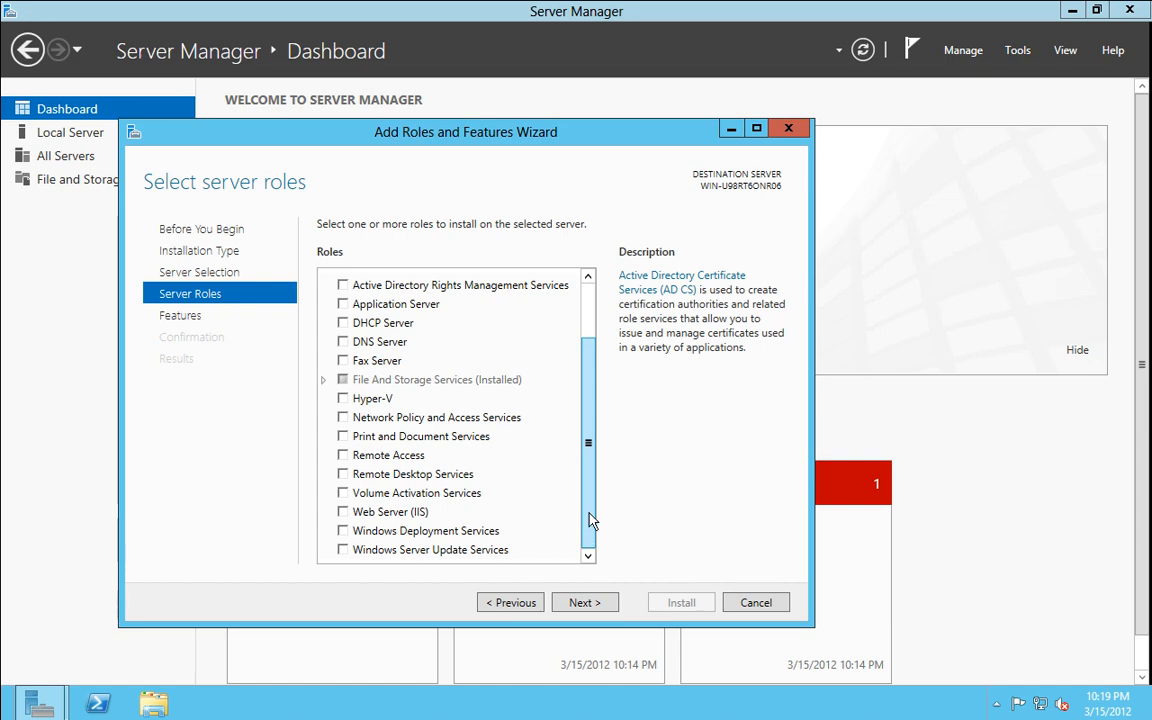
left_click(584, 602)
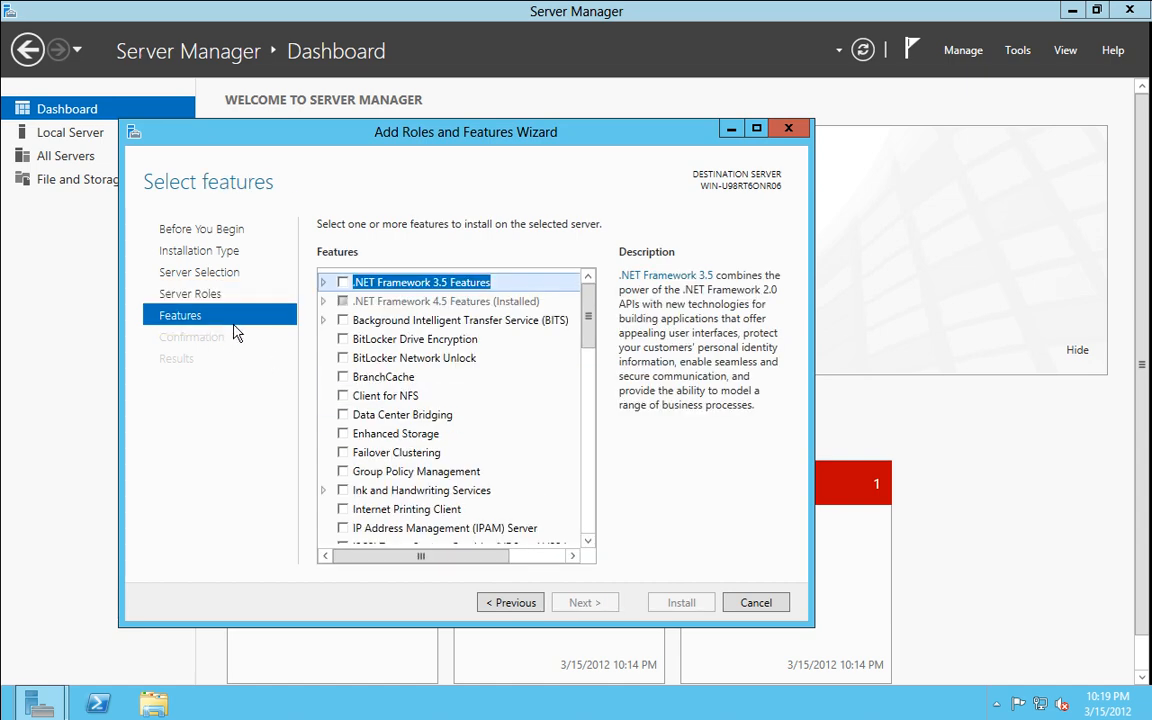
mouse_move(596, 350)
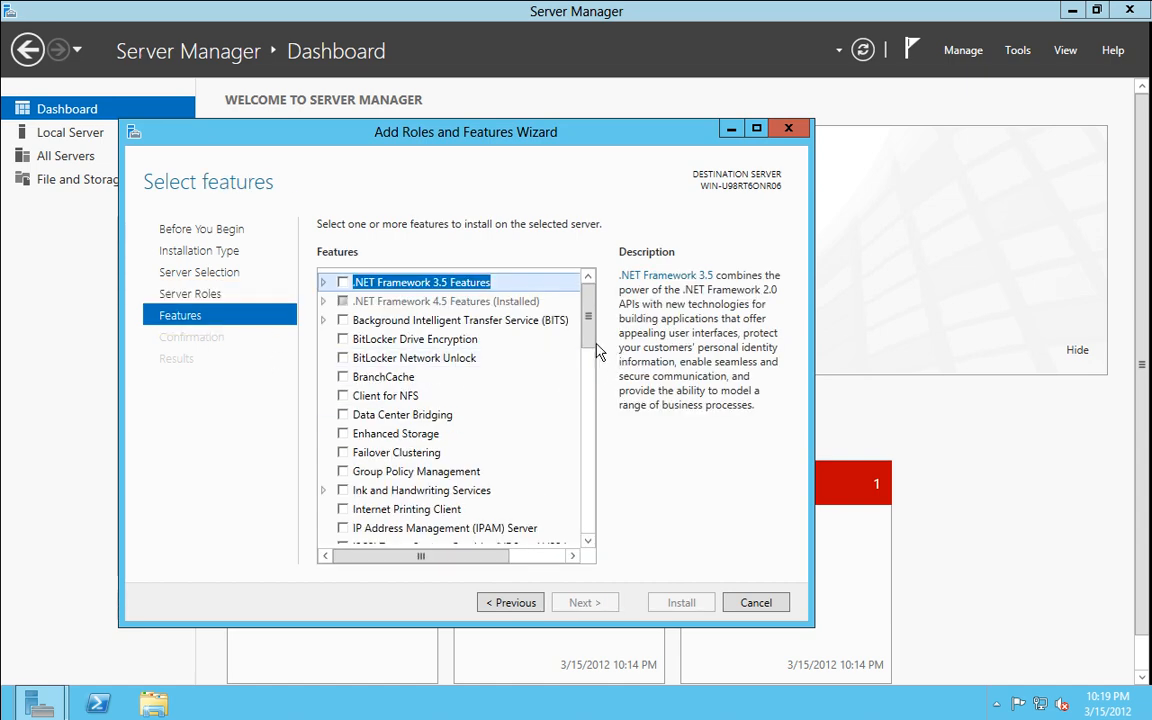
Go back to Server Roles and select File Services under File and Storage Services.
scroll("down", 3)
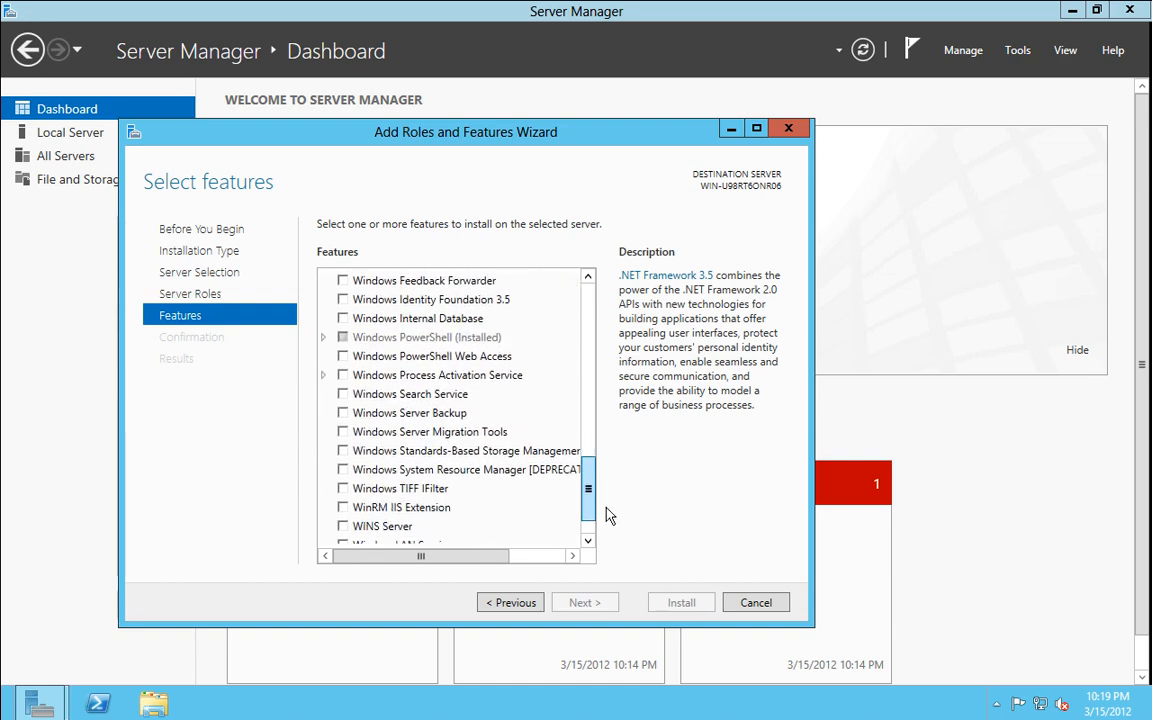
scroll("up", 3)
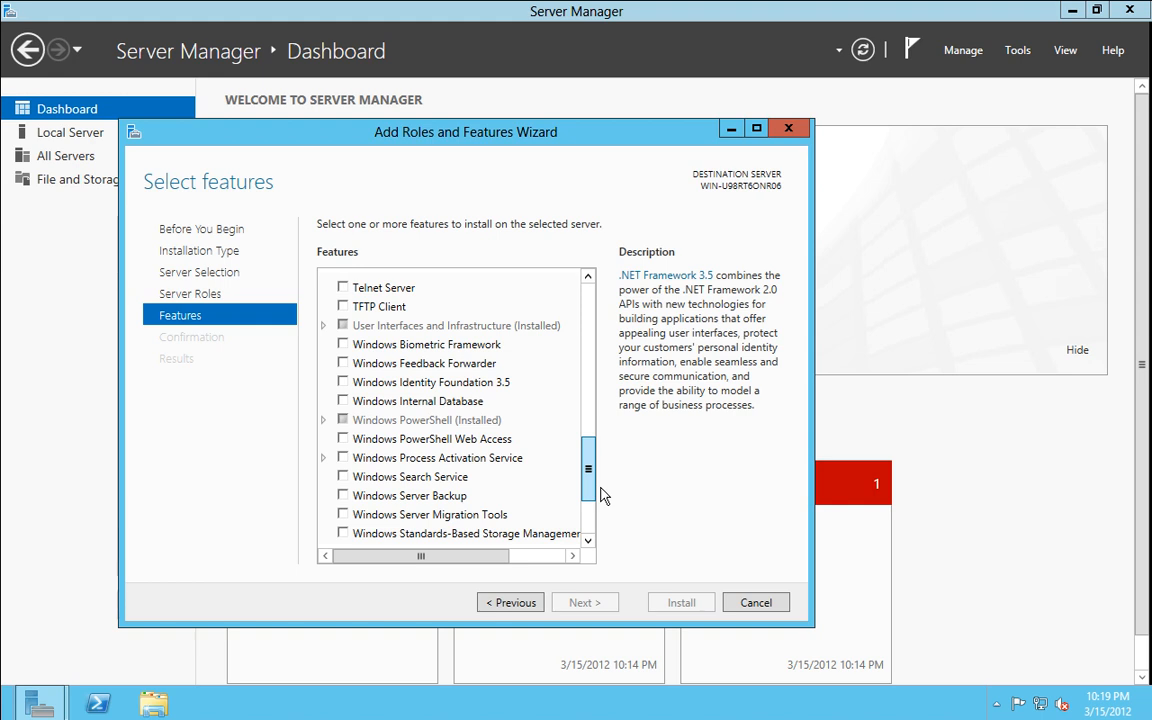
left_click(510, 602)
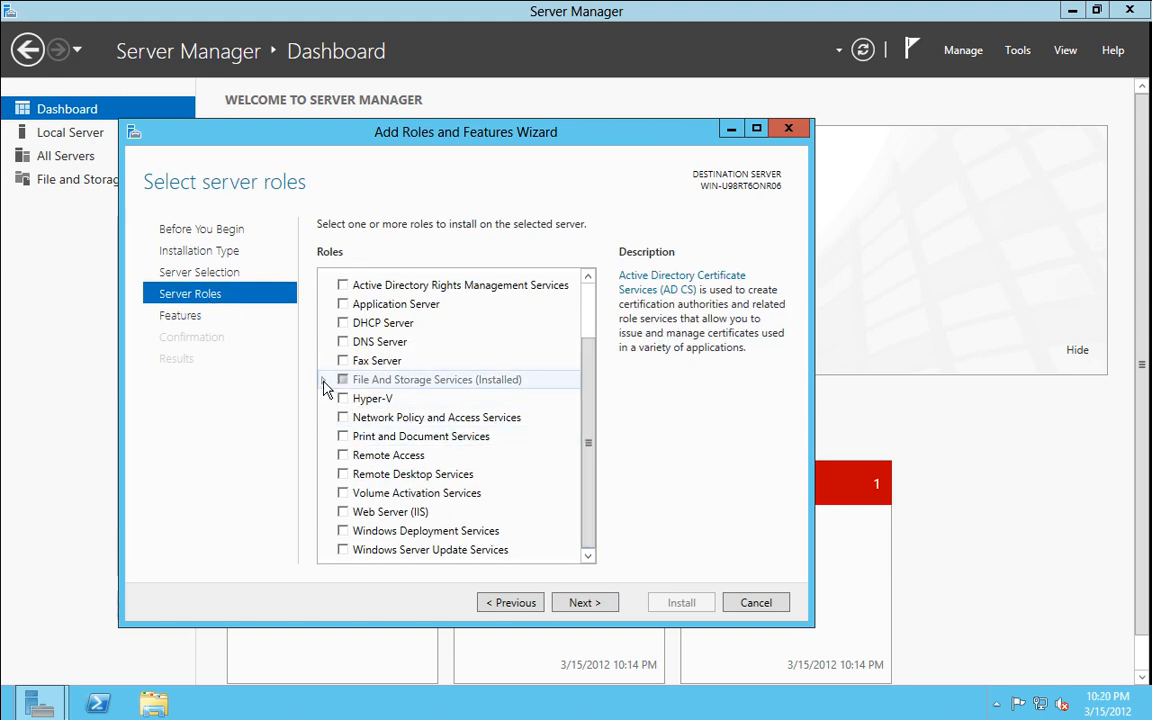
left_click(324, 380)
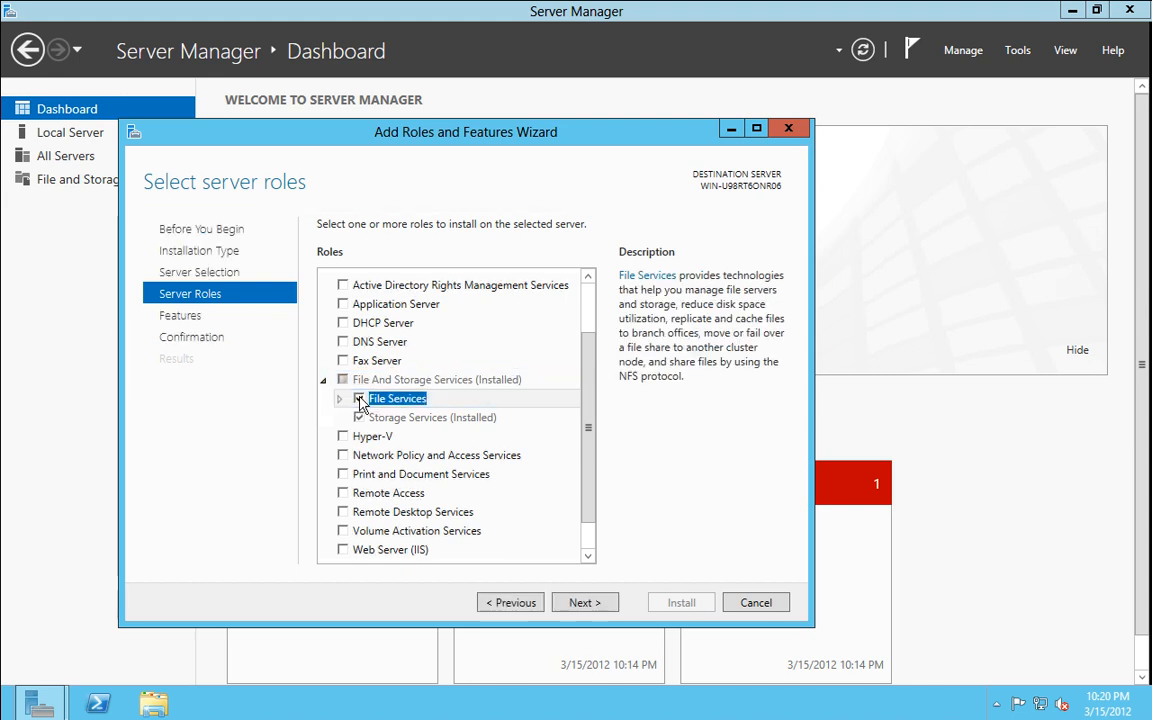
left_click(360, 398)
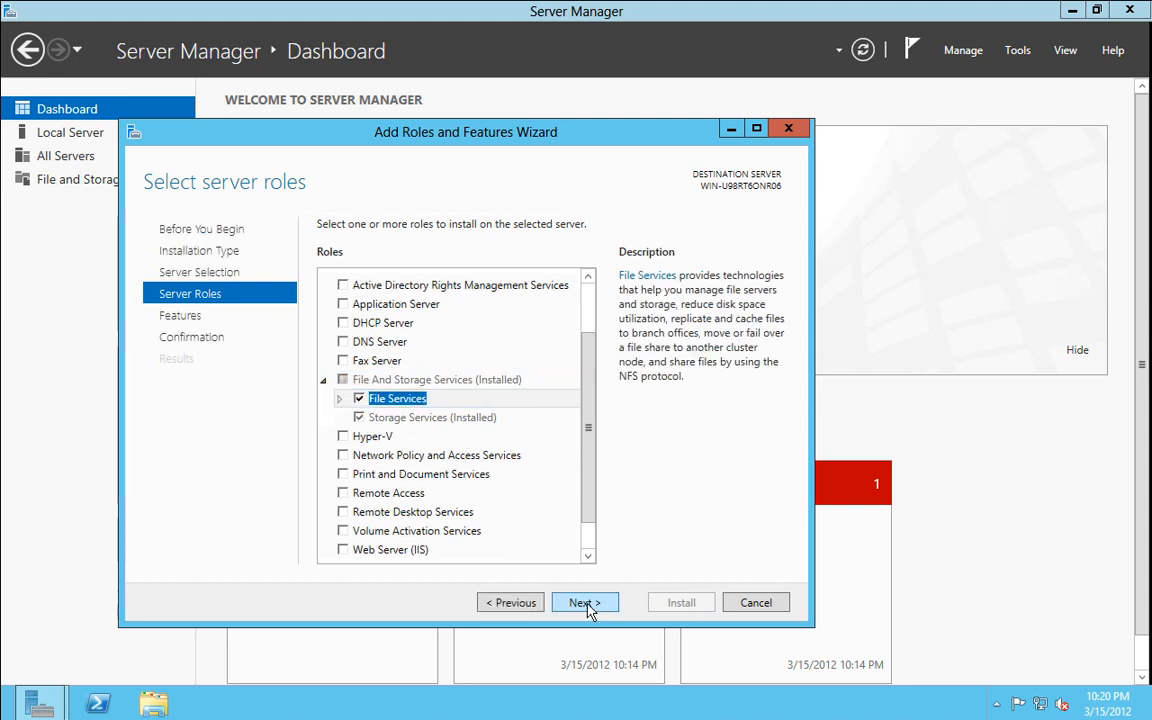
Advance past features to the confirmation listing File Server for installation.
left_click(584, 602)
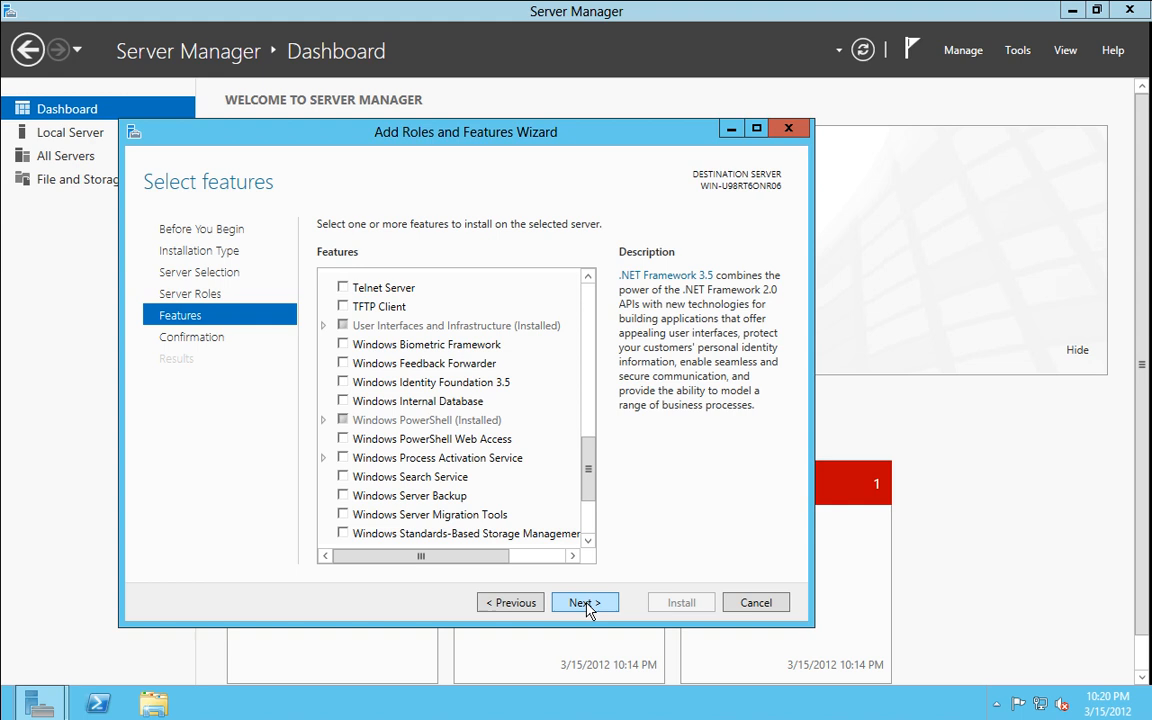
left_click(584, 602)
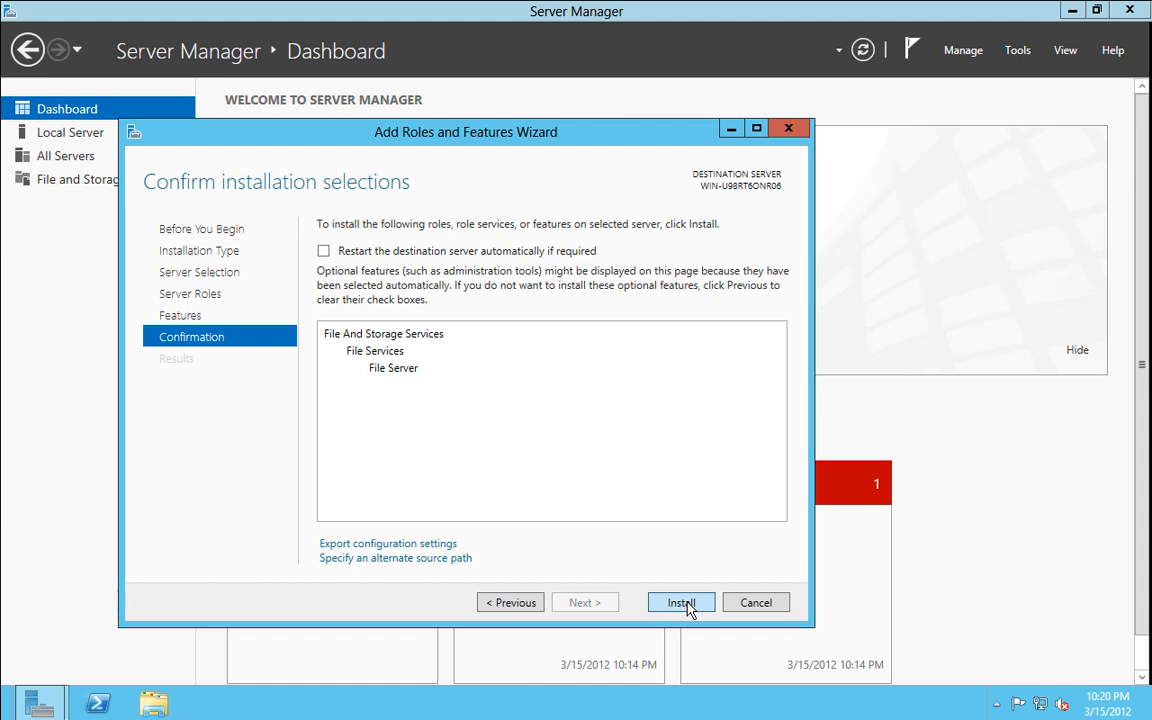
Install the File Server role and show Task Details reporting the installation running.
left_click(680, 602)
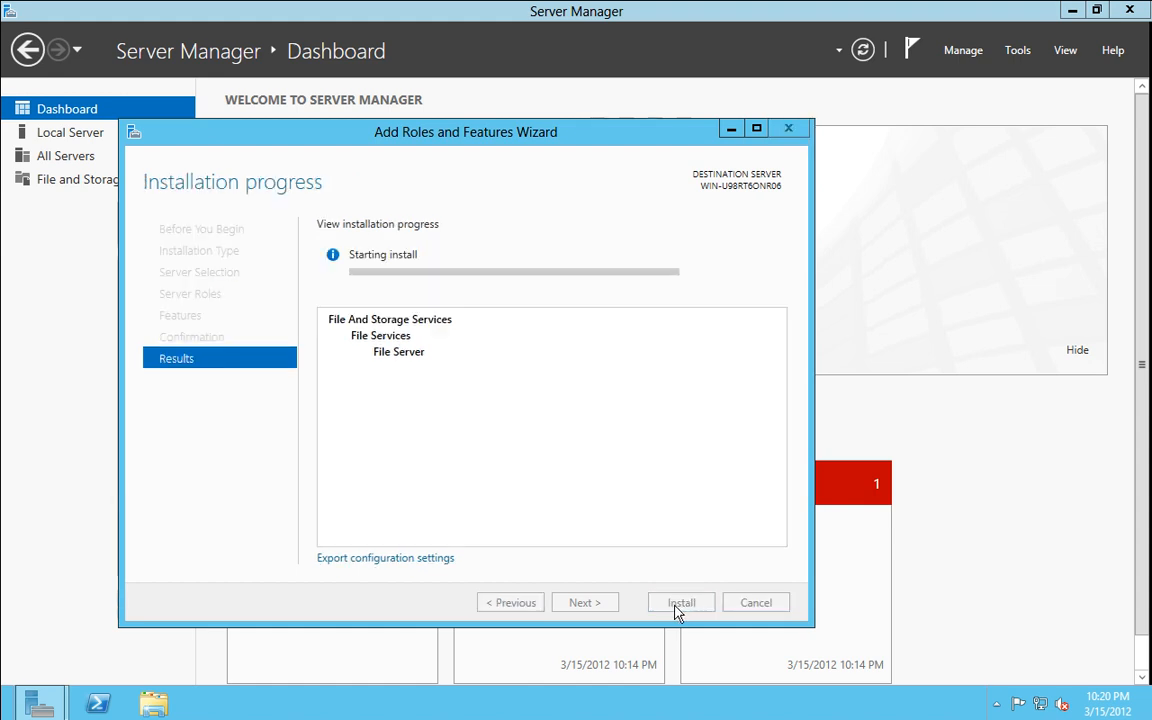
mouse_move(504, 370)
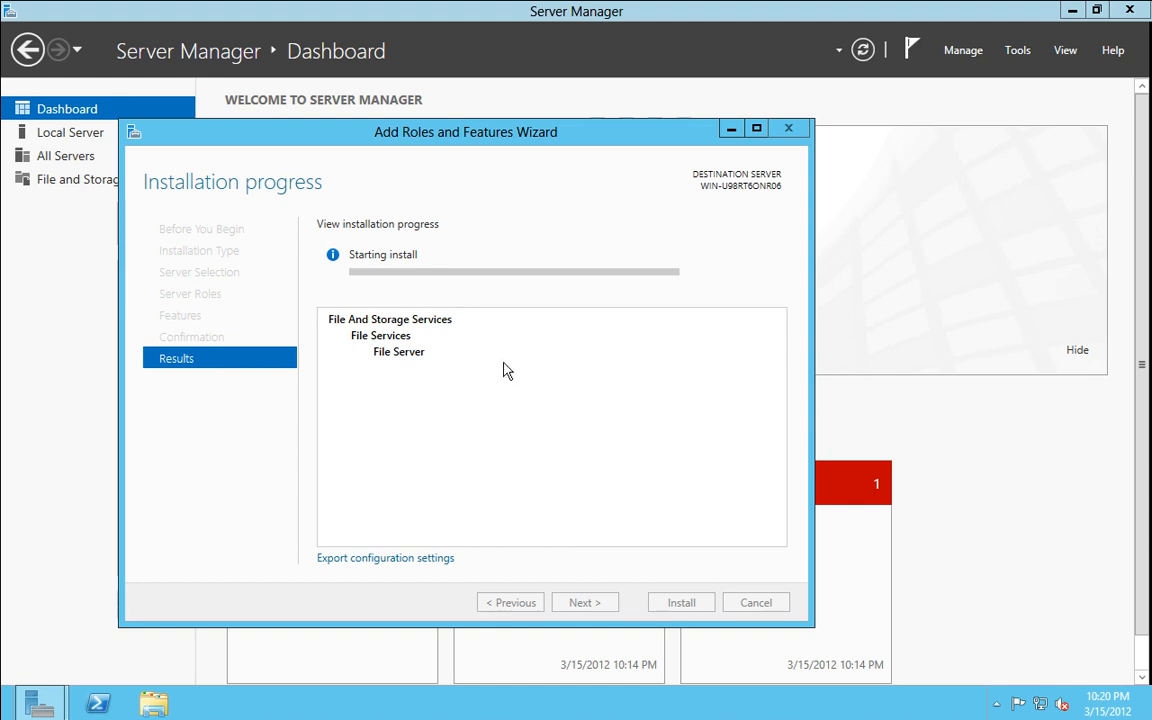
mouse_move(700, 380)
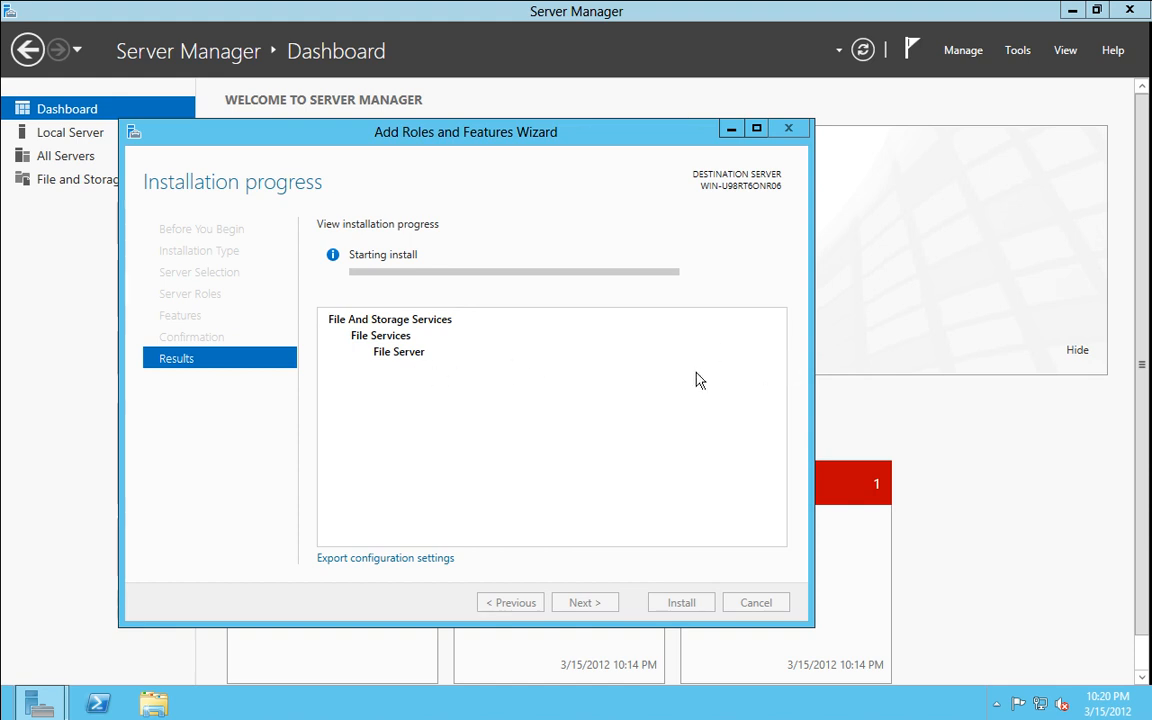
mouse_move(732, 132)
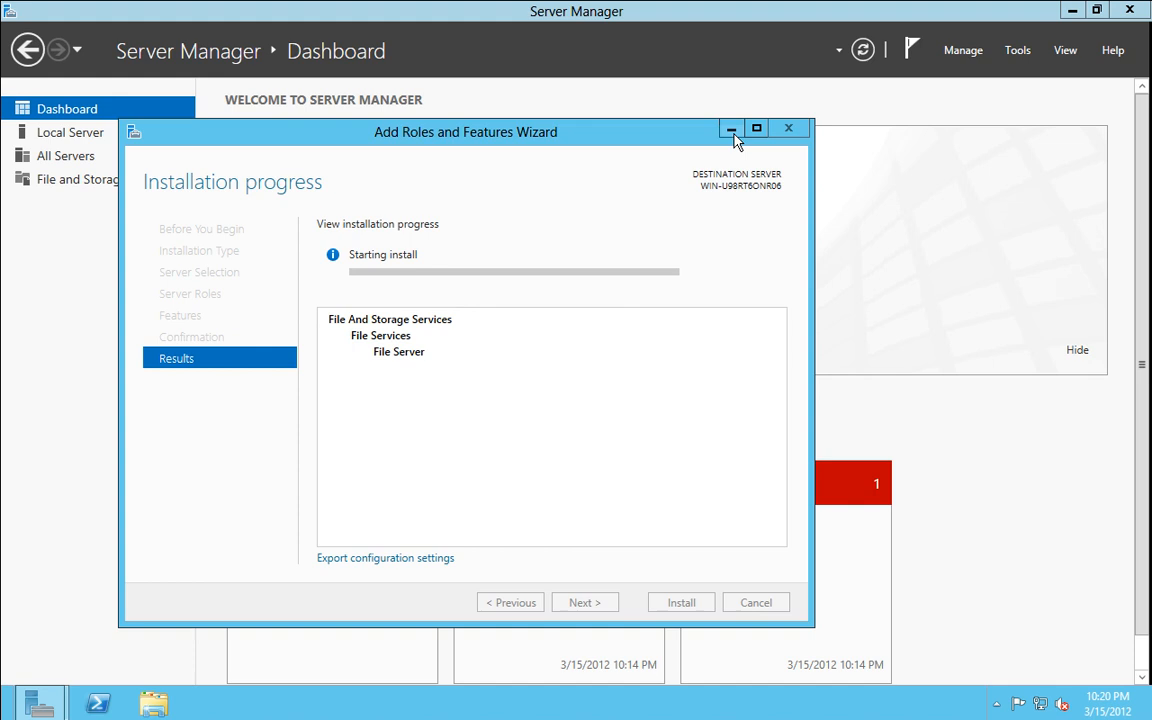
mouse_move(732, 132)
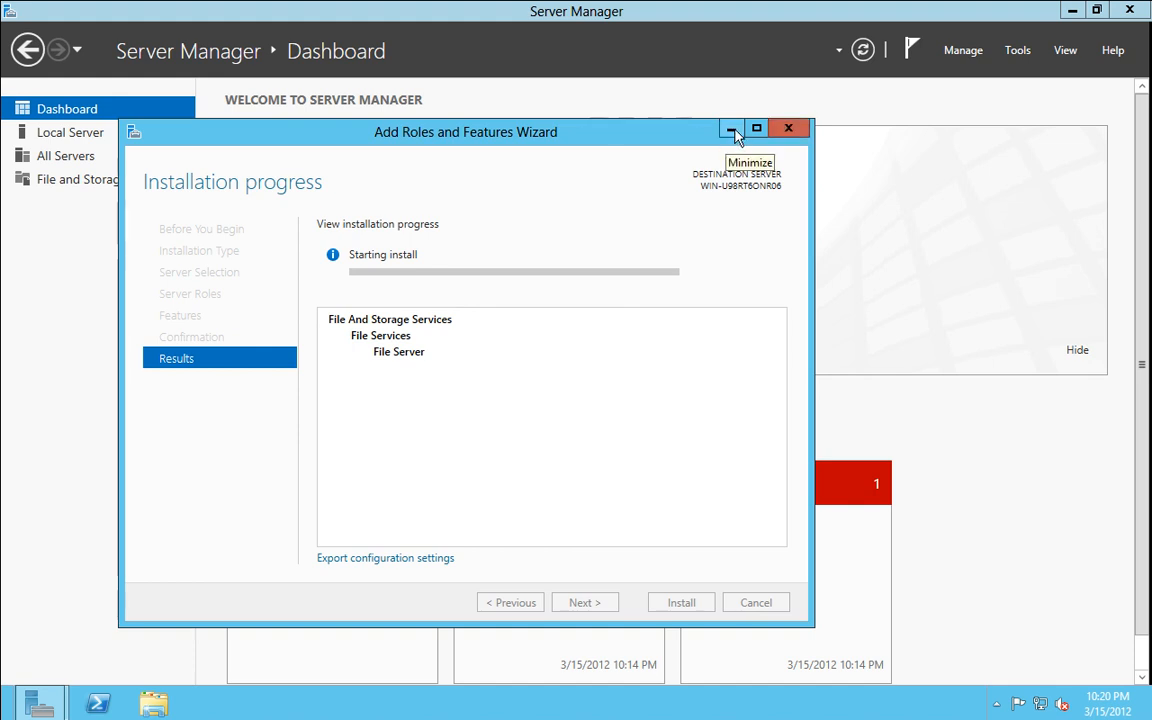
mouse_move(732, 132)
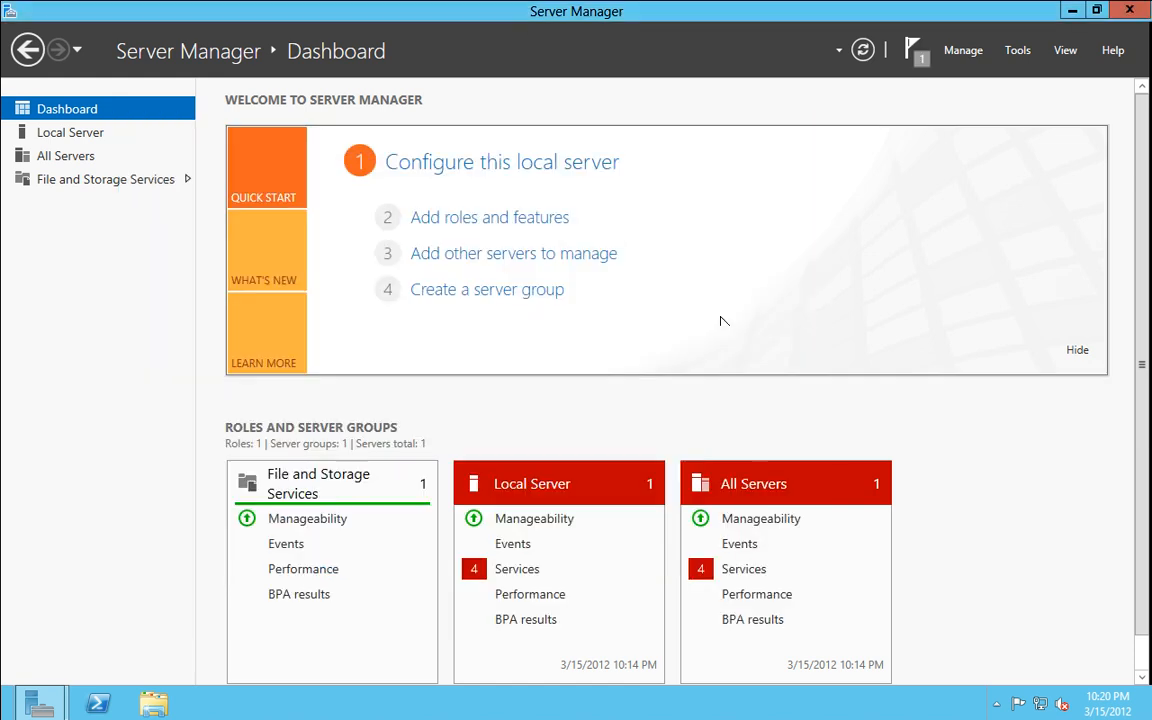
left_click(912, 50)
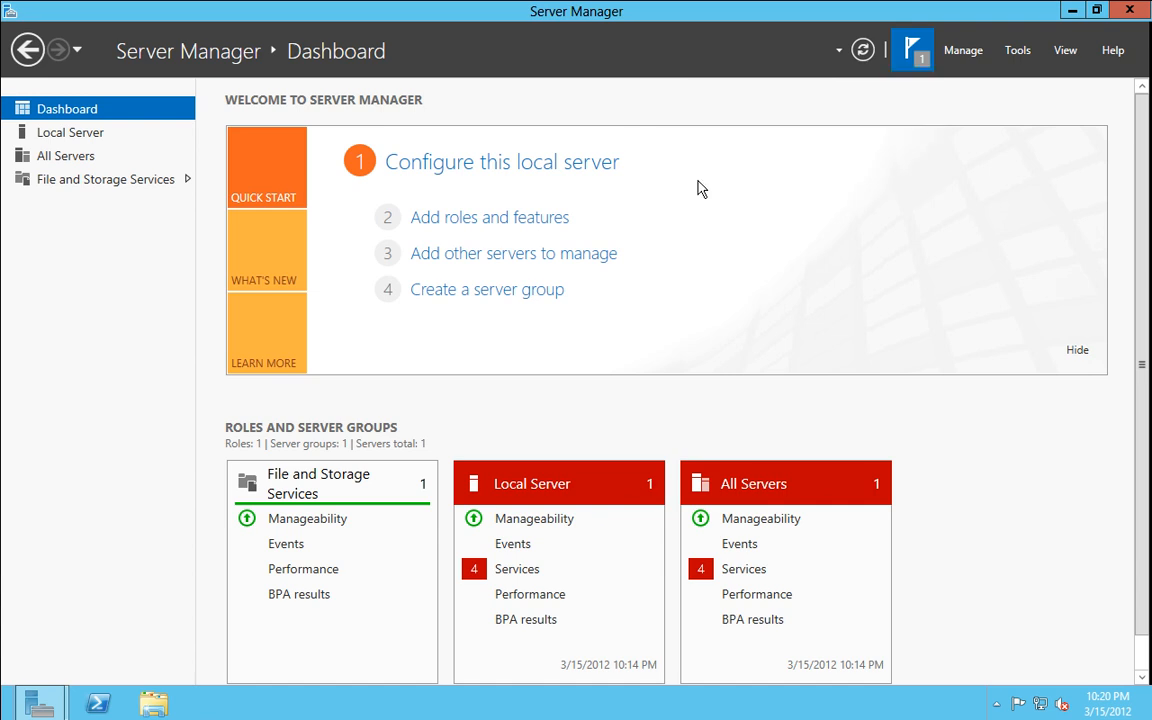
left_click(912, 50)
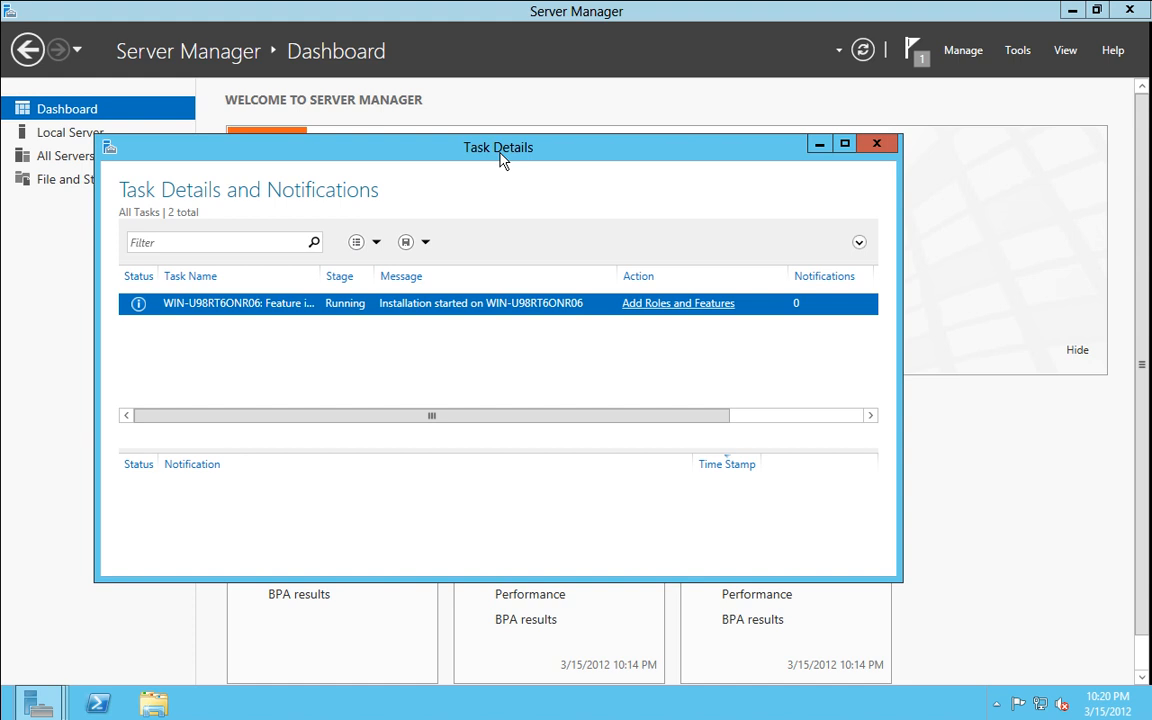
mouse_move(738, 700)
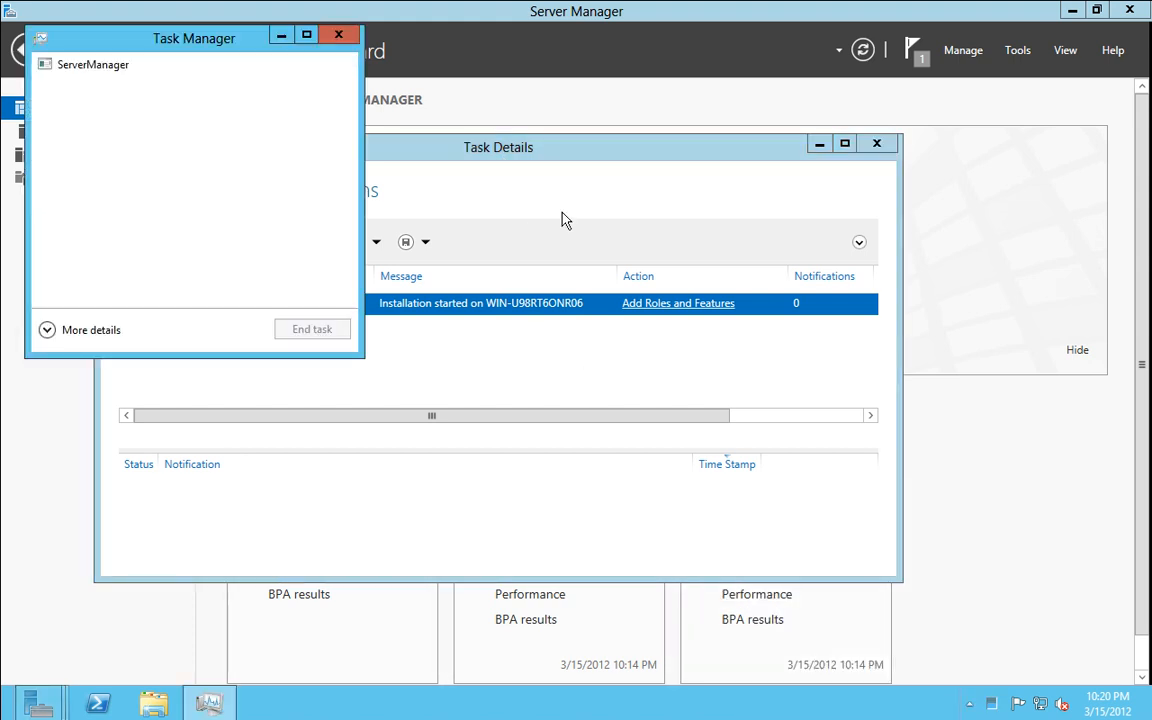
Reposition Task Manager and expand More details to review the full process list.
left_click_drag(194, 38, 296, 56)
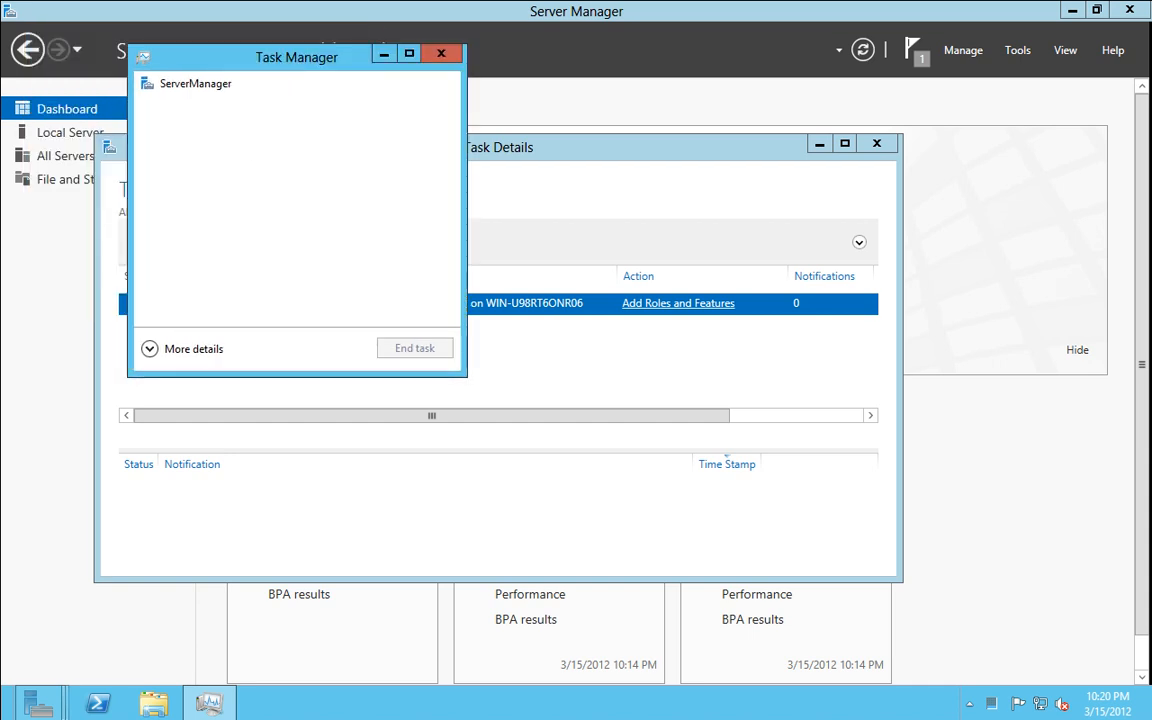
left_click(192, 348)
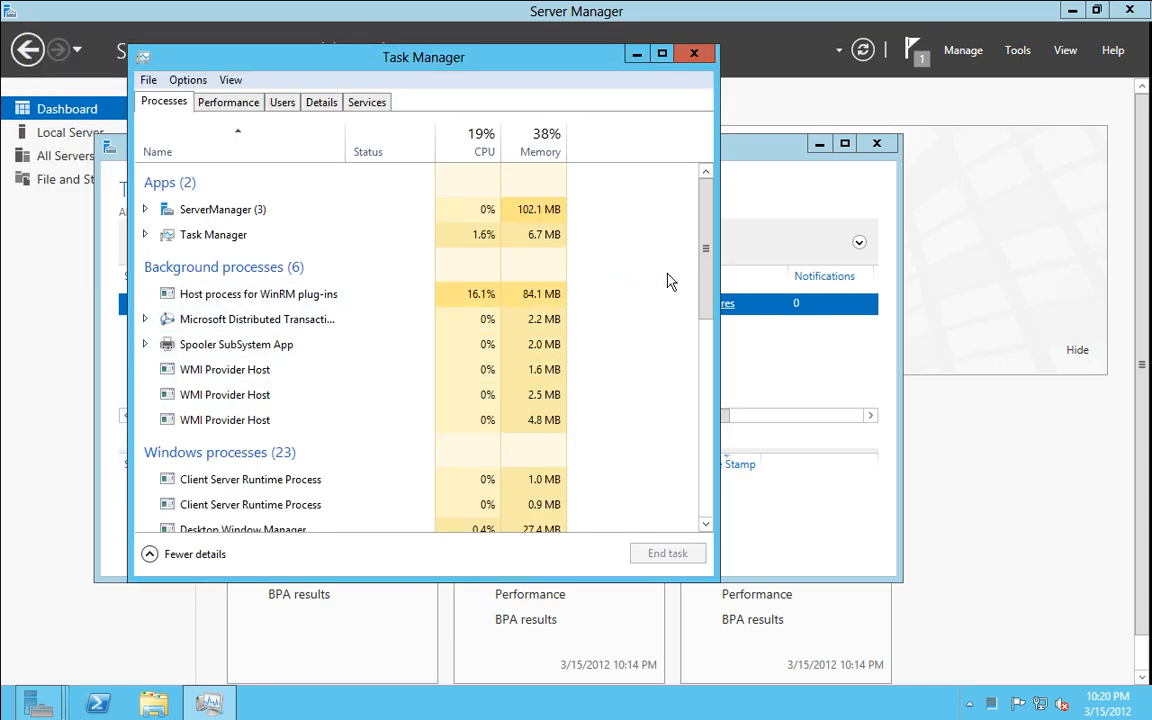
scroll("down", 3)
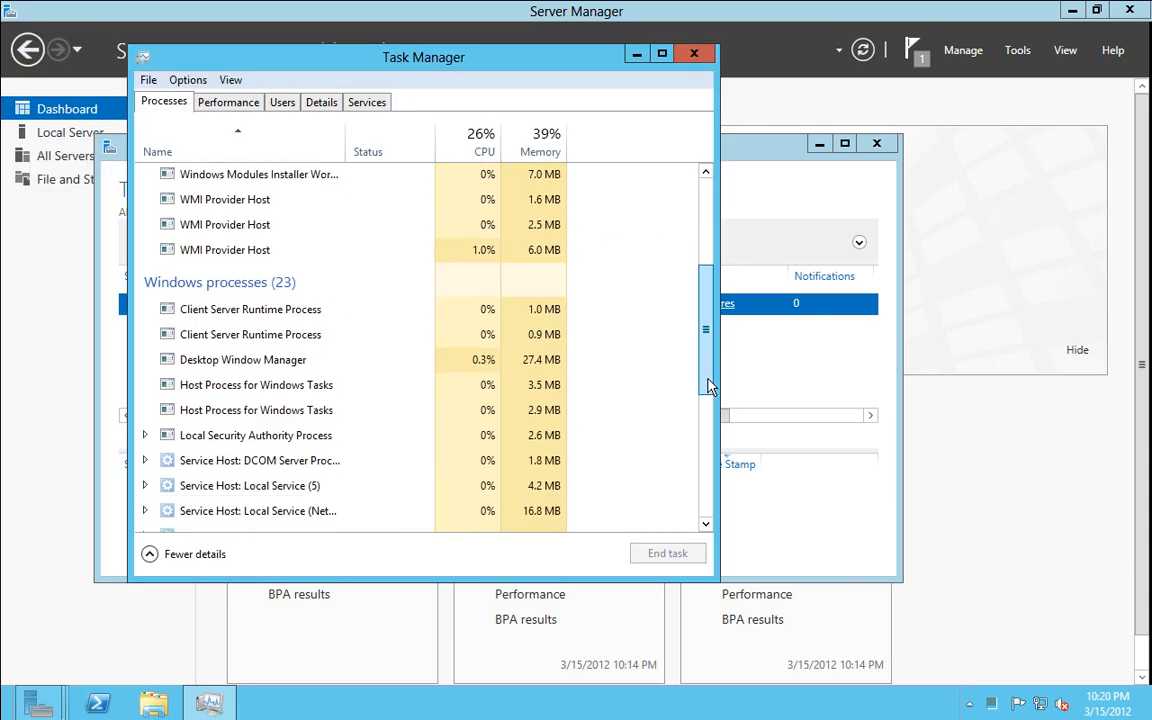
scroll("up", 3)
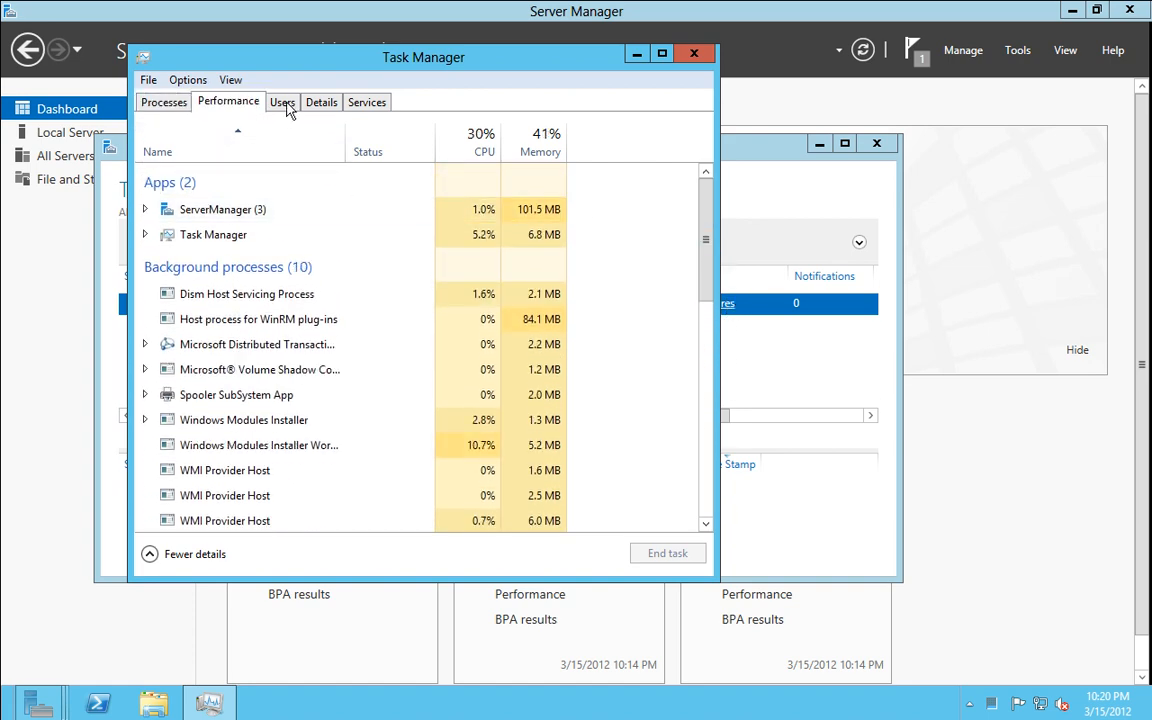
Review the Performance, Details and Services tabs, then close Task Manager.
left_click(228, 100)
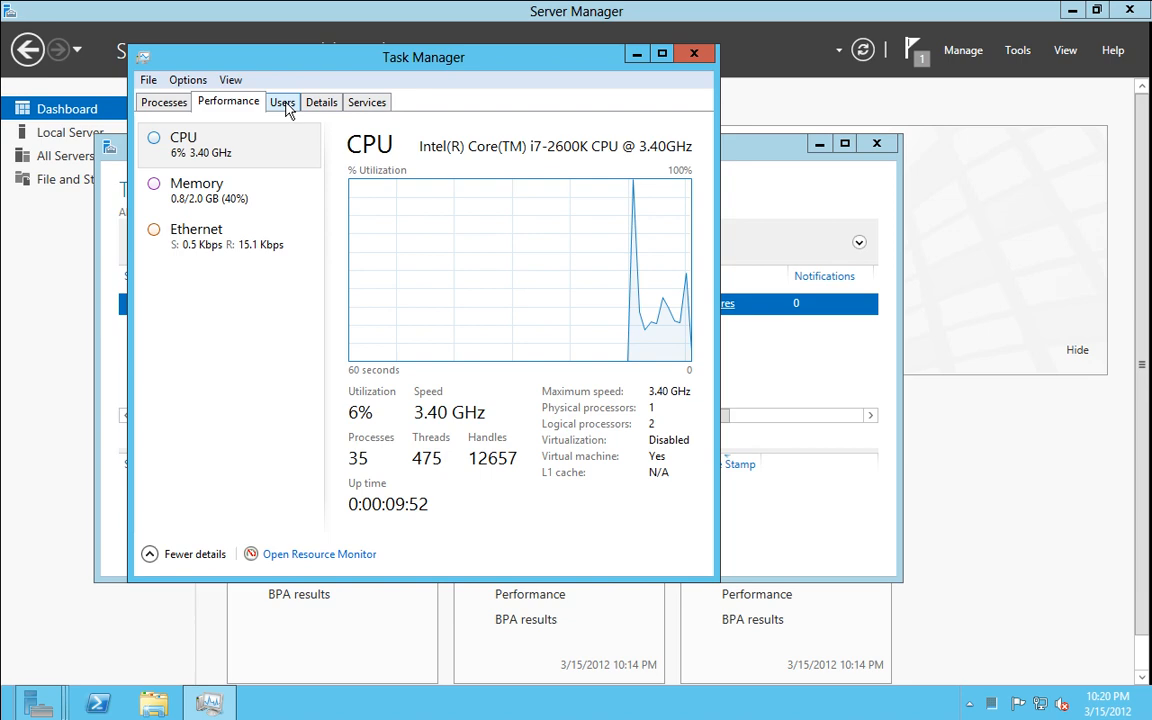
left_click(320, 100)
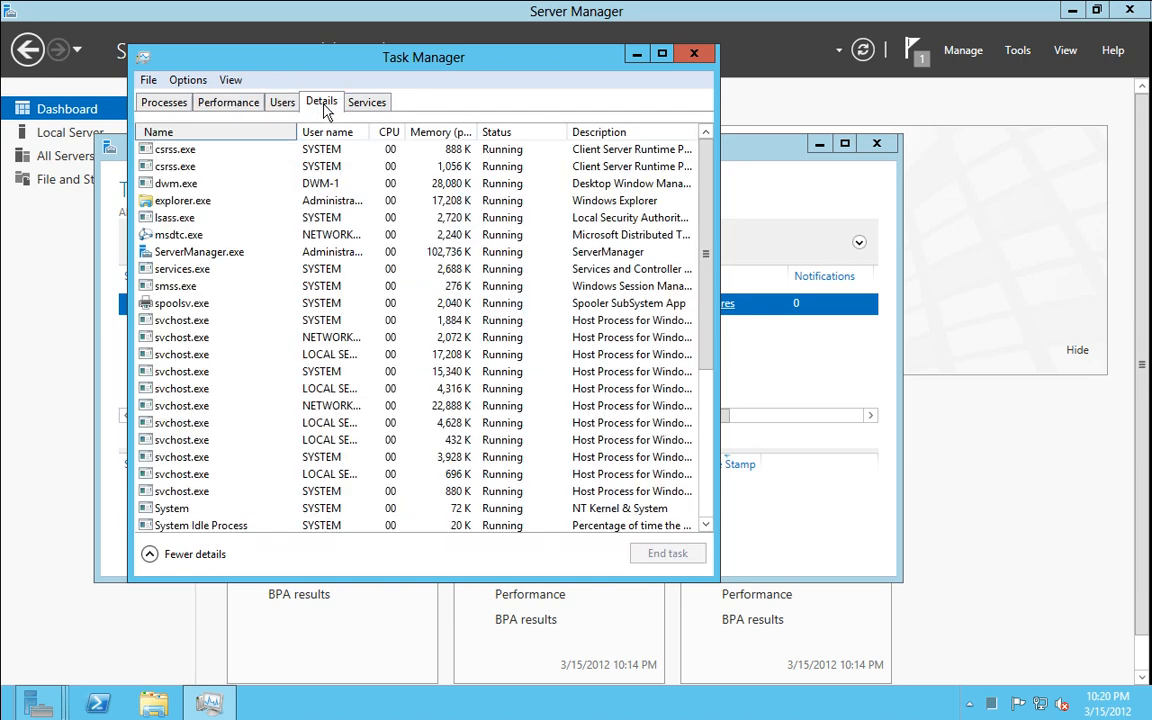
left_click(368, 100)
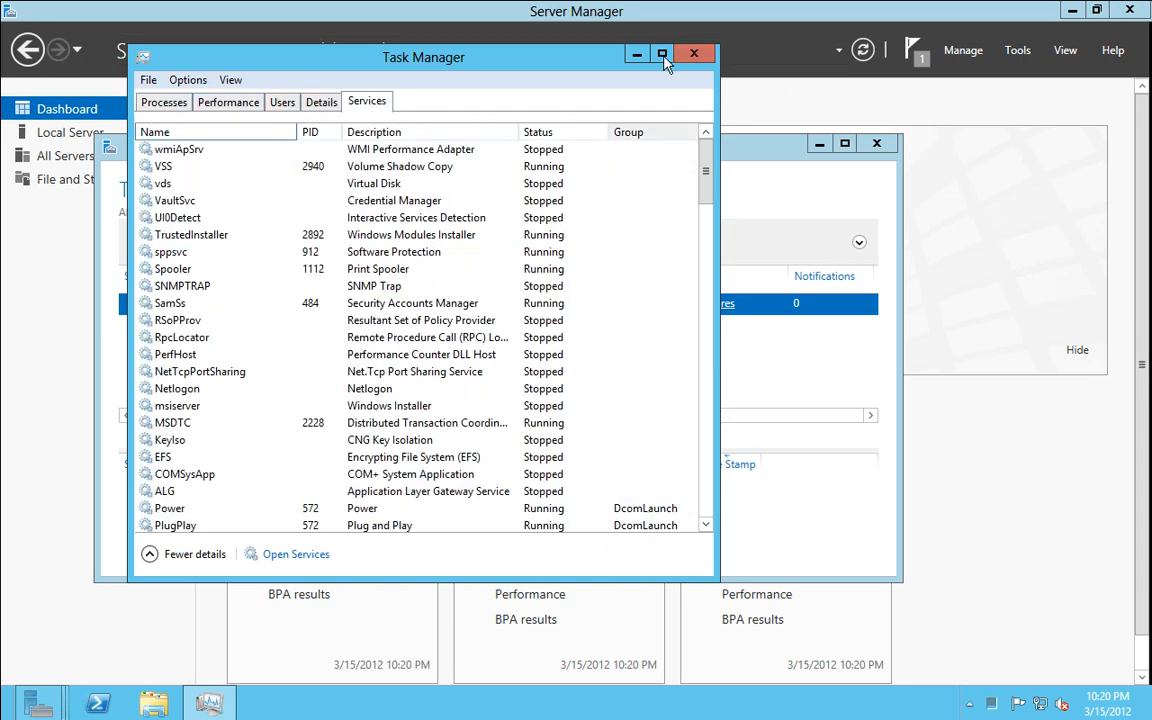
left_click(696, 54)
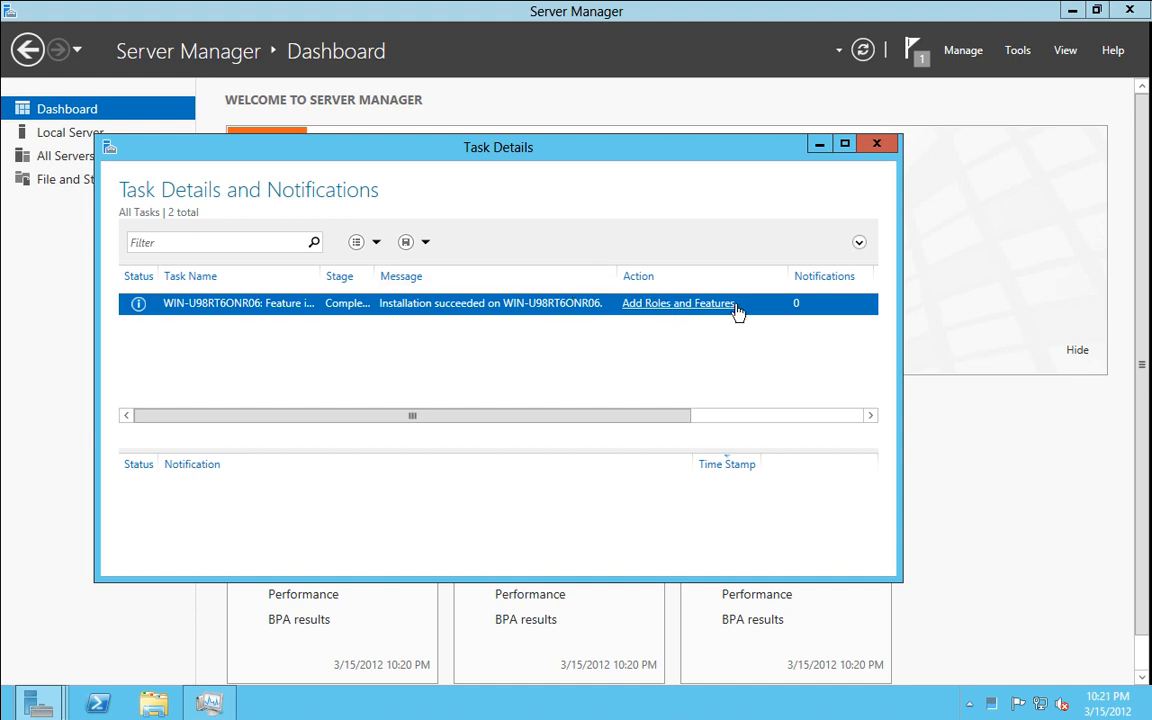
Close Task Details to show the dashboard counting the File and Storage Services role.
left_click(876, 144)
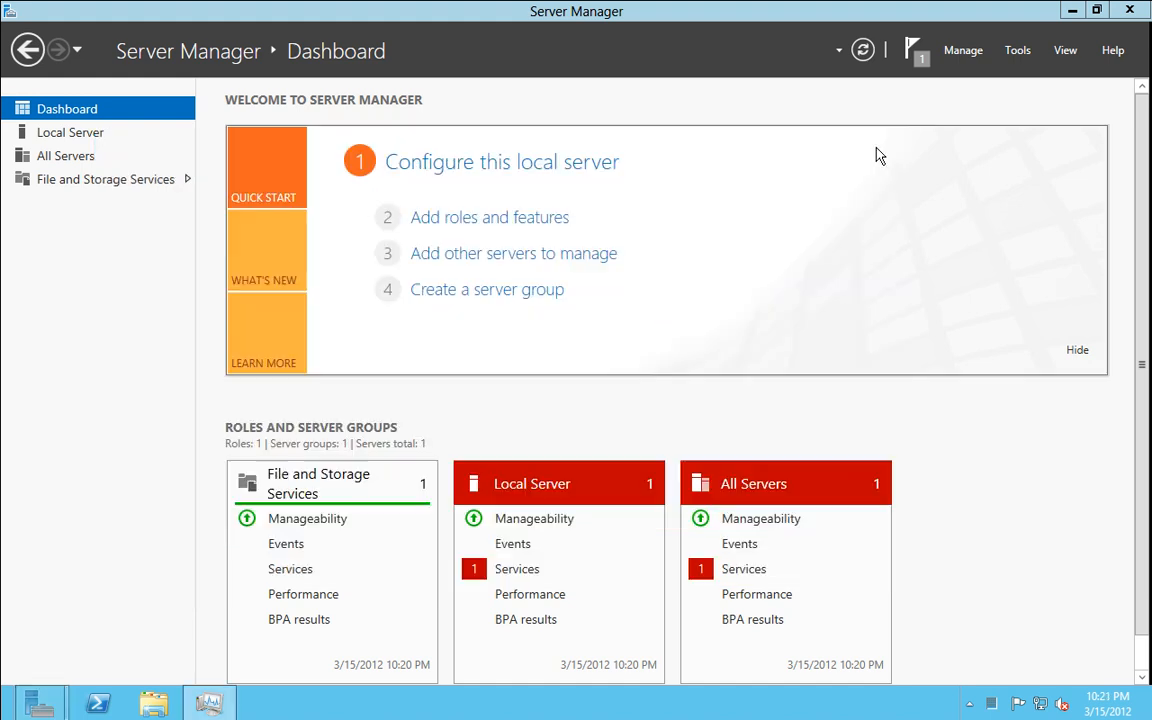
mouse_move(940, 646)
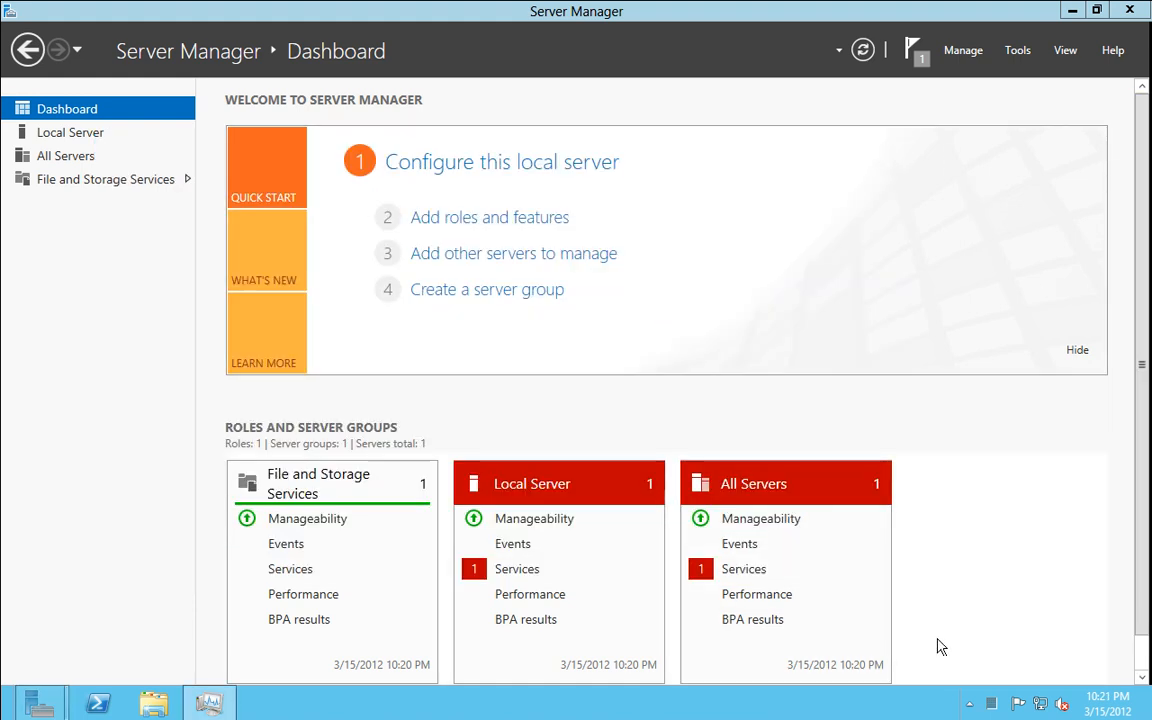
mouse_move(4, 280)
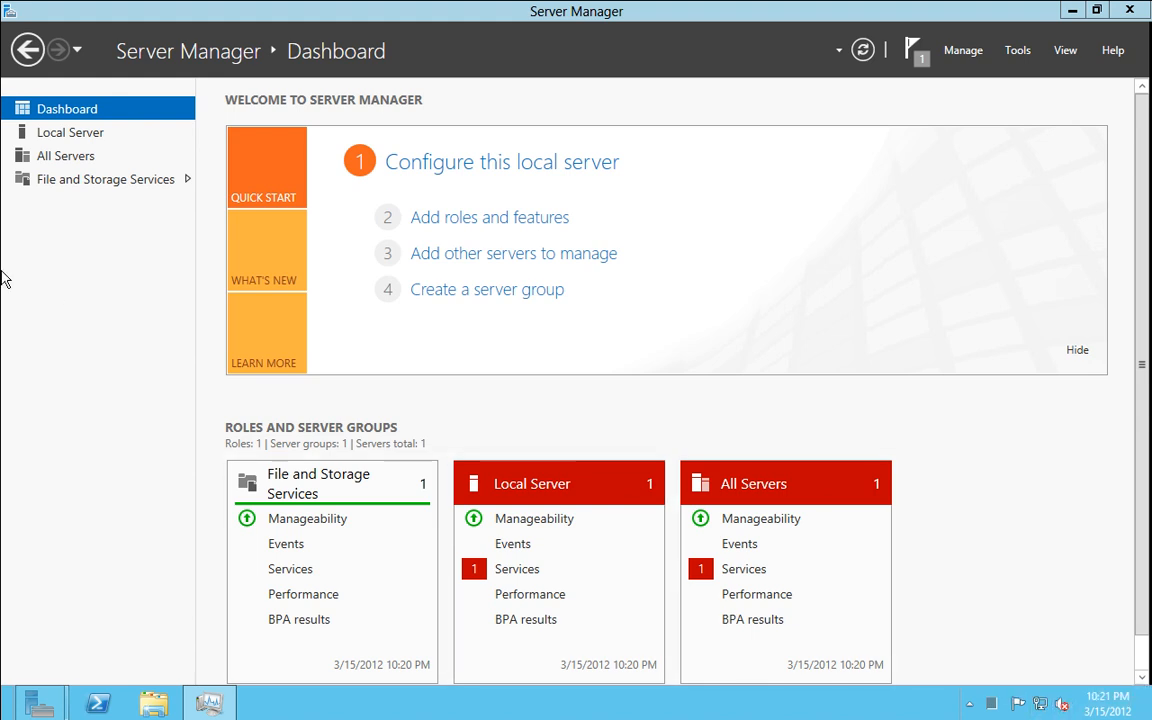